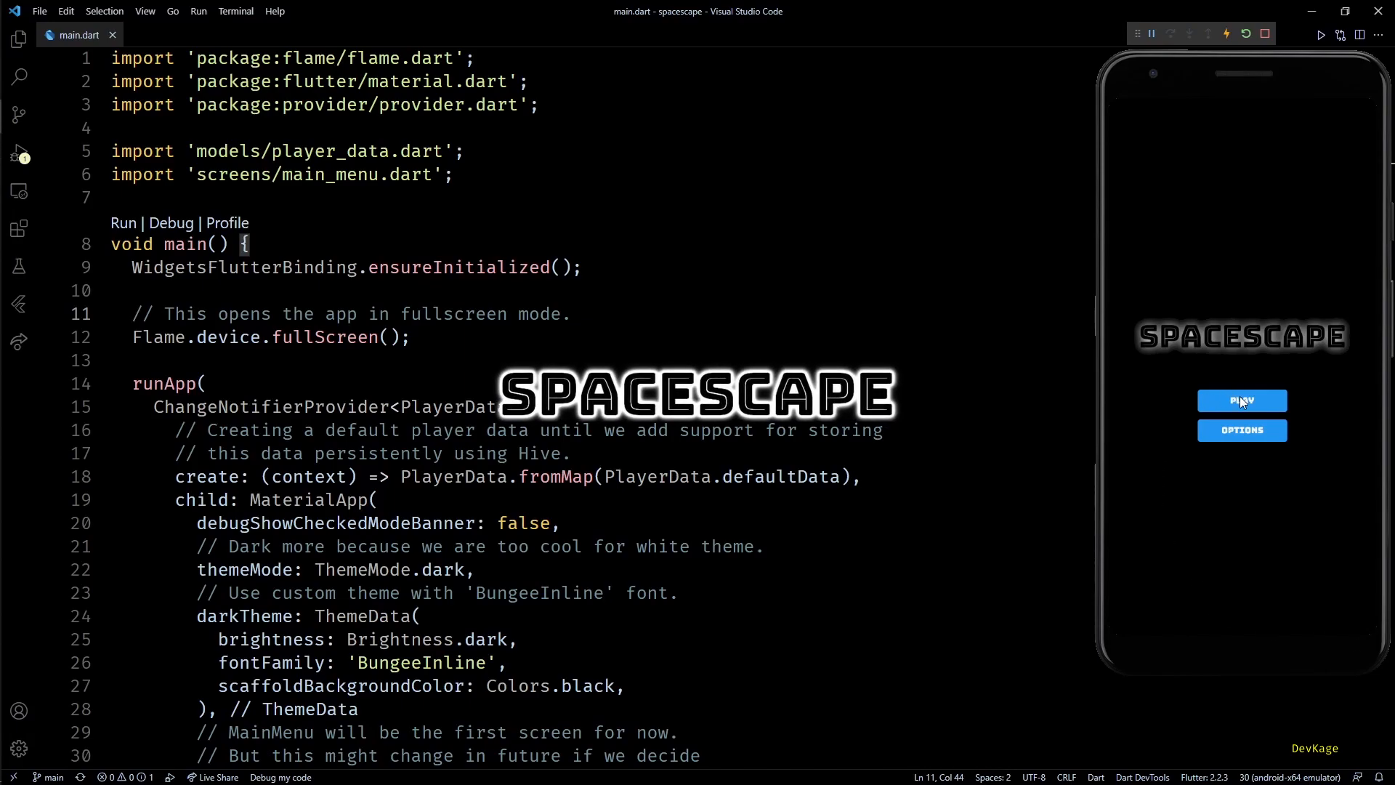
# Tap Play, then Start a Spacescape round in the emulator with the equipped ship
pyautogui.click(1242, 401)
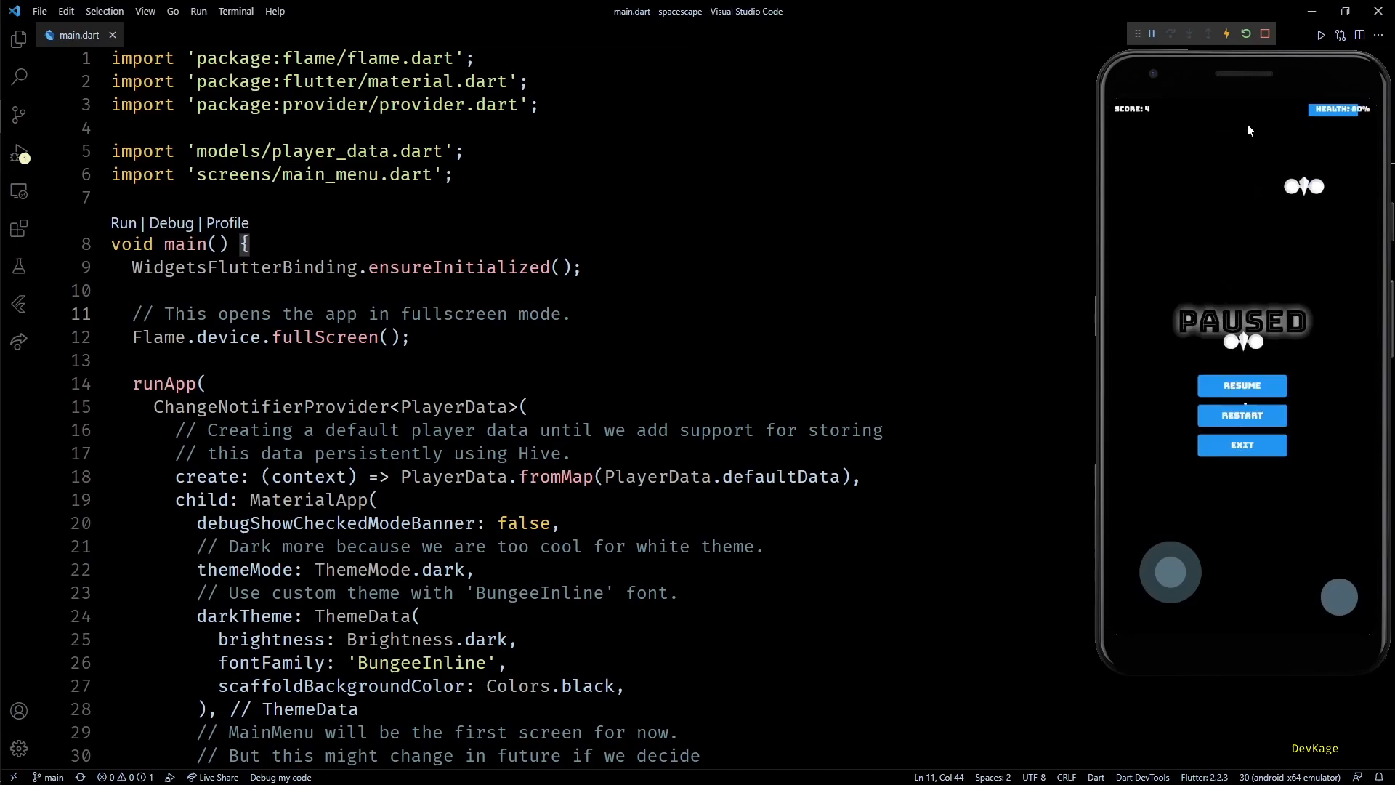
pyautogui.moveTo(1275, 369)
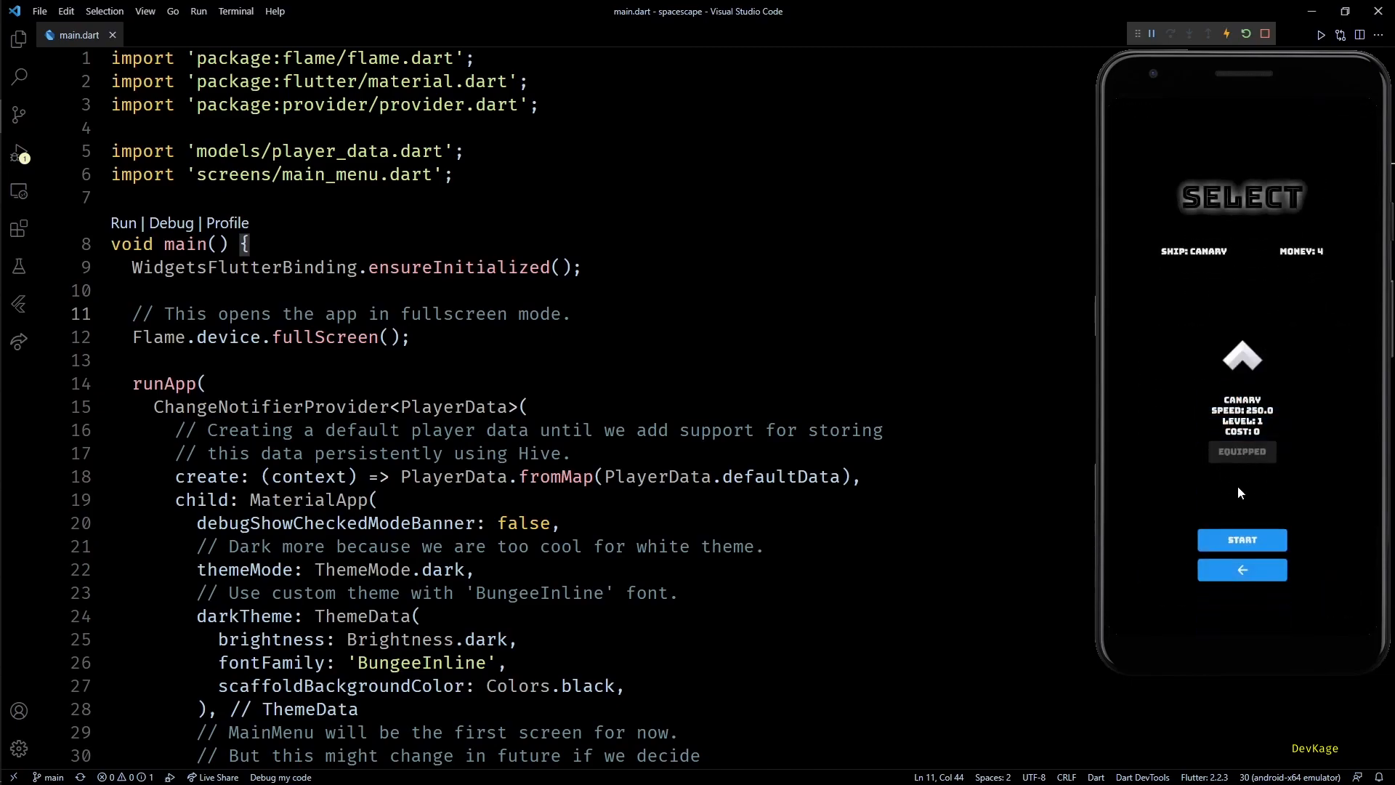
pyautogui.click(1242, 540)
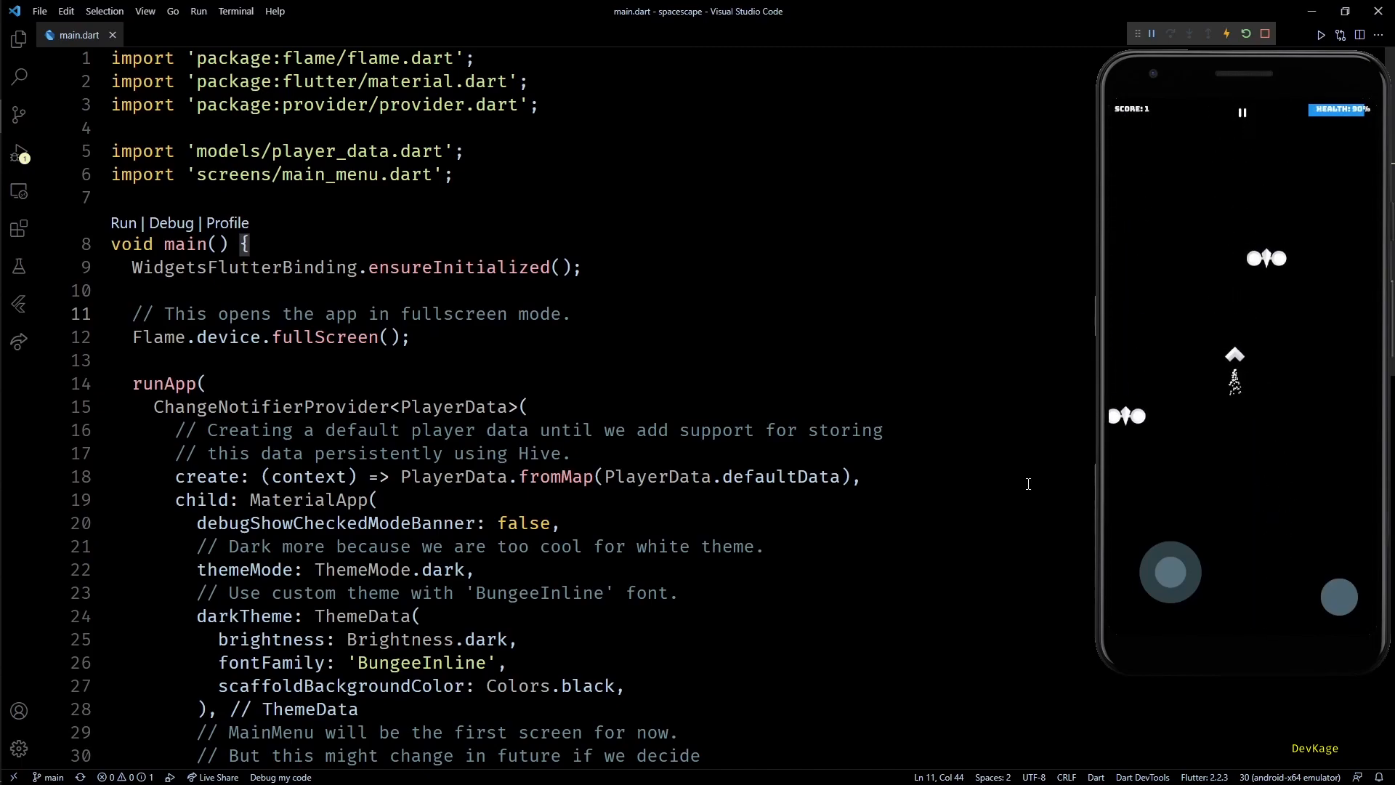
# Read the nuke.png cache exception in the Debug Console and open Flame's game.dart from the stack trace
pyautogui.click(851, 477)
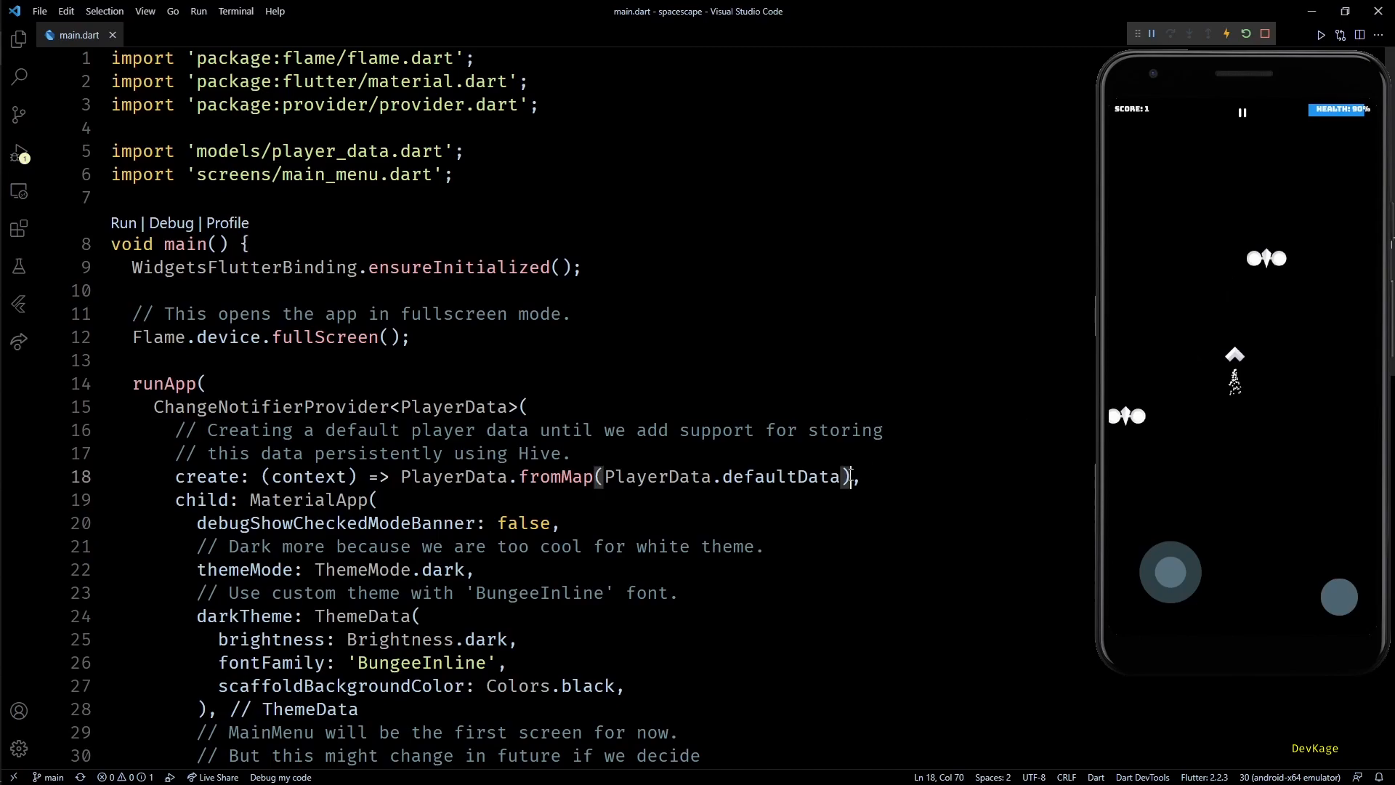
pyautogui.click(205, 570)
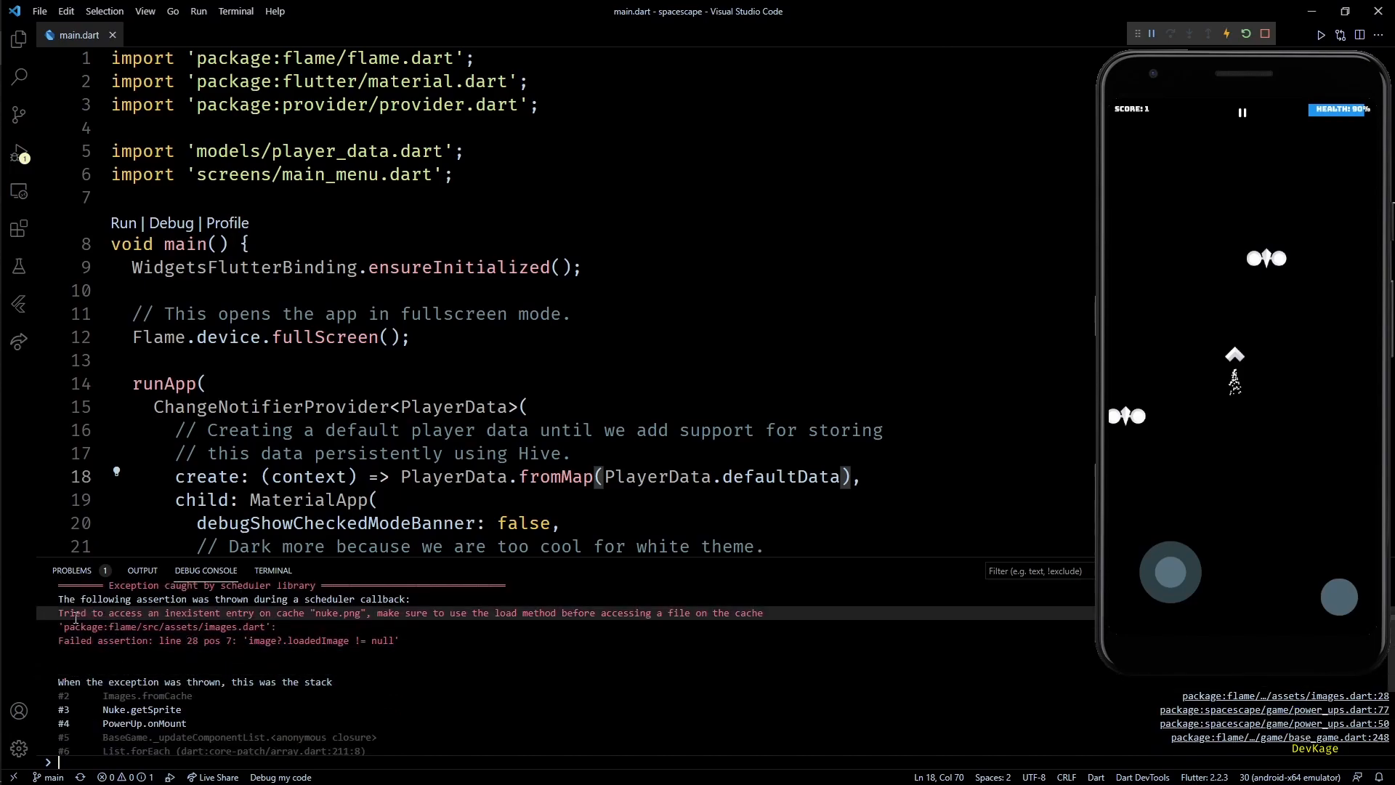
pyautogui.doubleClick(332, 613)
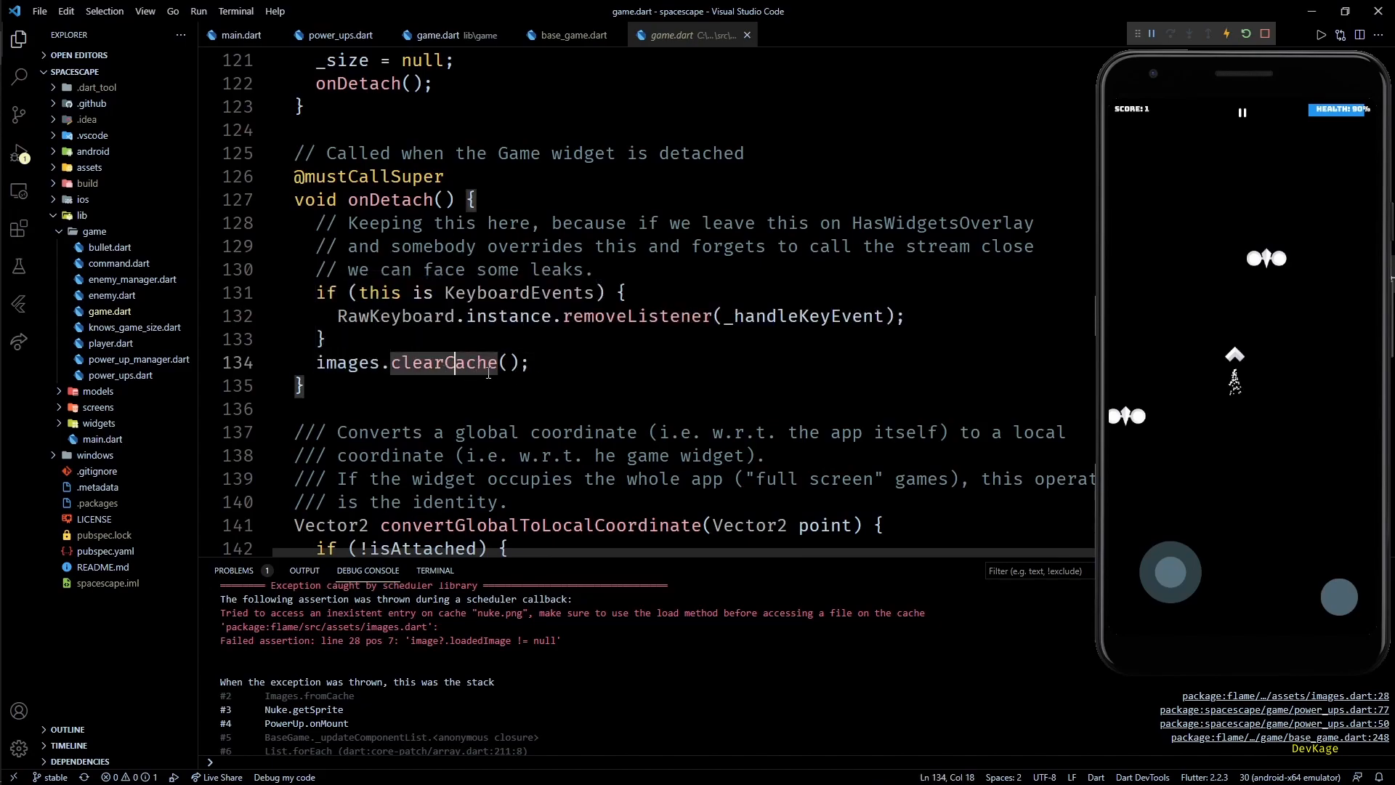
pyautogui.moveTo(462, 49)
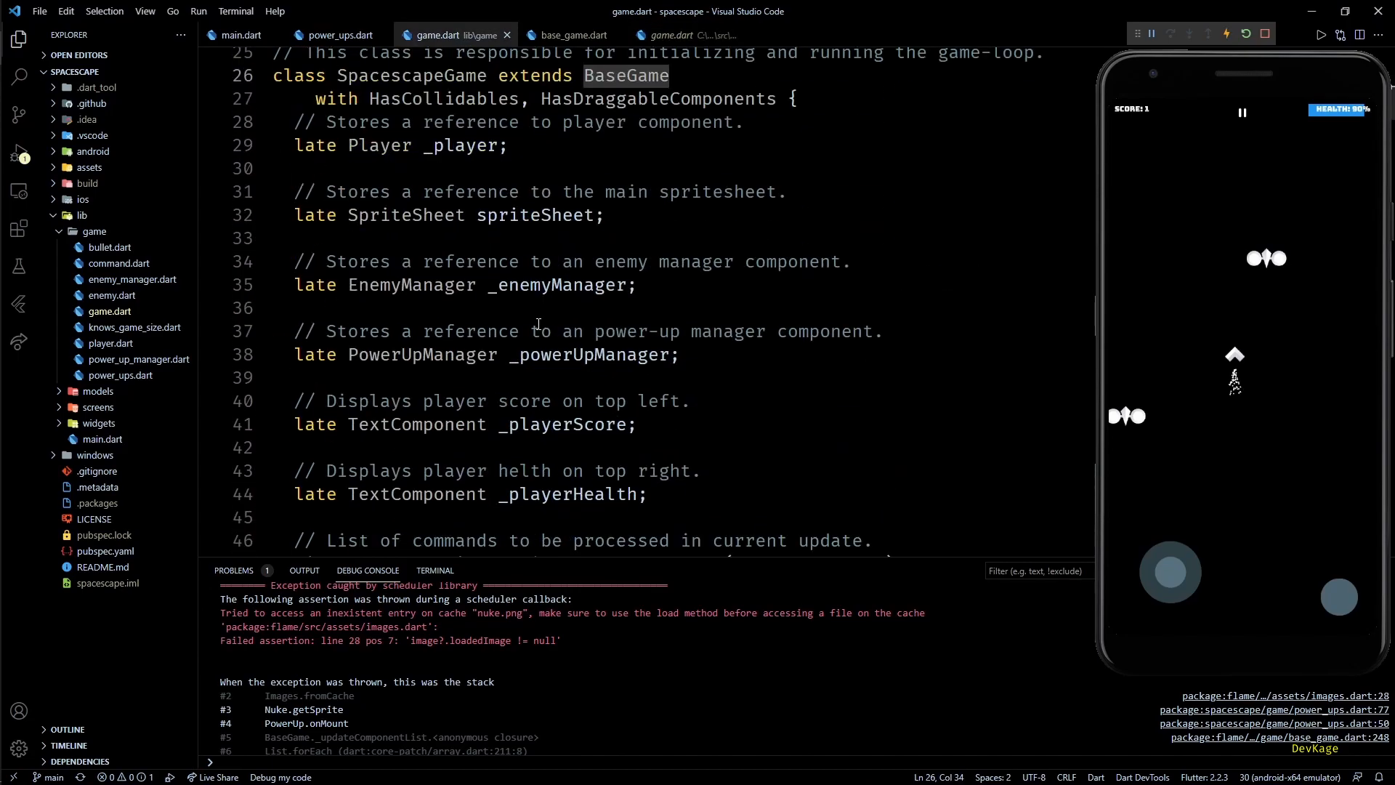
# Inspect the images.loadAll list in lib/game/game.dart's onLoad, including nuke.png
pyautogui.scroll(-3)
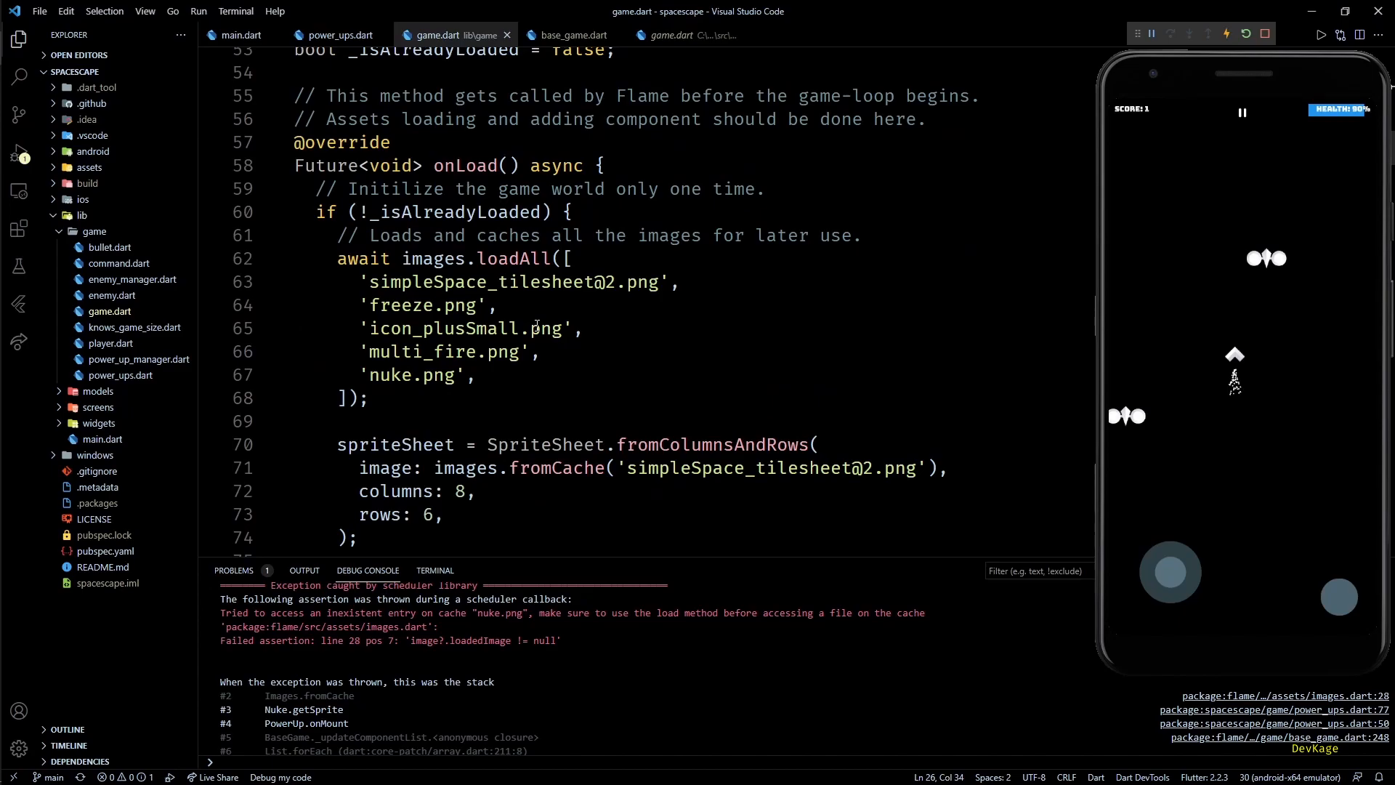
pyautogui.doubleClick(454, 212)
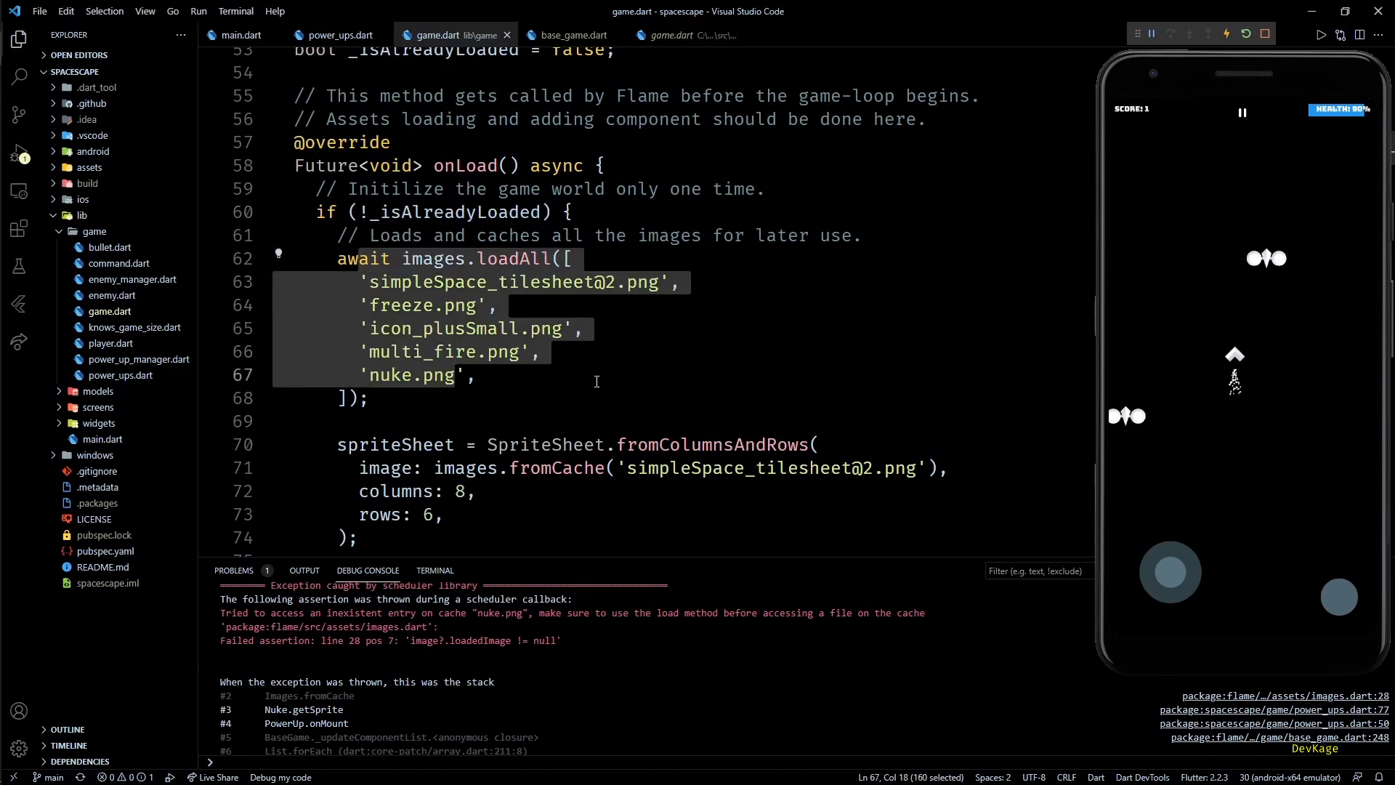
pyautogui.click(603, 349)
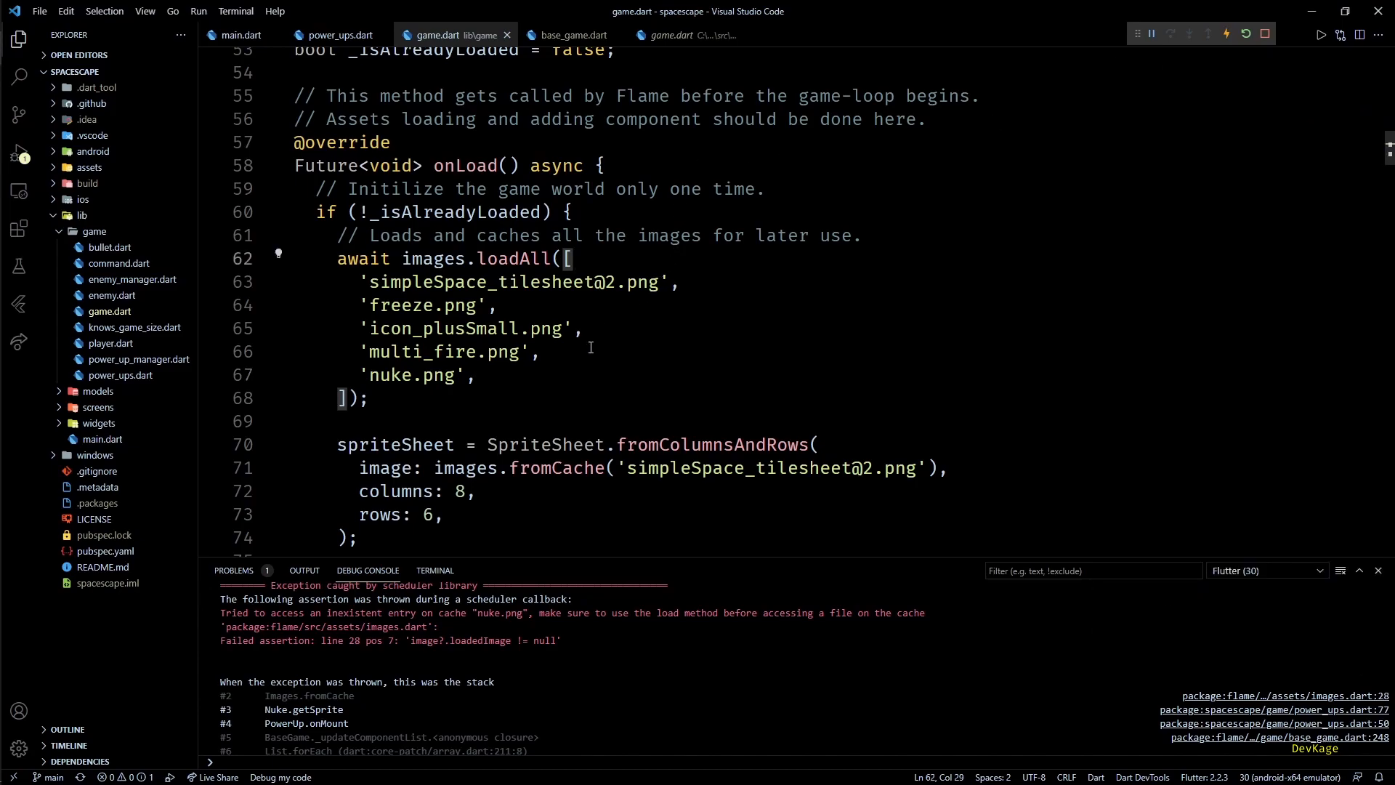
pyautogui.click(475, 375)
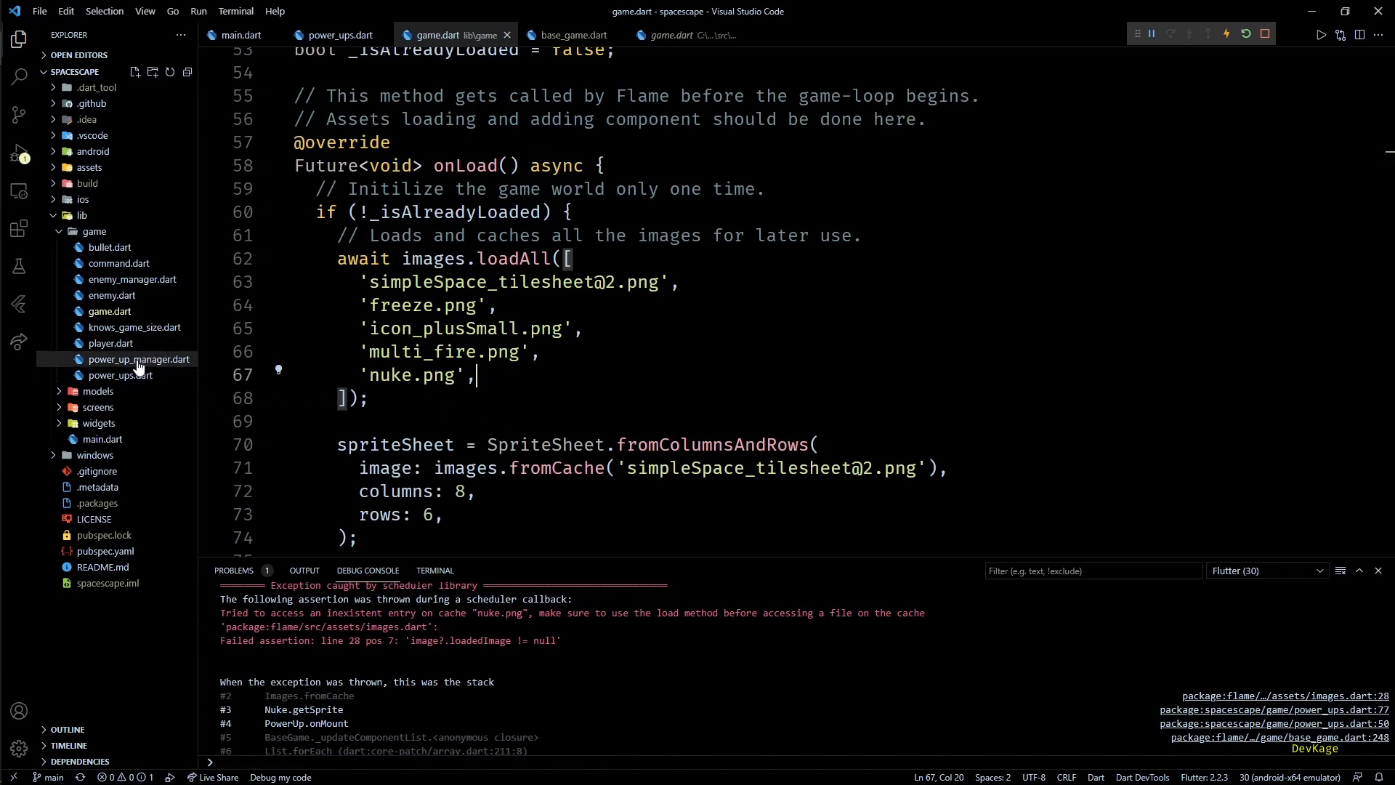
# Declare a static Sprite healthSprite field in power_up_manager.dart
pyautogui.click(138, 359)
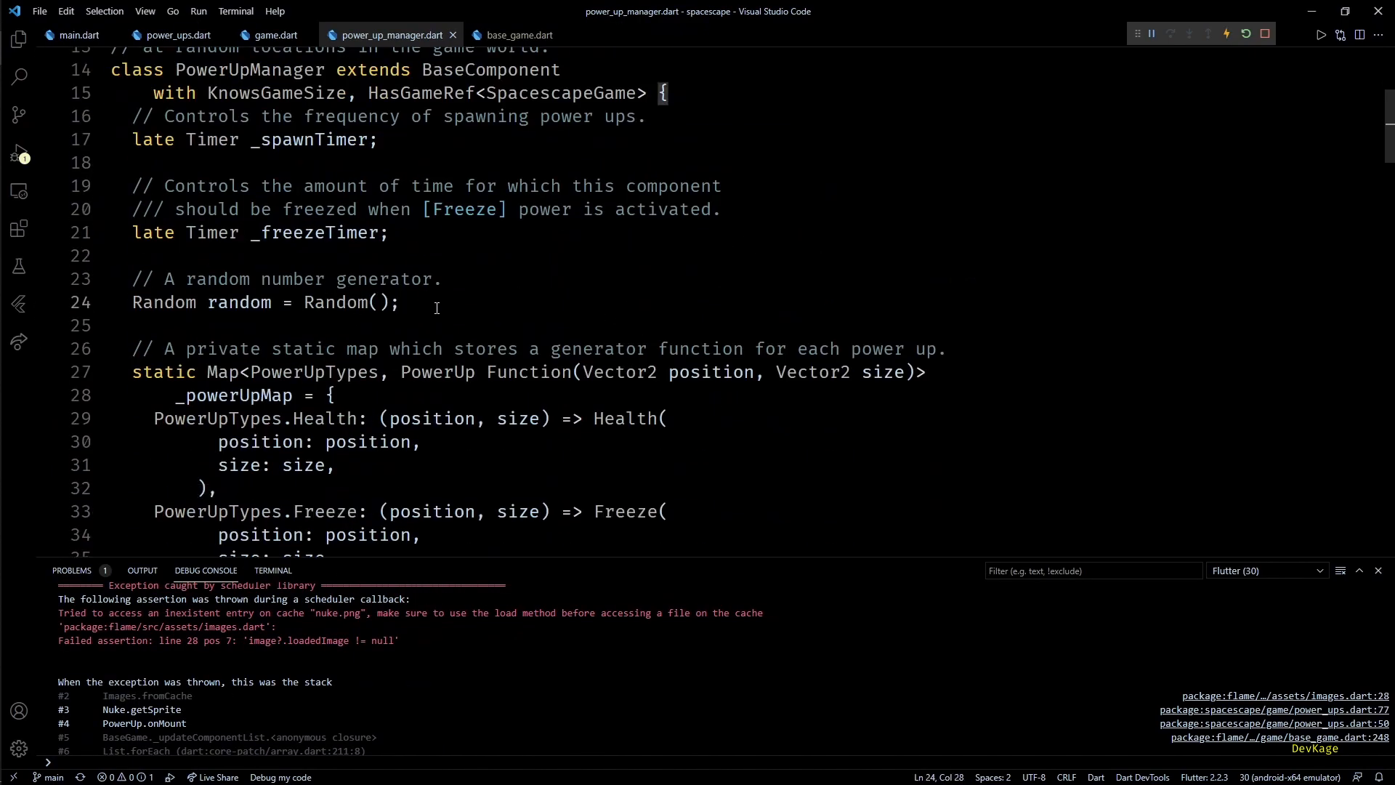
pyautogui.write('static Sprite')
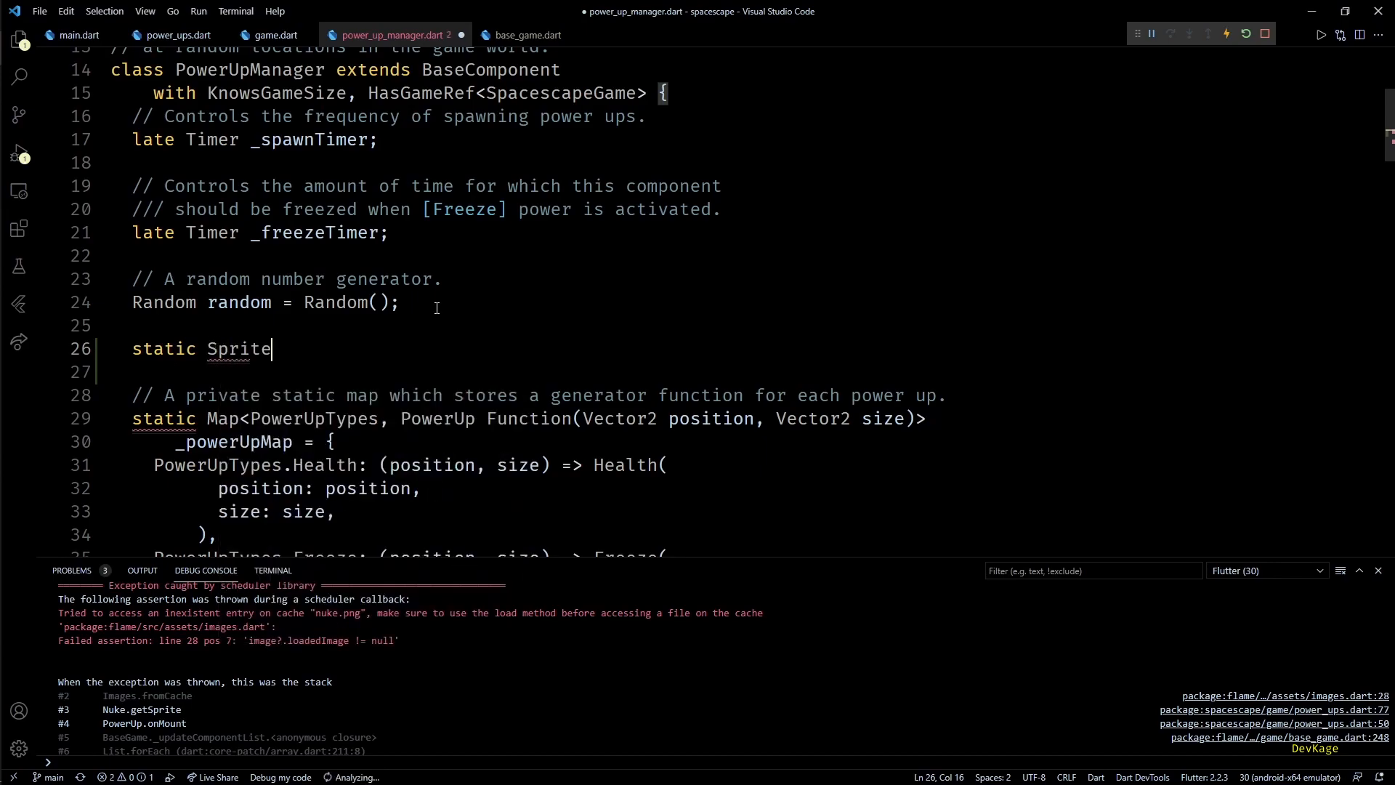
pyautogui.write('healthSprite;')
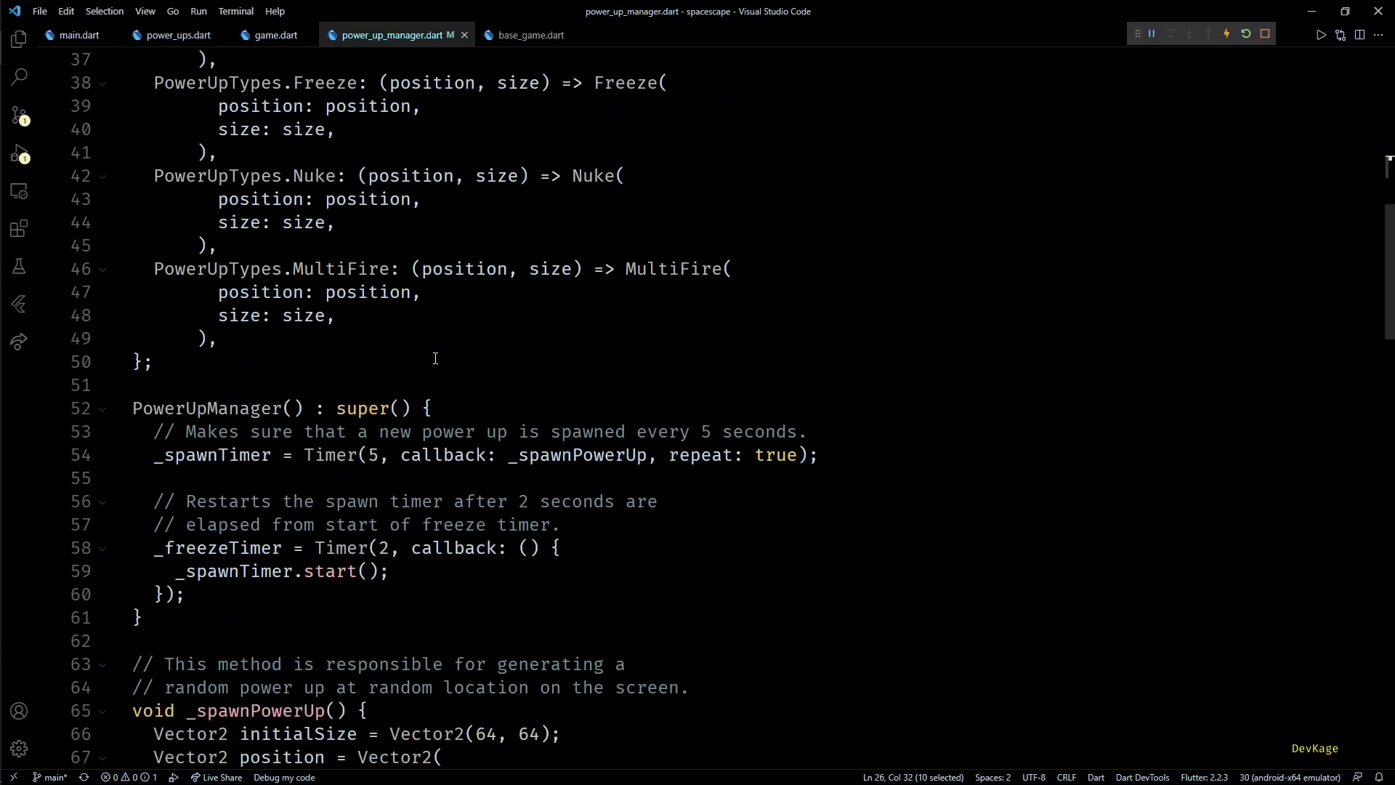
# In onMount, assign healthSprite and the other sprites with Sprite(gameRef.images.fromCache(...))
pyautogui.scroll(-3)
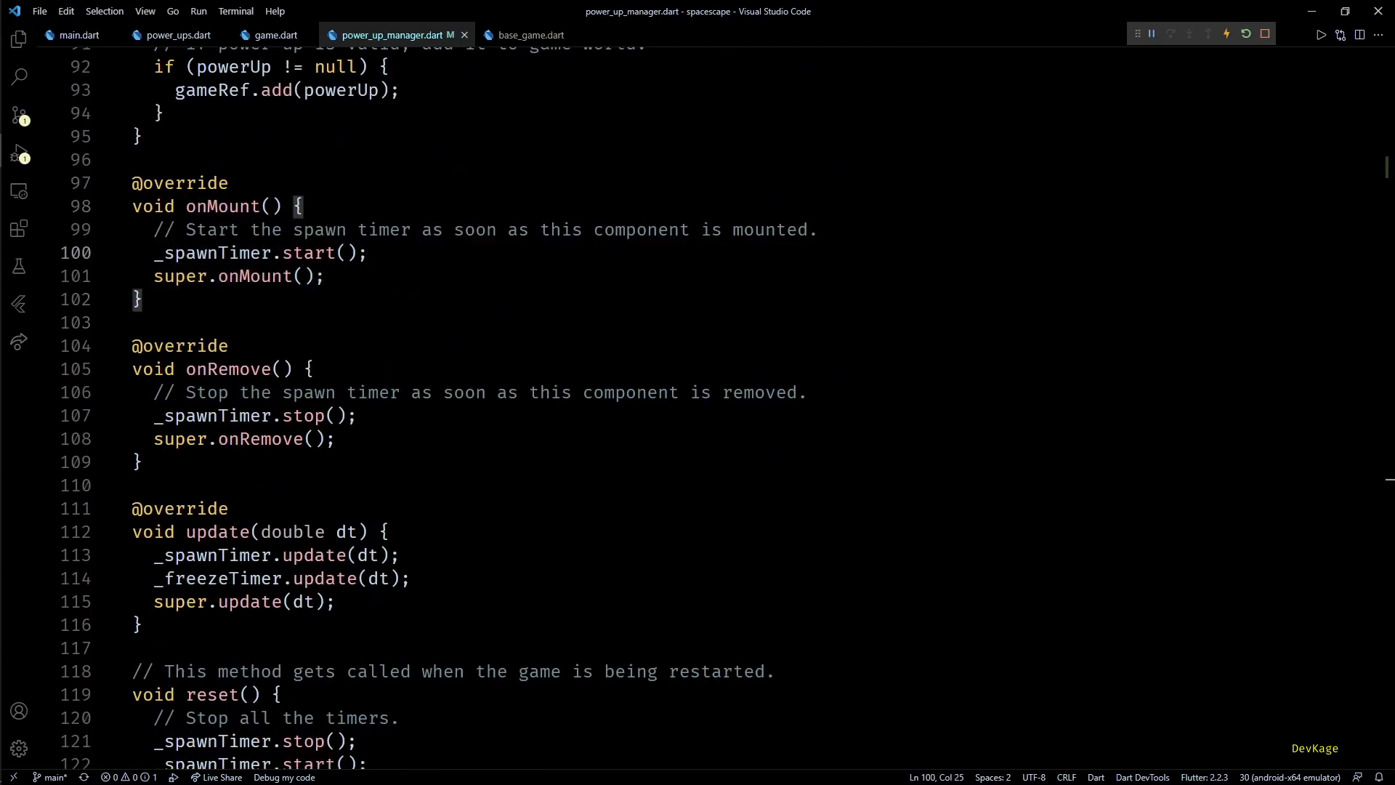
pyautogui.write('healthSprite')
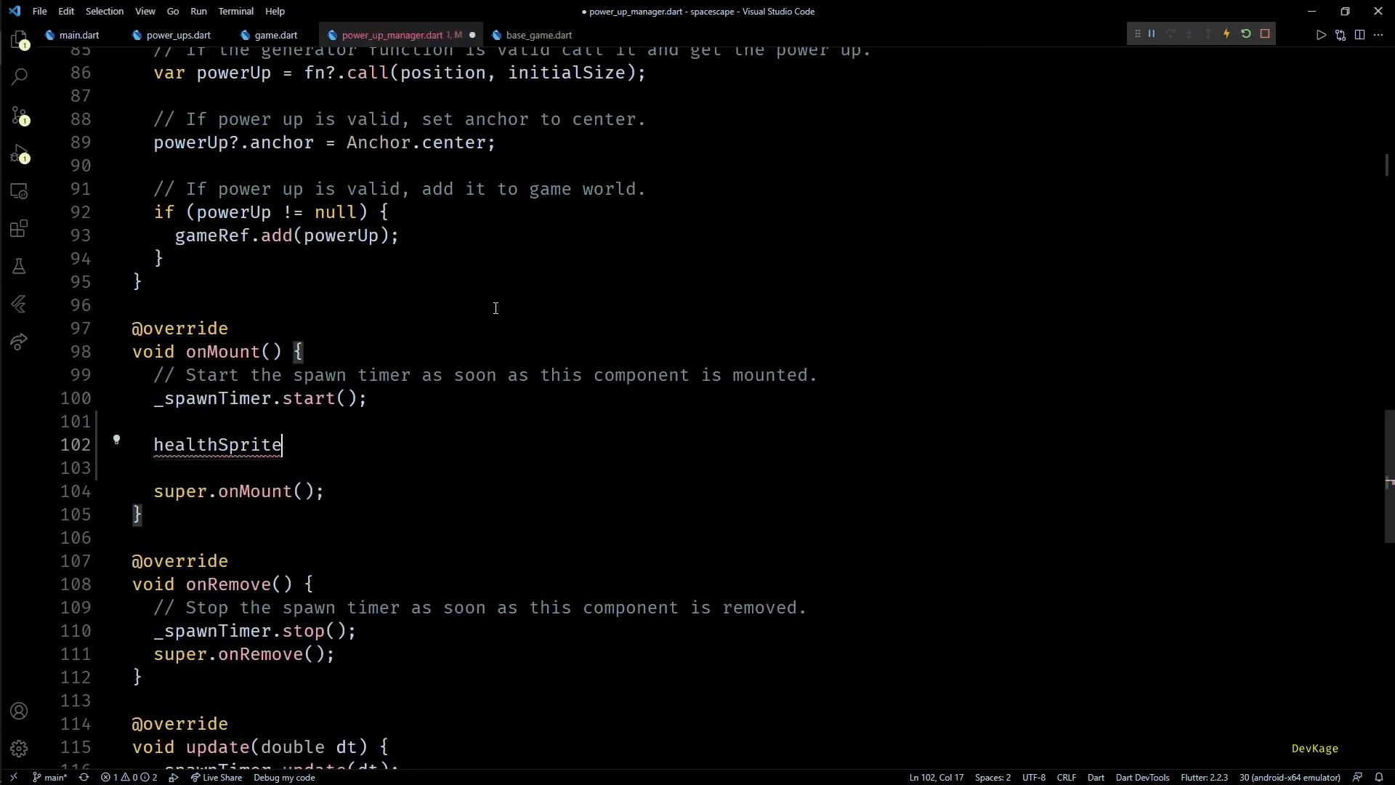
pyautogui.write('= Sprite(image)')
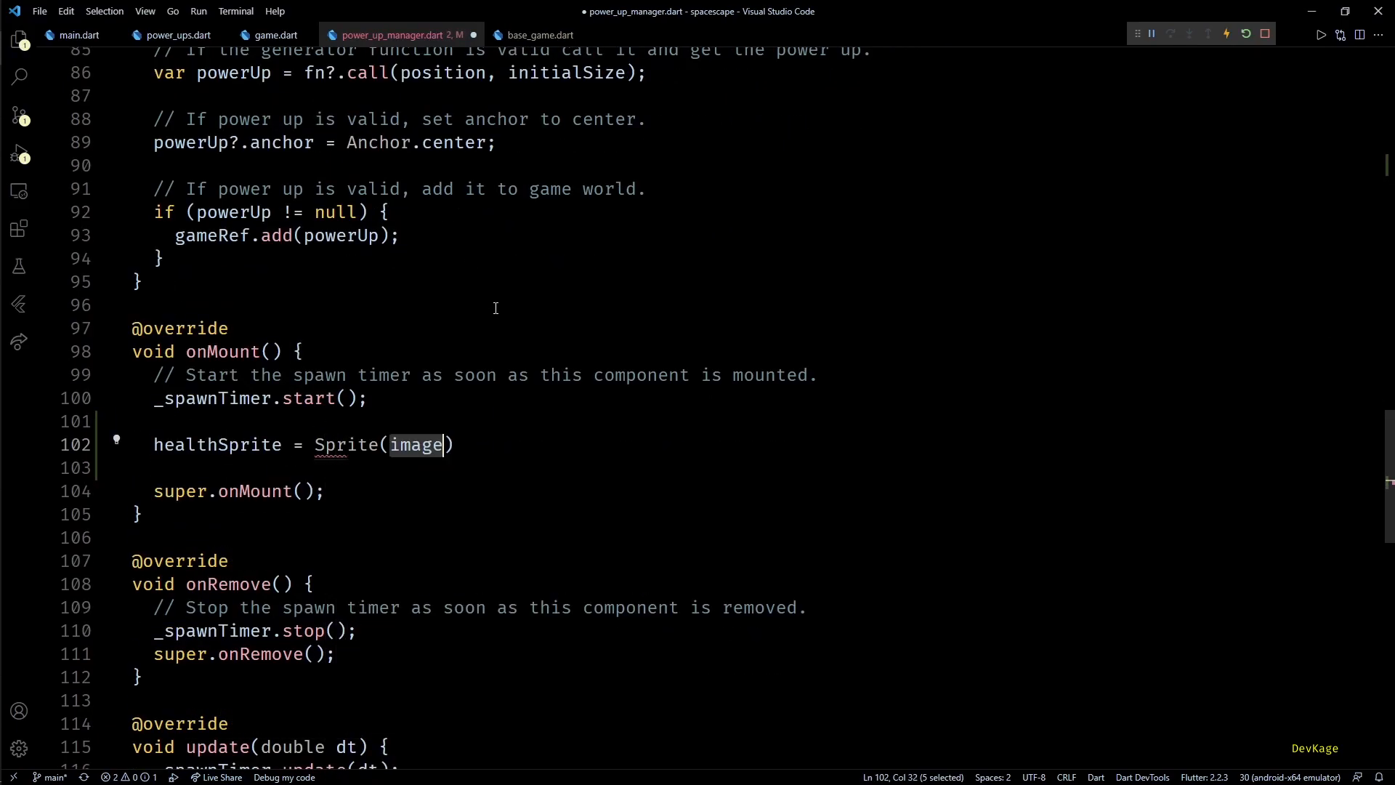
pyautogui.write("gameRef.images.fromCache('icon_plusSmall.png")
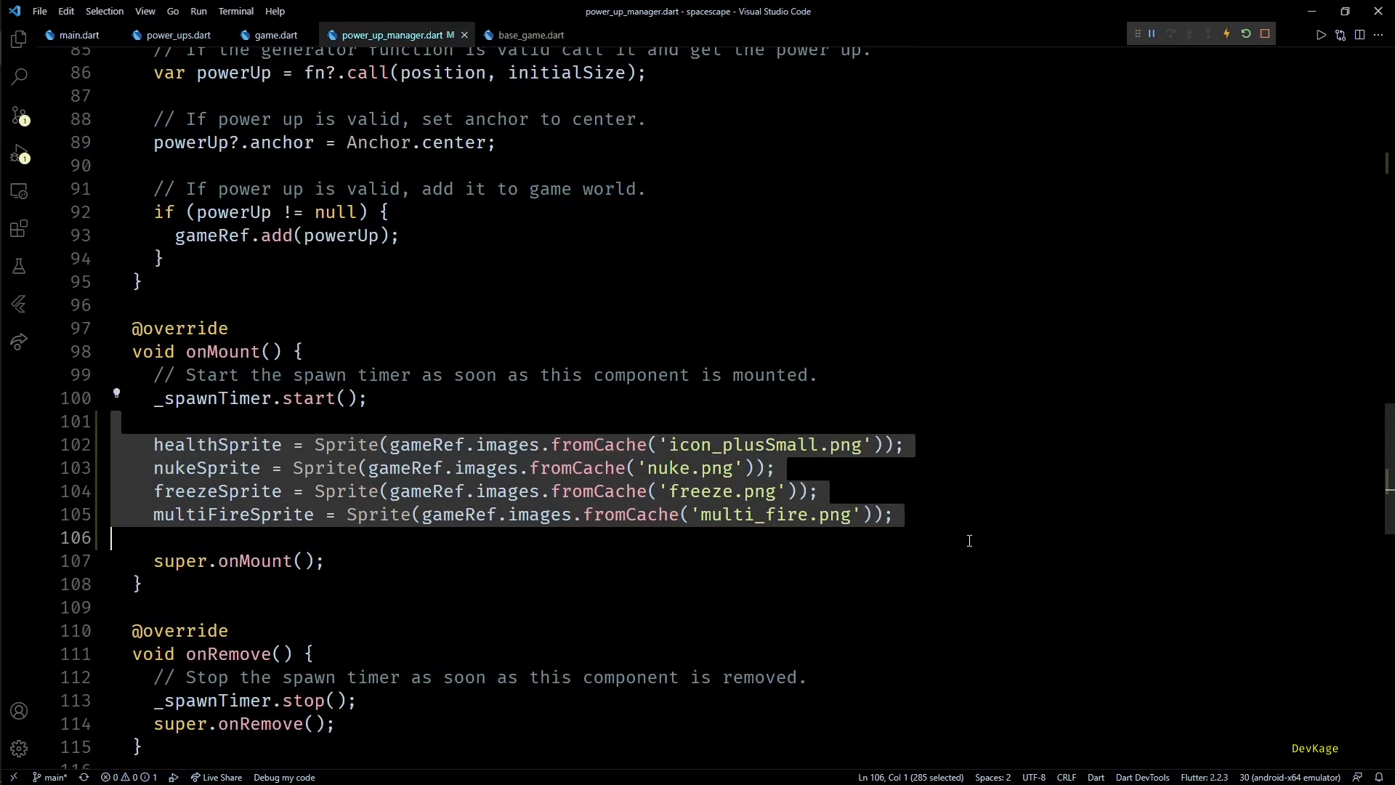
# Replace power_ups.dart's Sprite(...) returns with PowerUpManager sprites such as freezeSprite and multiFireSprite
pyautogui.click(169, 35)
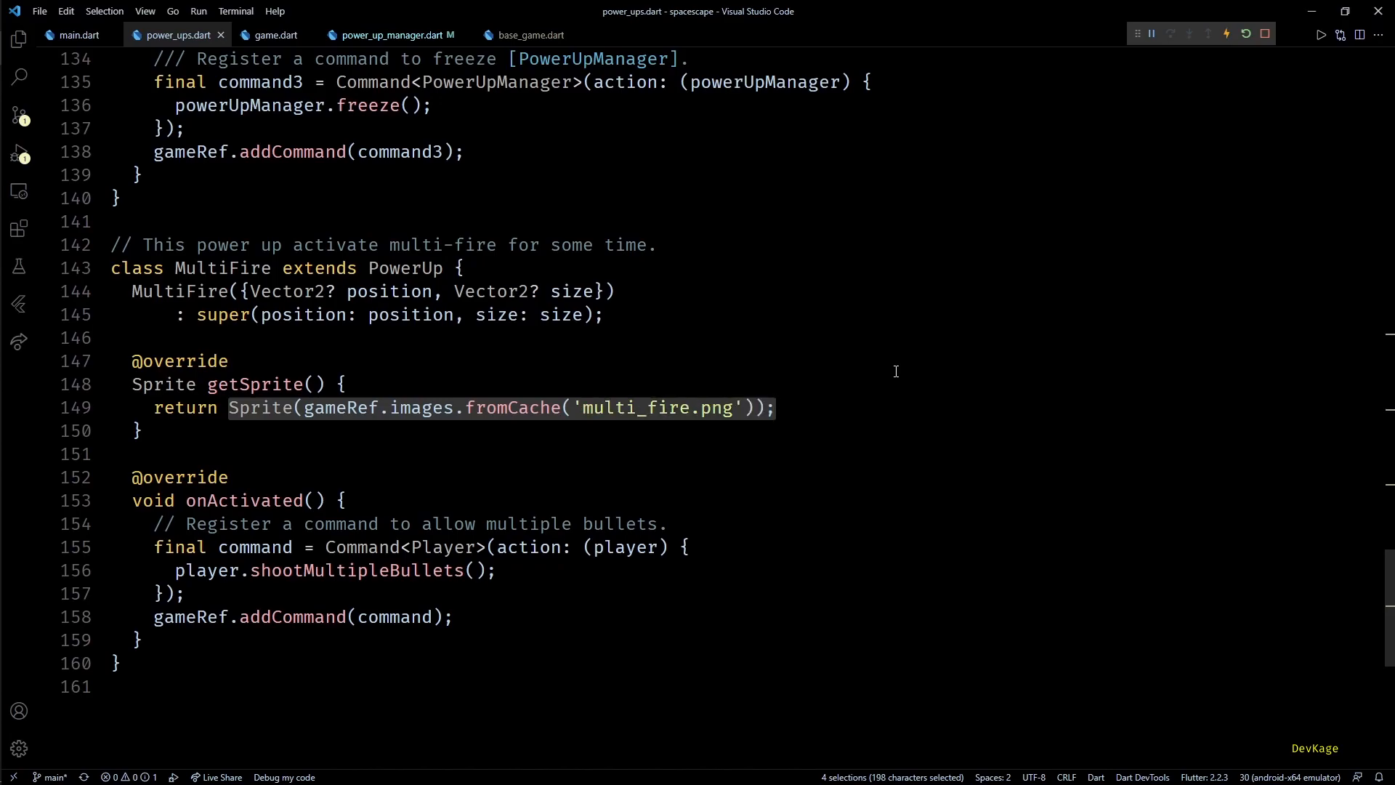
pyautogui.press('Delete')
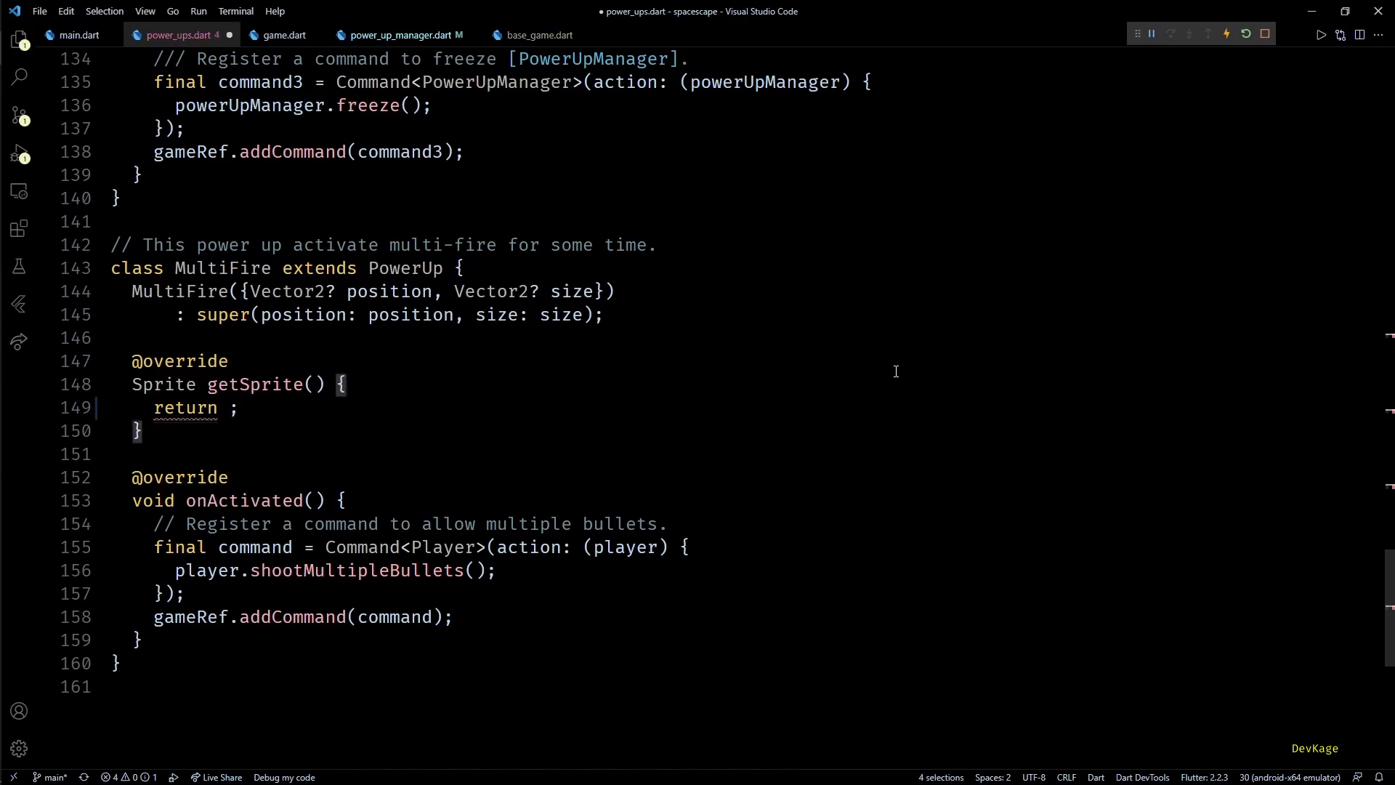
pyautogui.write('PowerUpManager.freezeSprite;')
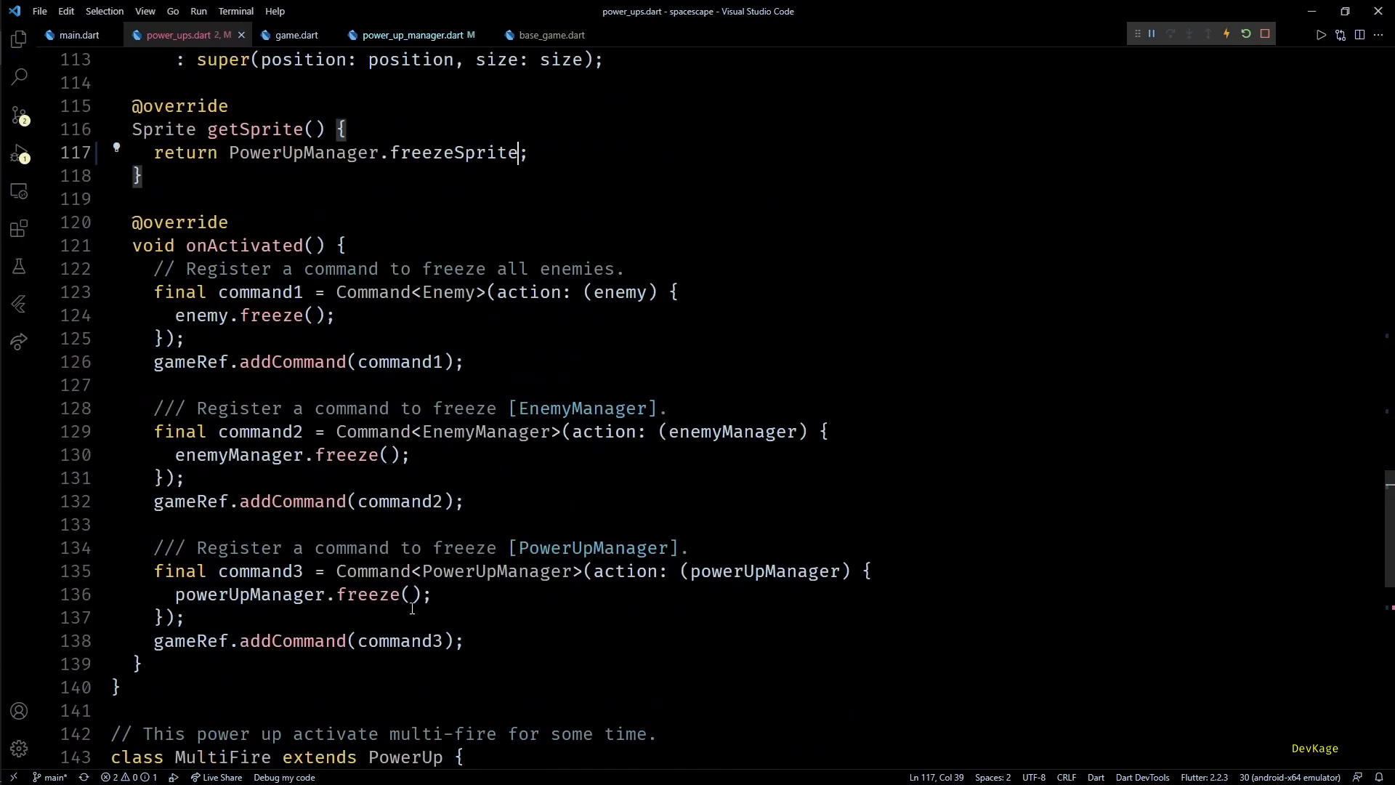
pyautogui.scroll(-3)
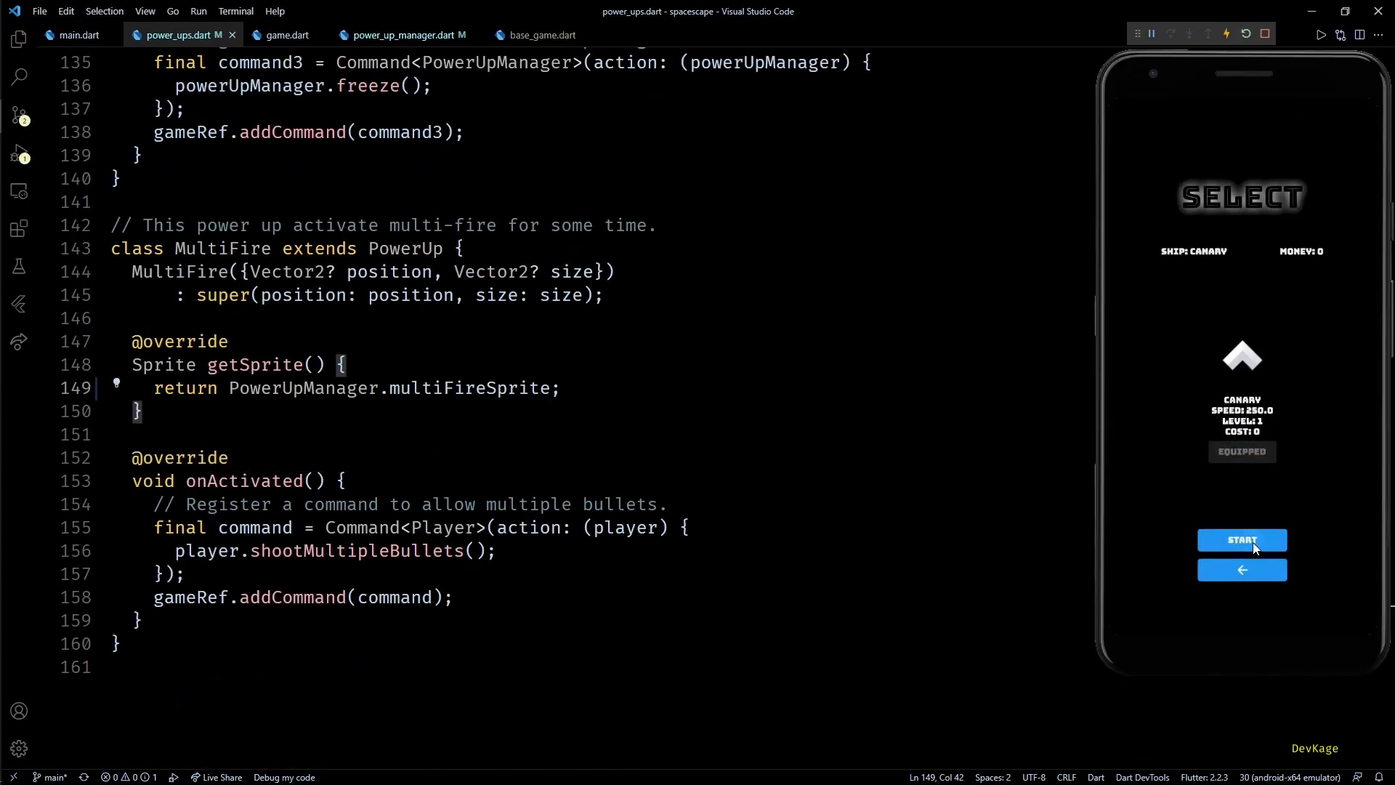
# Play a test round with power-ups, pause, exit to the main menu, and tap Play again
pyautogui.click(1242, 540)
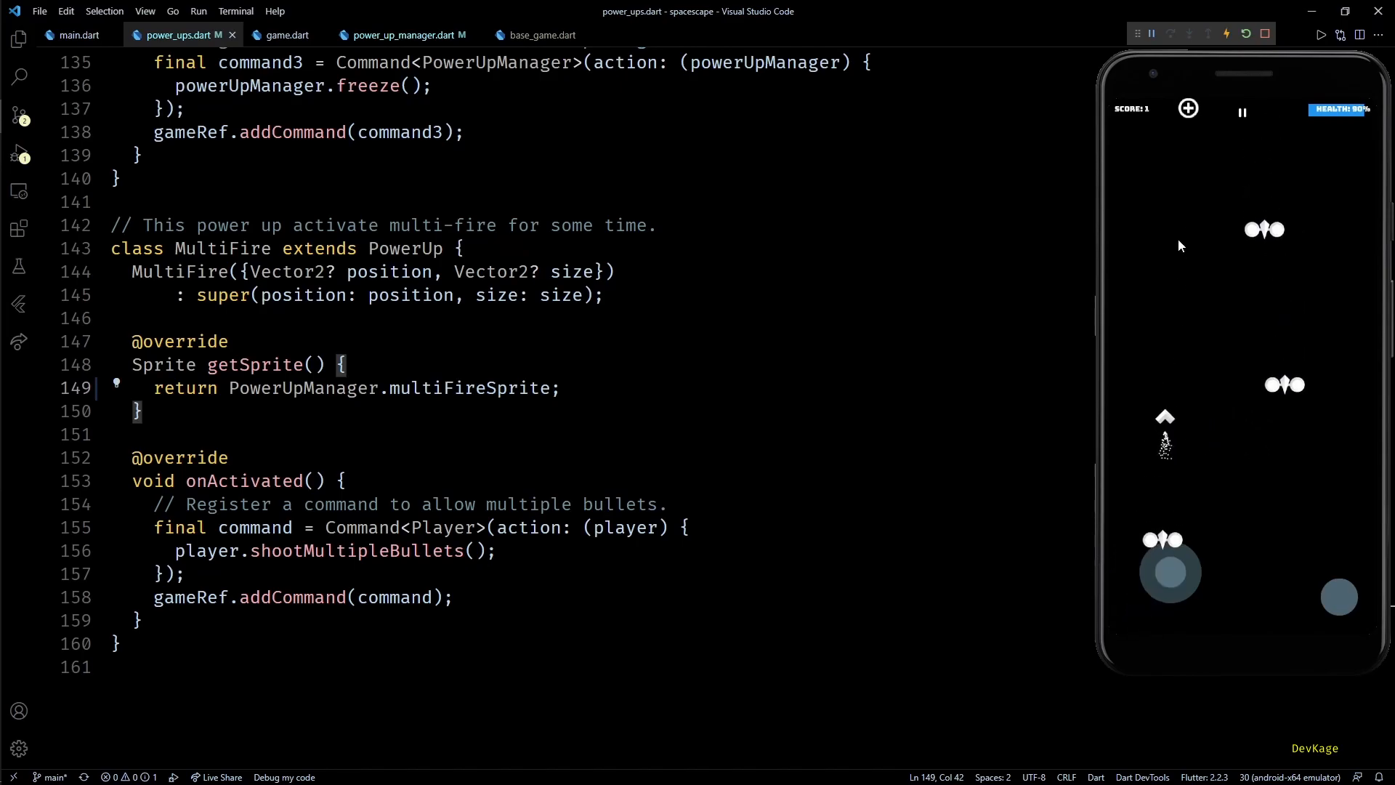
pyautogui.click(1242, 112)
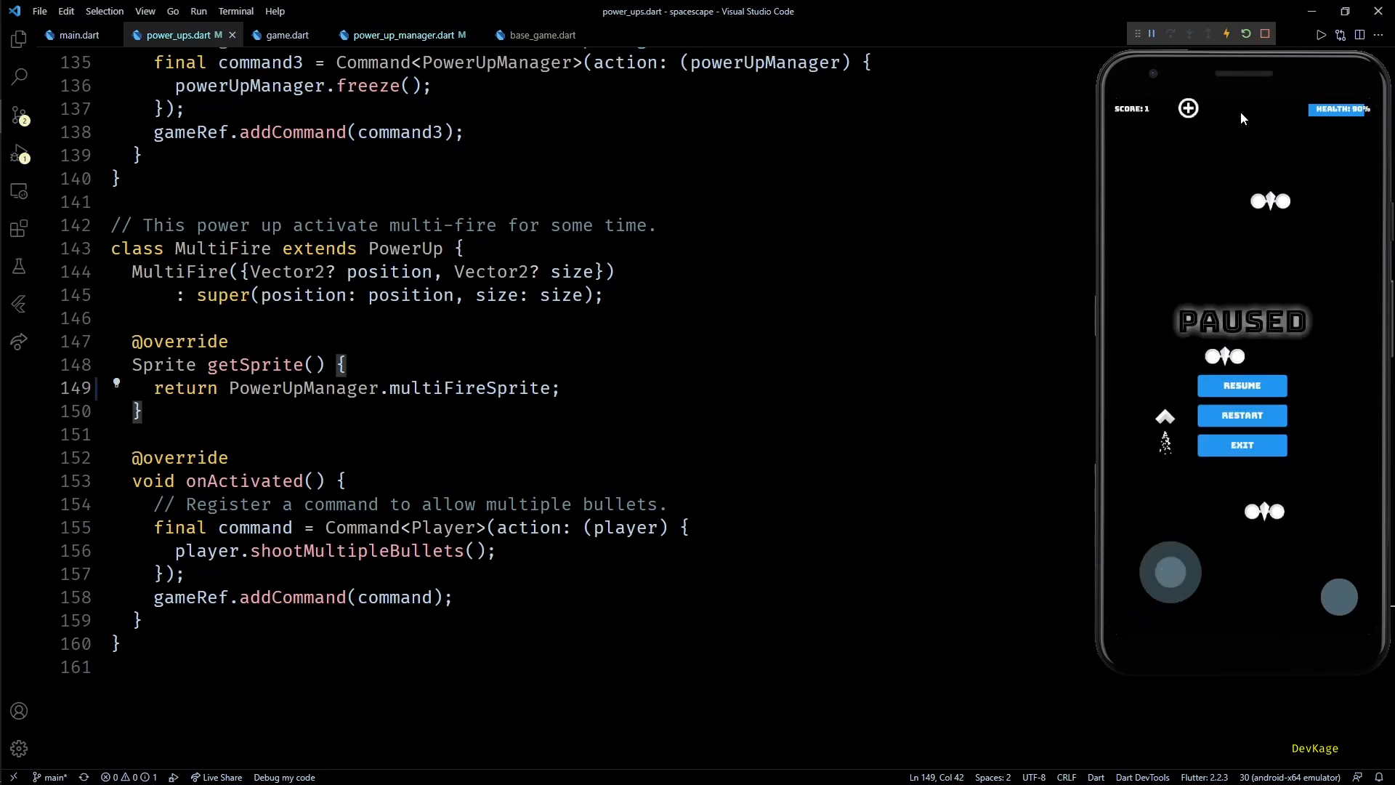
pyautogui.click(1242, 445)
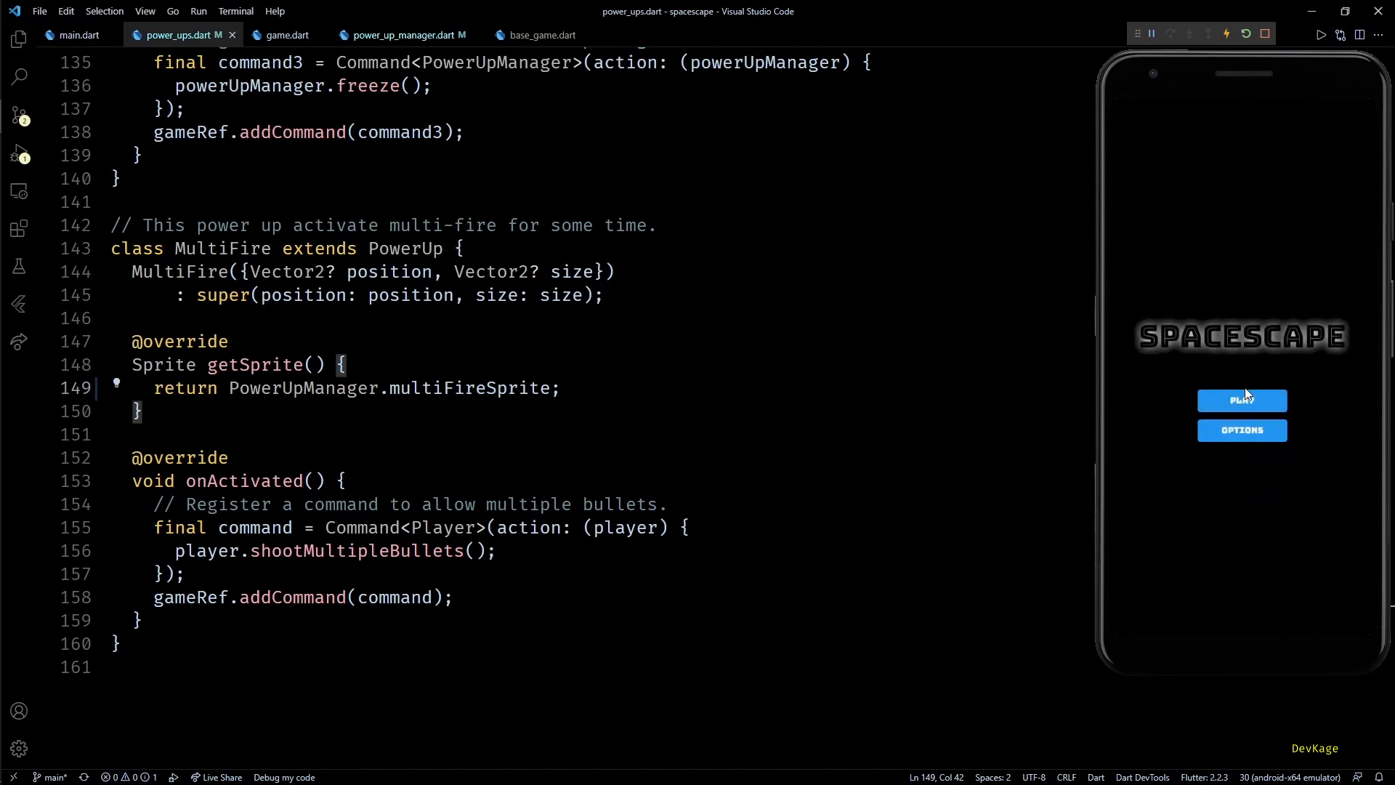
pyautogui.click(1242, 400)
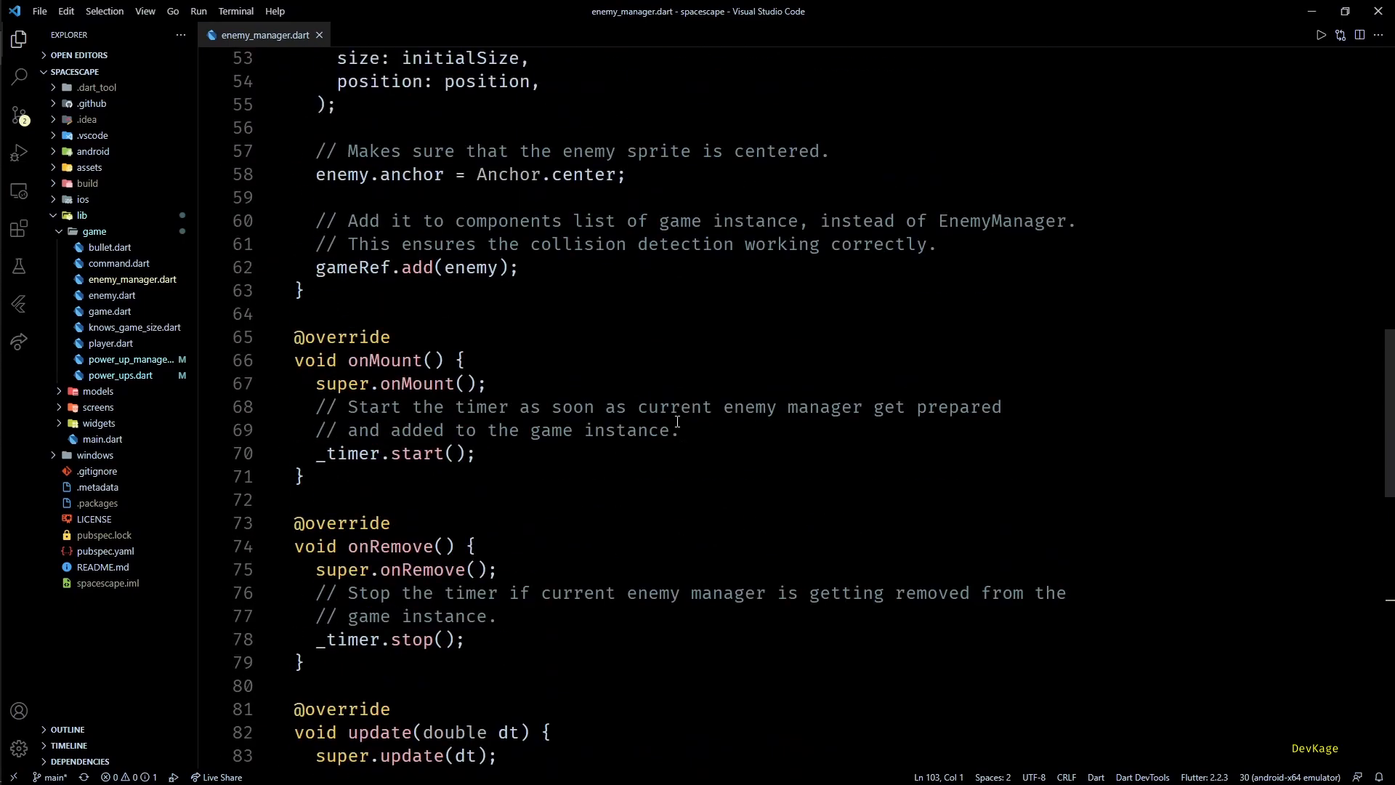
# Scroll the Explorer to the models folder and add a file beside player_data.dart
pyautogui.scroll(3)
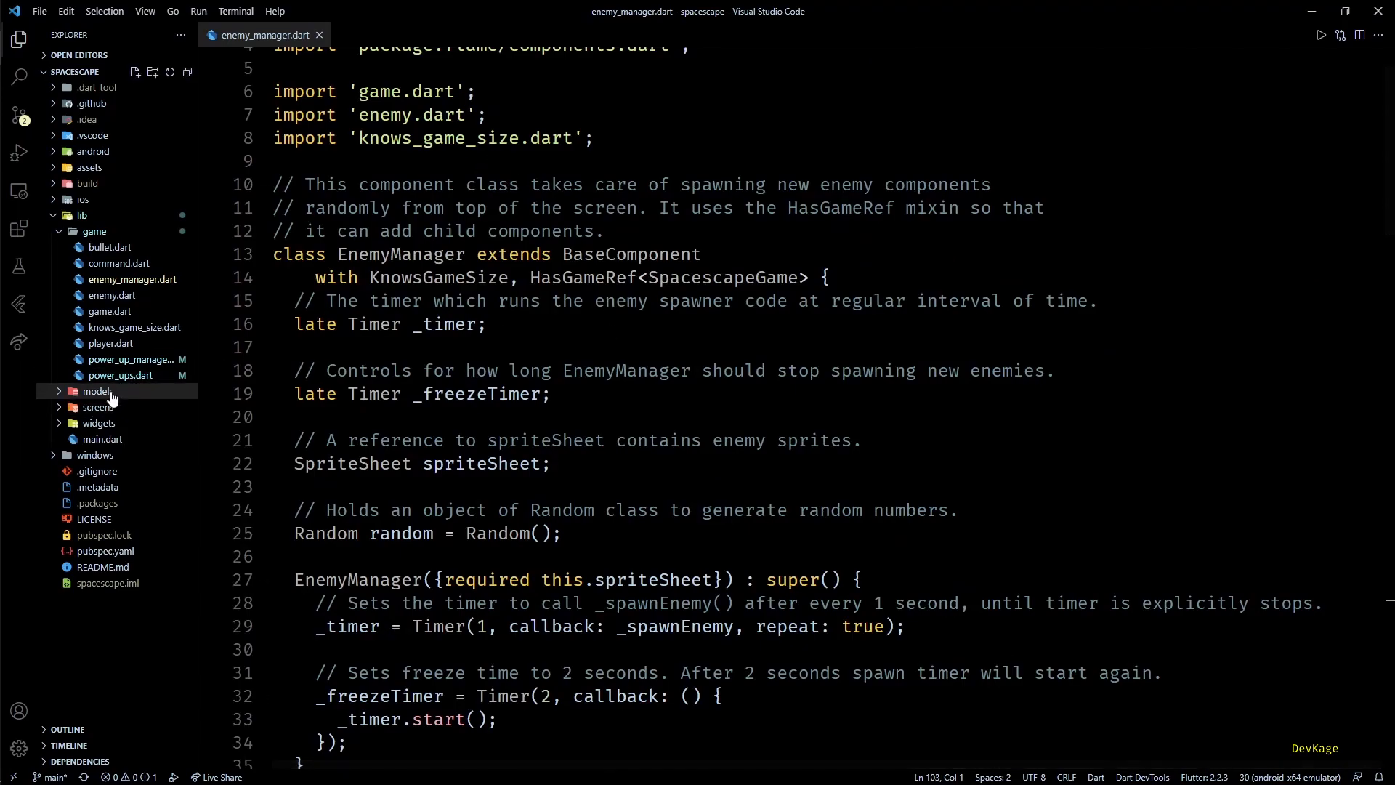
pyautogui.moveTo(113, 396)
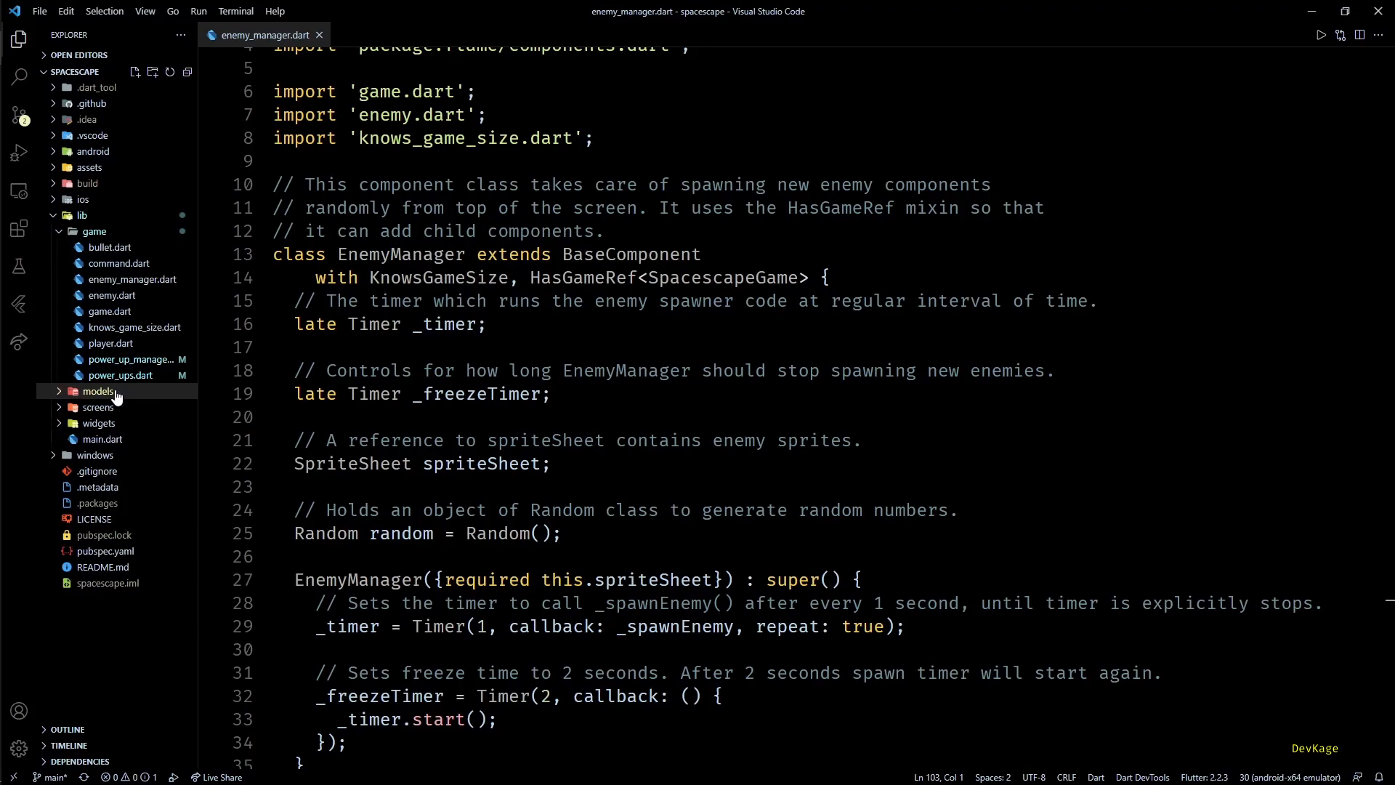
pyautogui.click(99, 391)
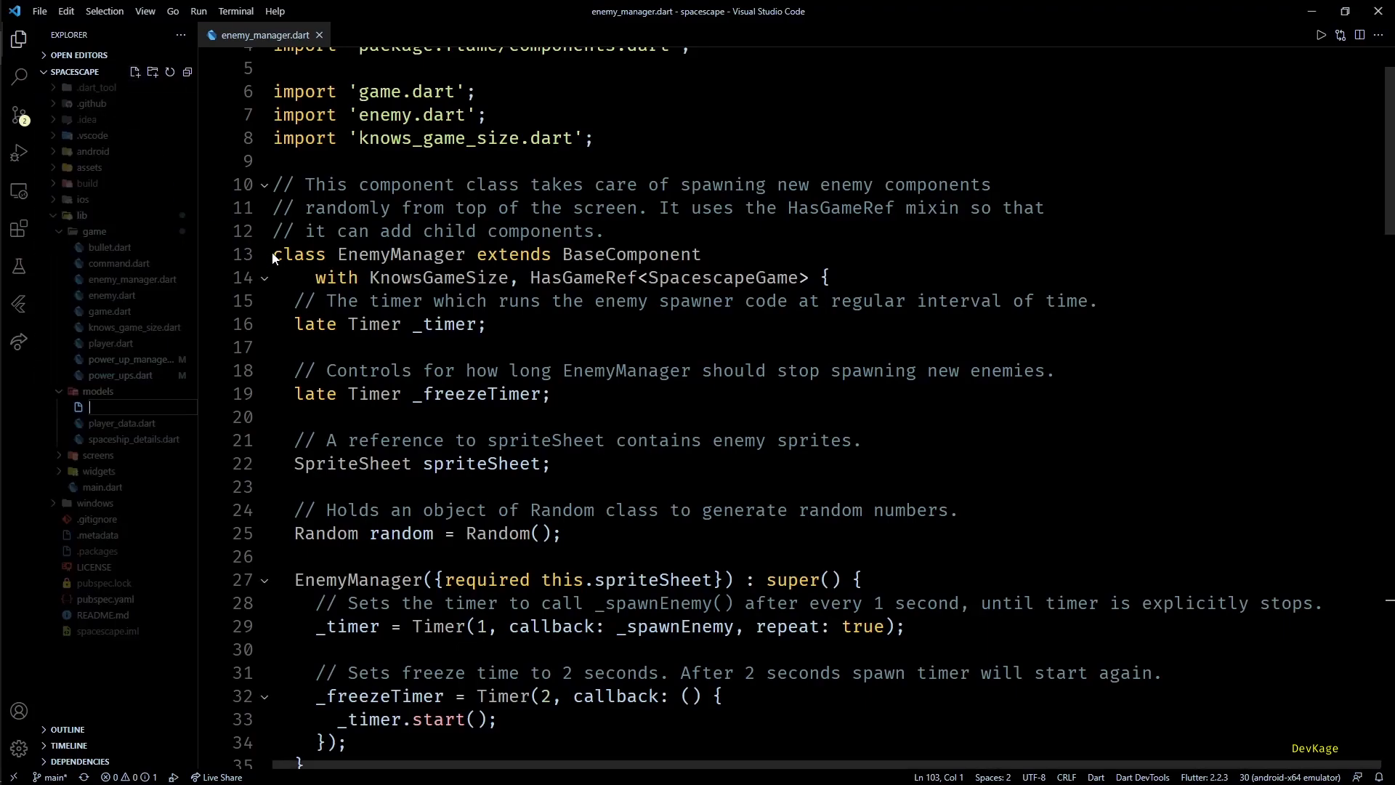
# Name the file enemy_data.dart and add an empty EnemyData class
pyautogui.write('enemy_data.dart')
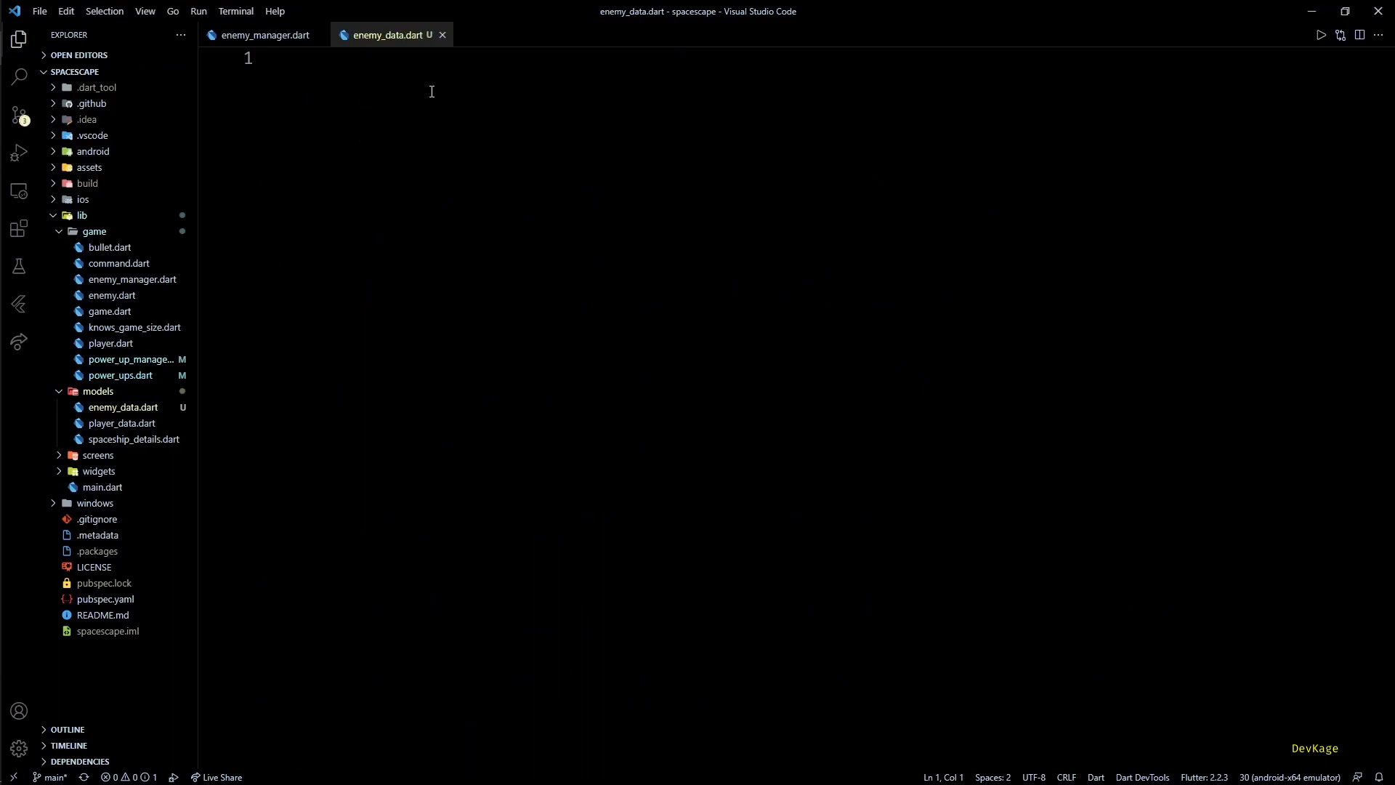
pyautogui.write('class EnemyData {}')
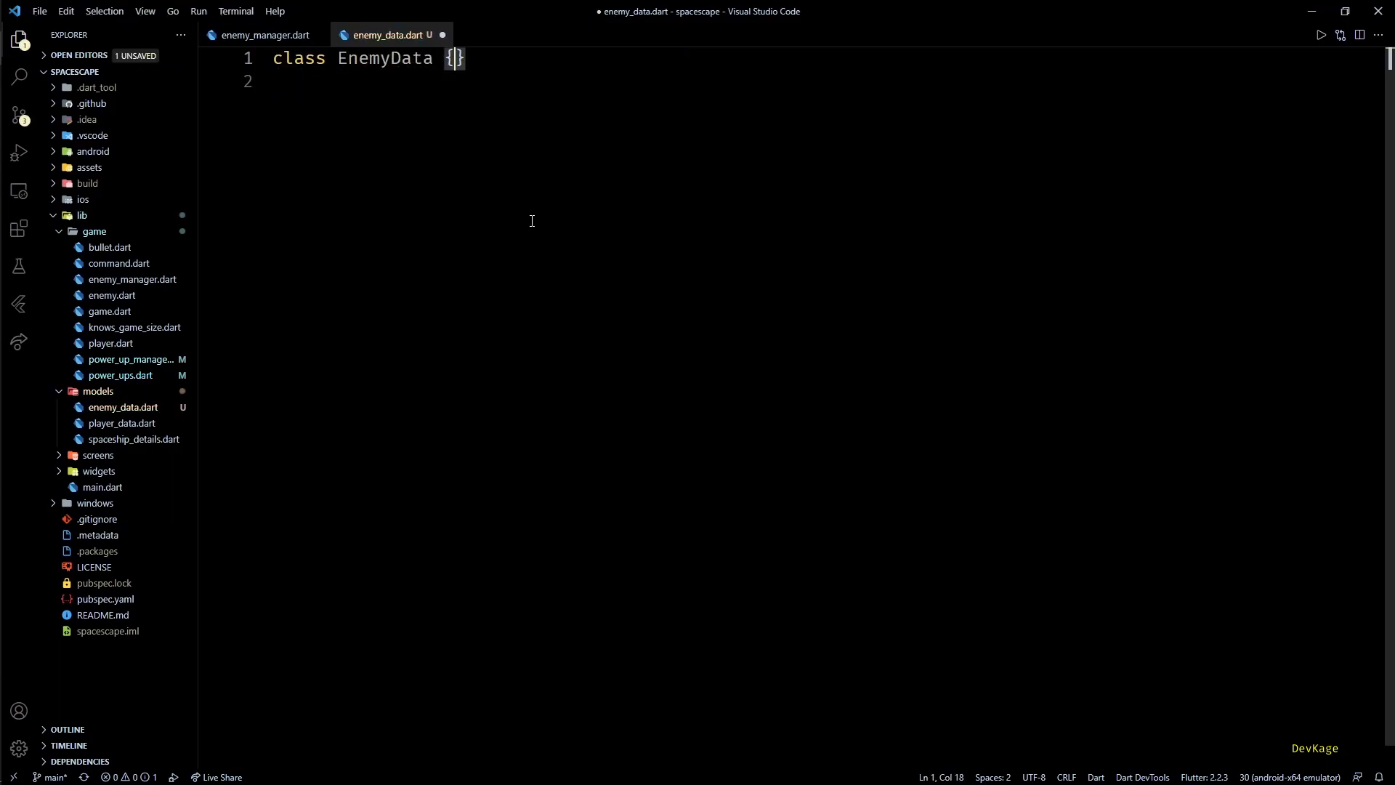
pyautogui.press('Enter')
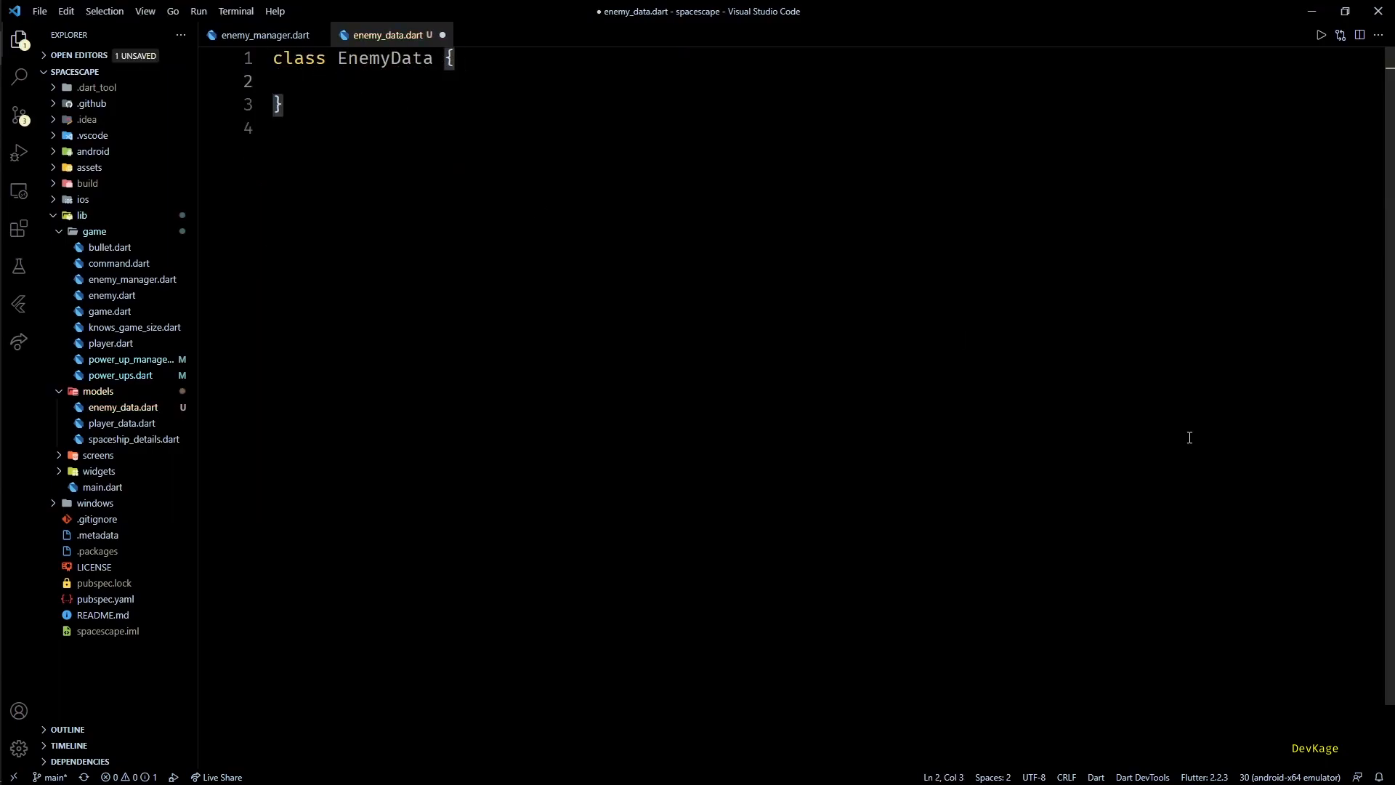
# Declare fields double speed, int spriteId, int level, bool hMove and killPoint in EnemyData
pyautogui.write('double speed;')
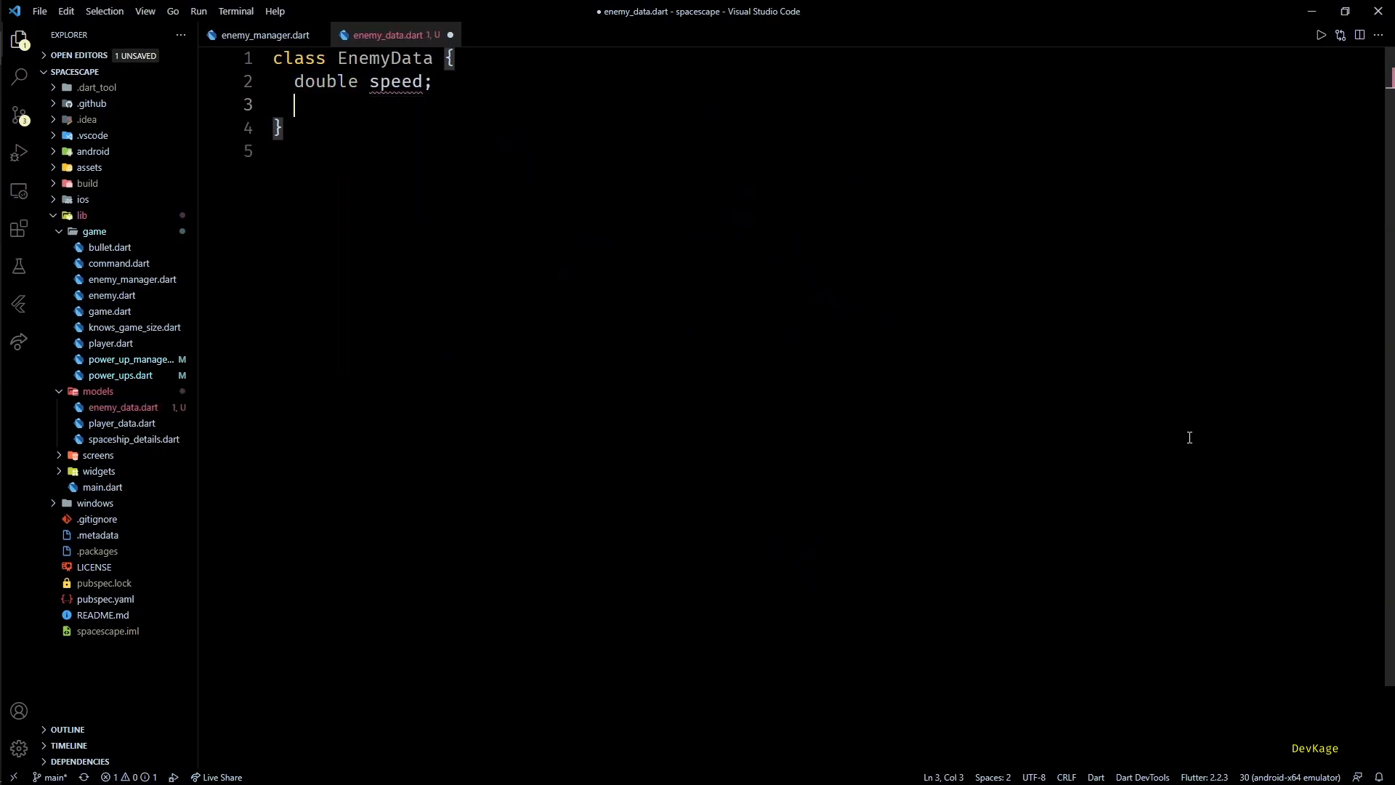
pyautogui.write('int sprite')
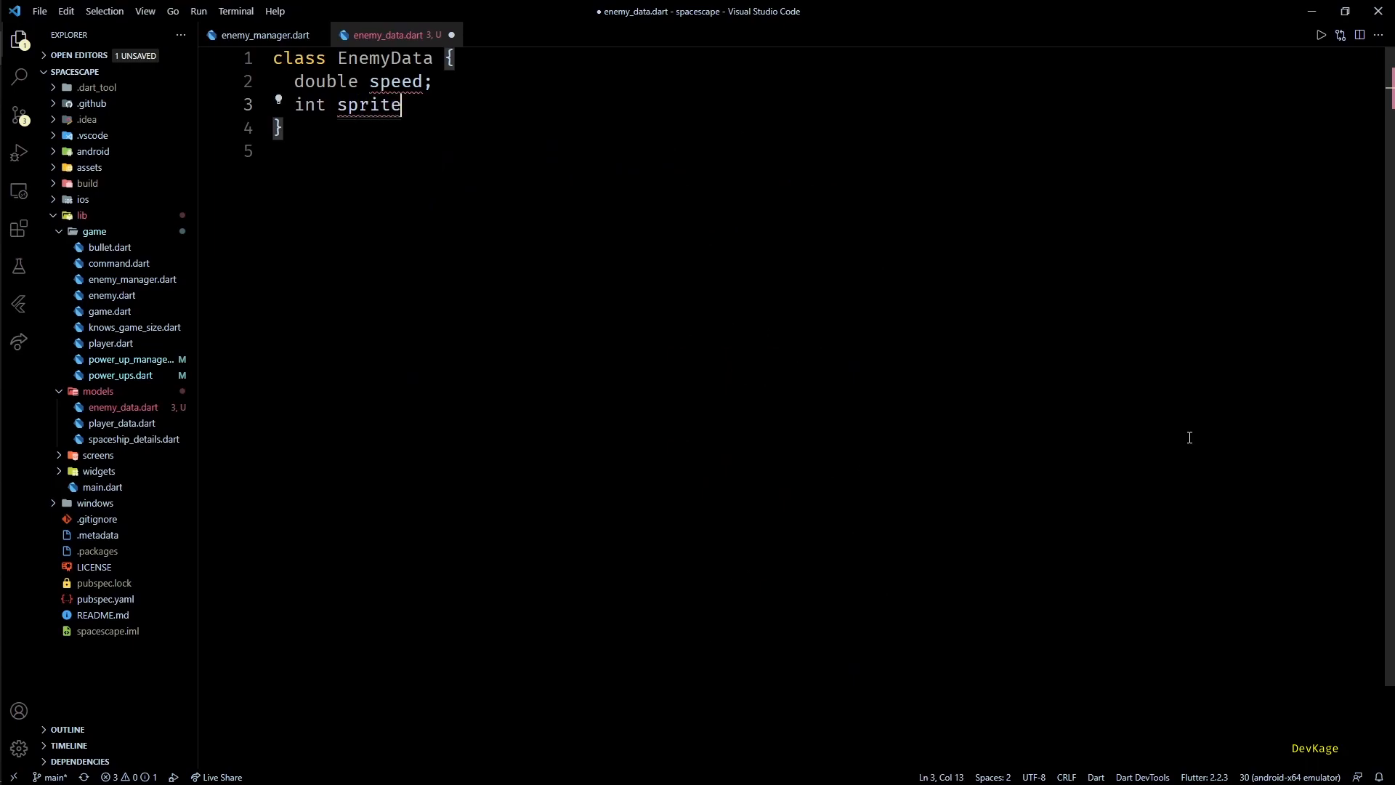
pyautogui.write('Id;')
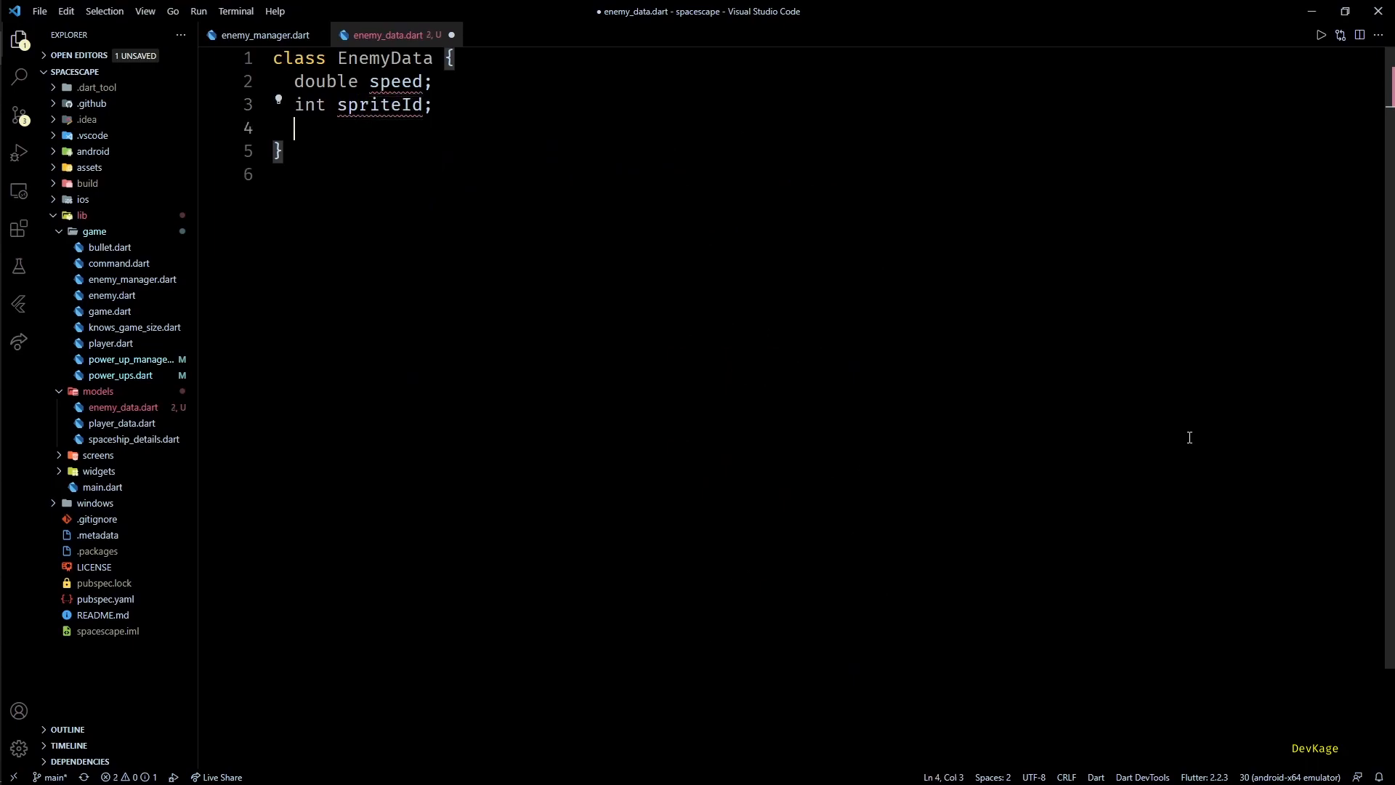
pyautogui.write('int leve')
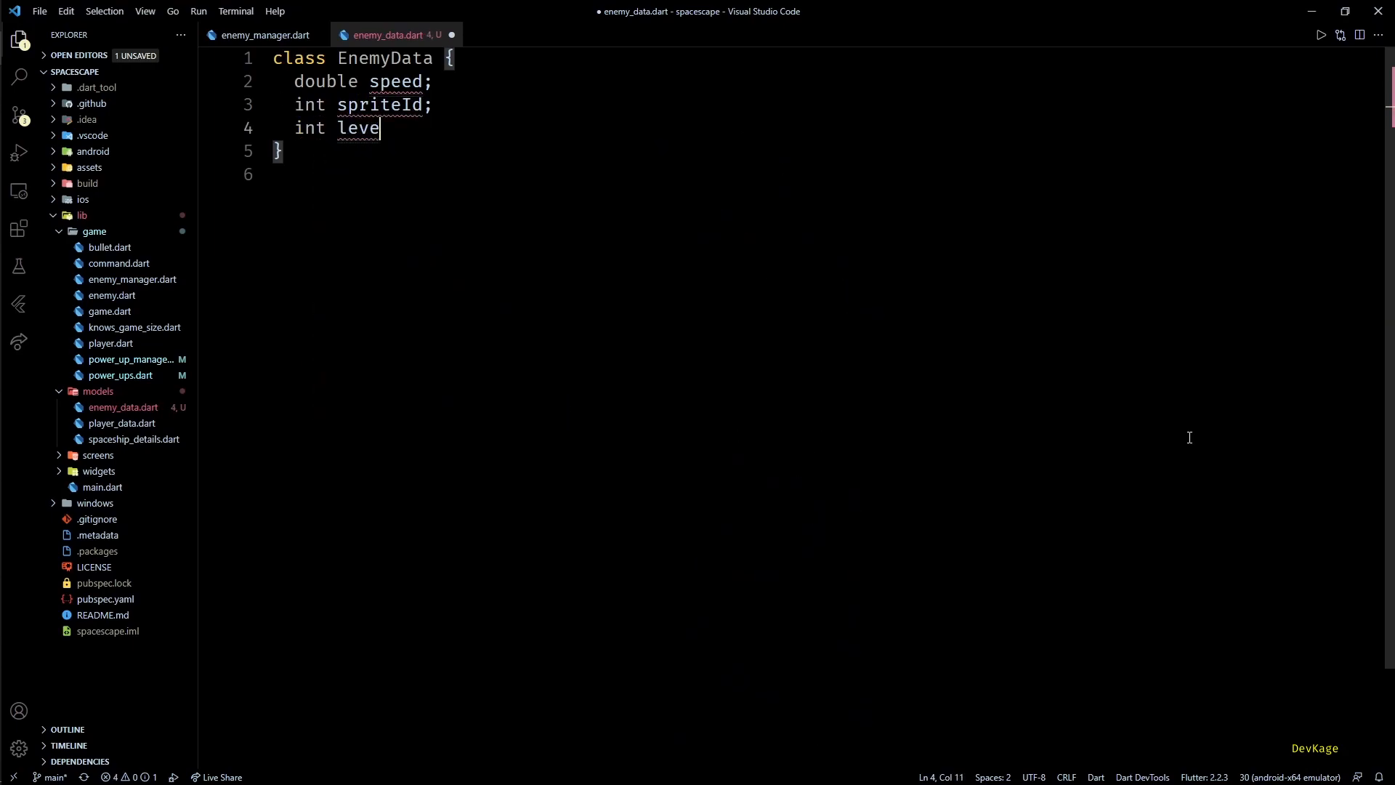
pyautogui.write('l;')
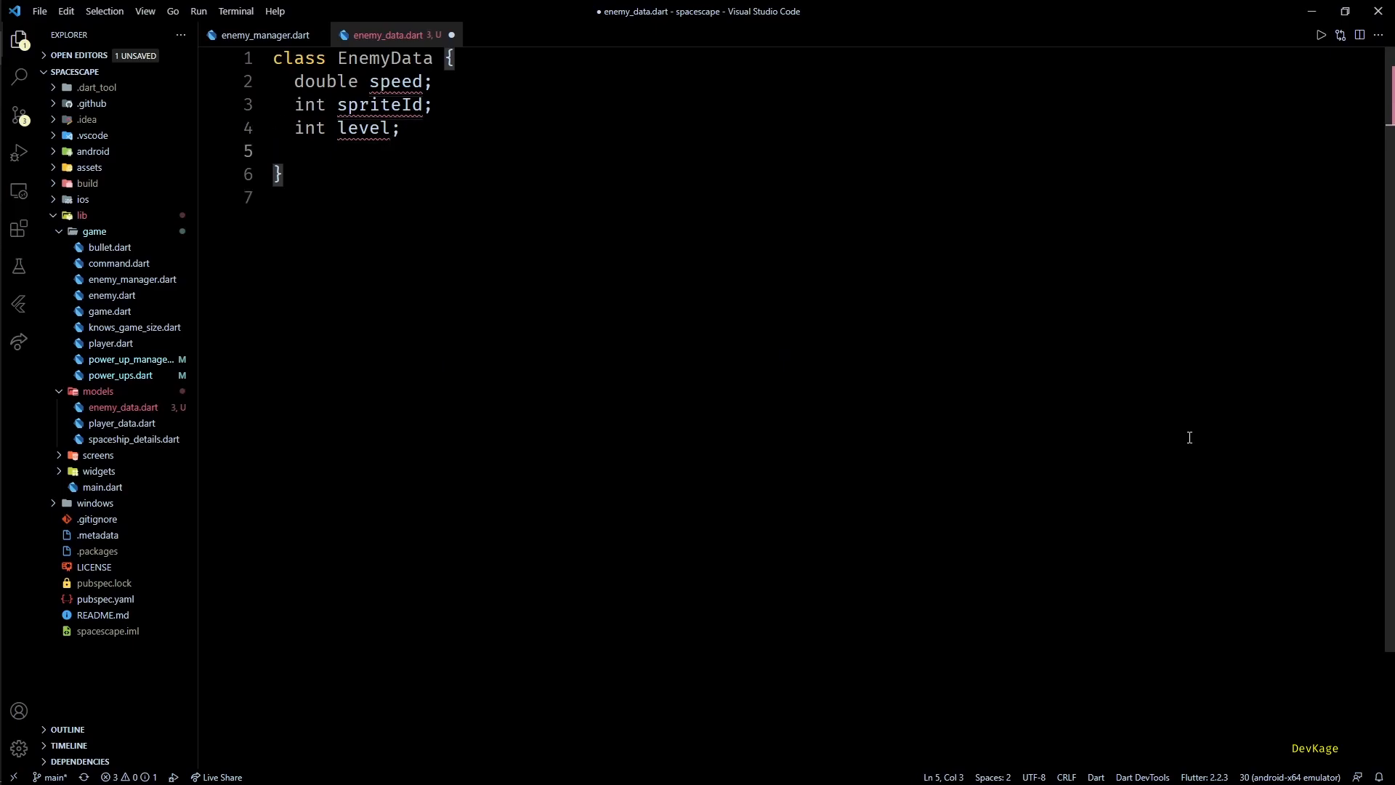
pyautogui.write('bool hMove;')
pyautogui.write('int ki')
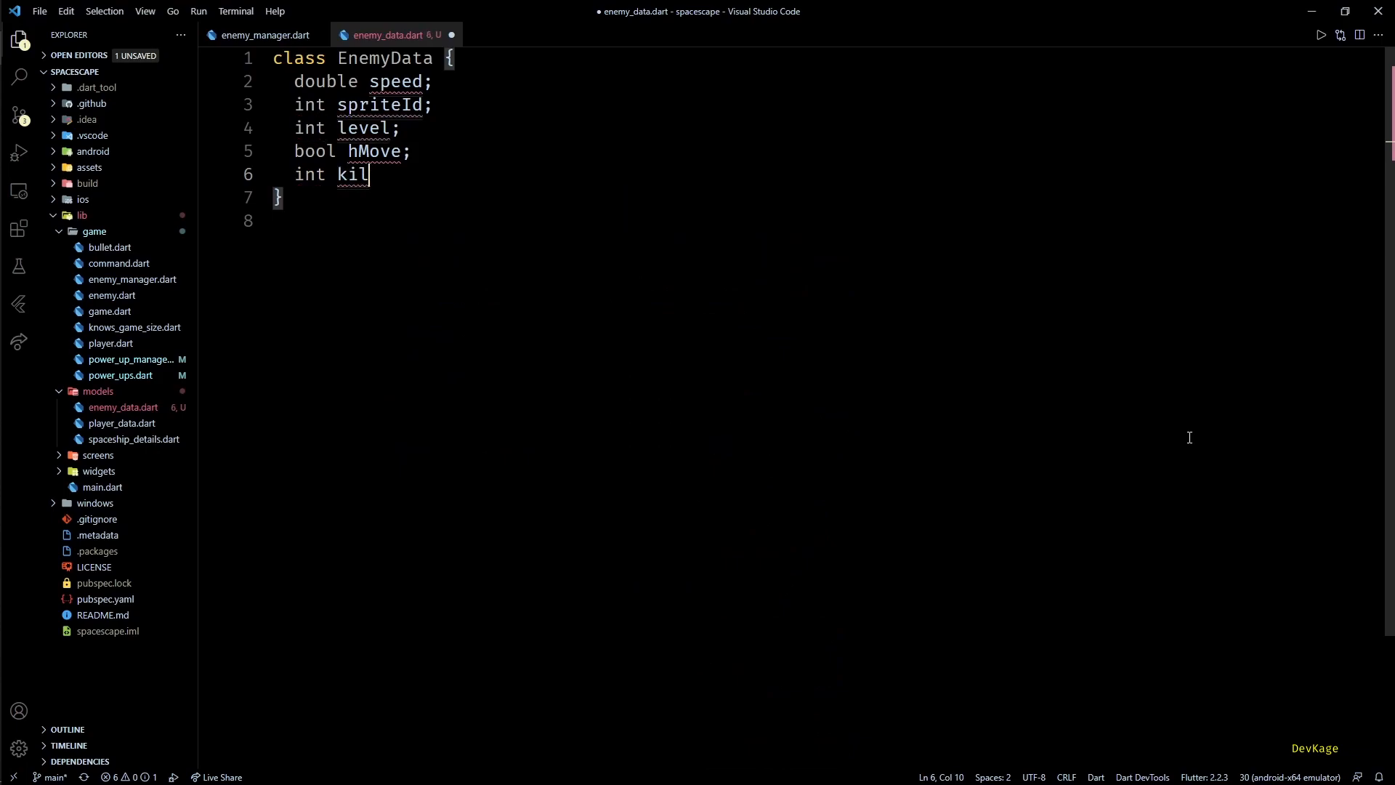
pyautogui.write('lPoint;')
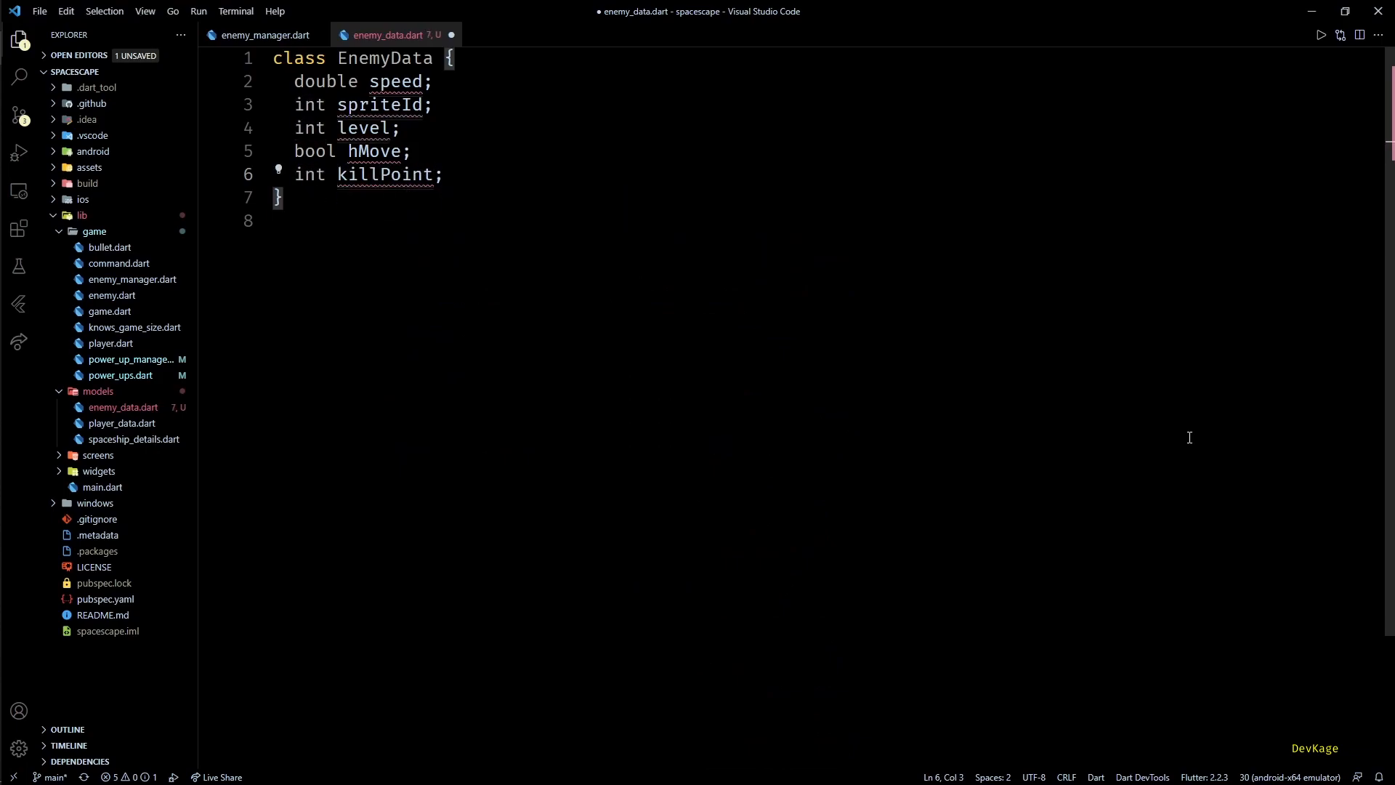
pyautogui.write('final')
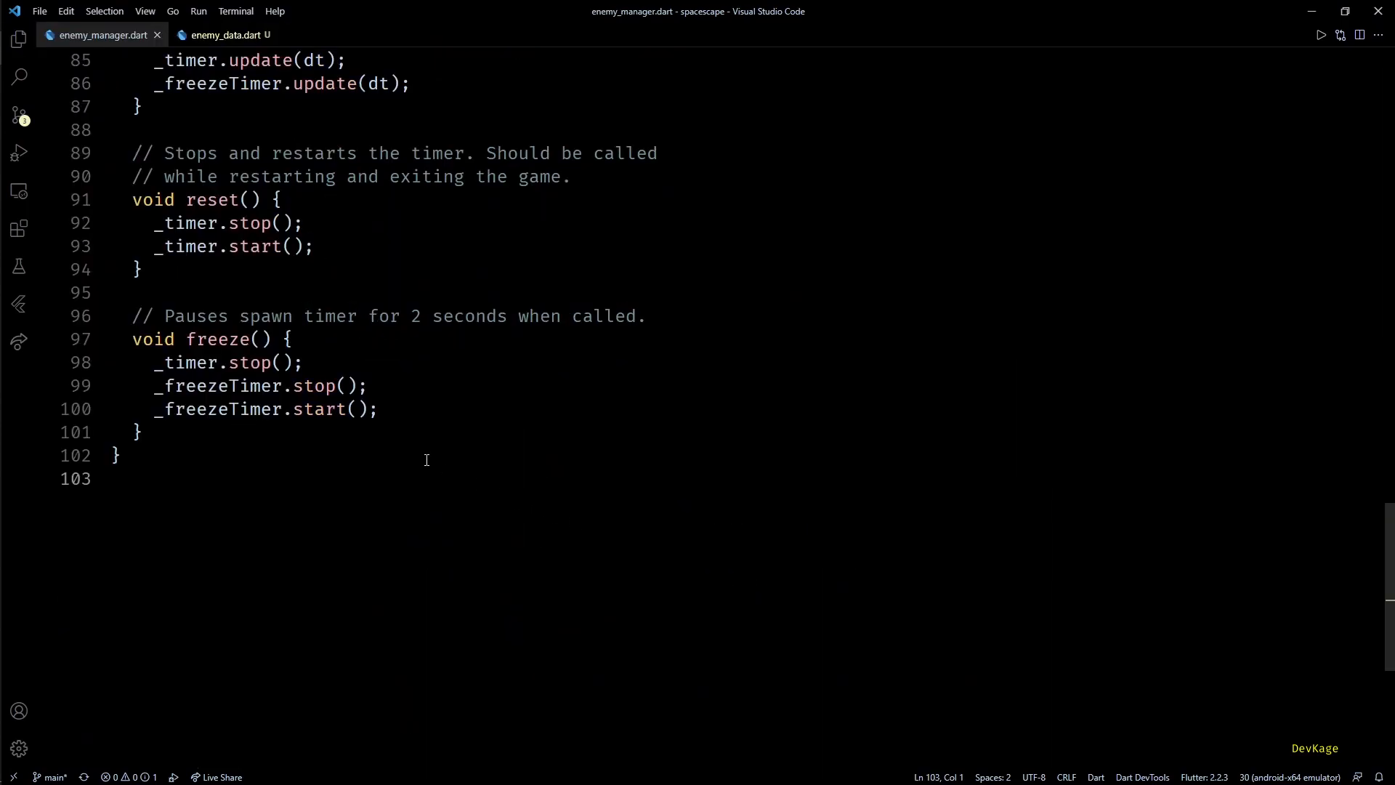
# Add static const List<EnemyData> _enemyDataList with EnemyData entries, checking enemy_data.dart's fields
pyautogui.write('static')
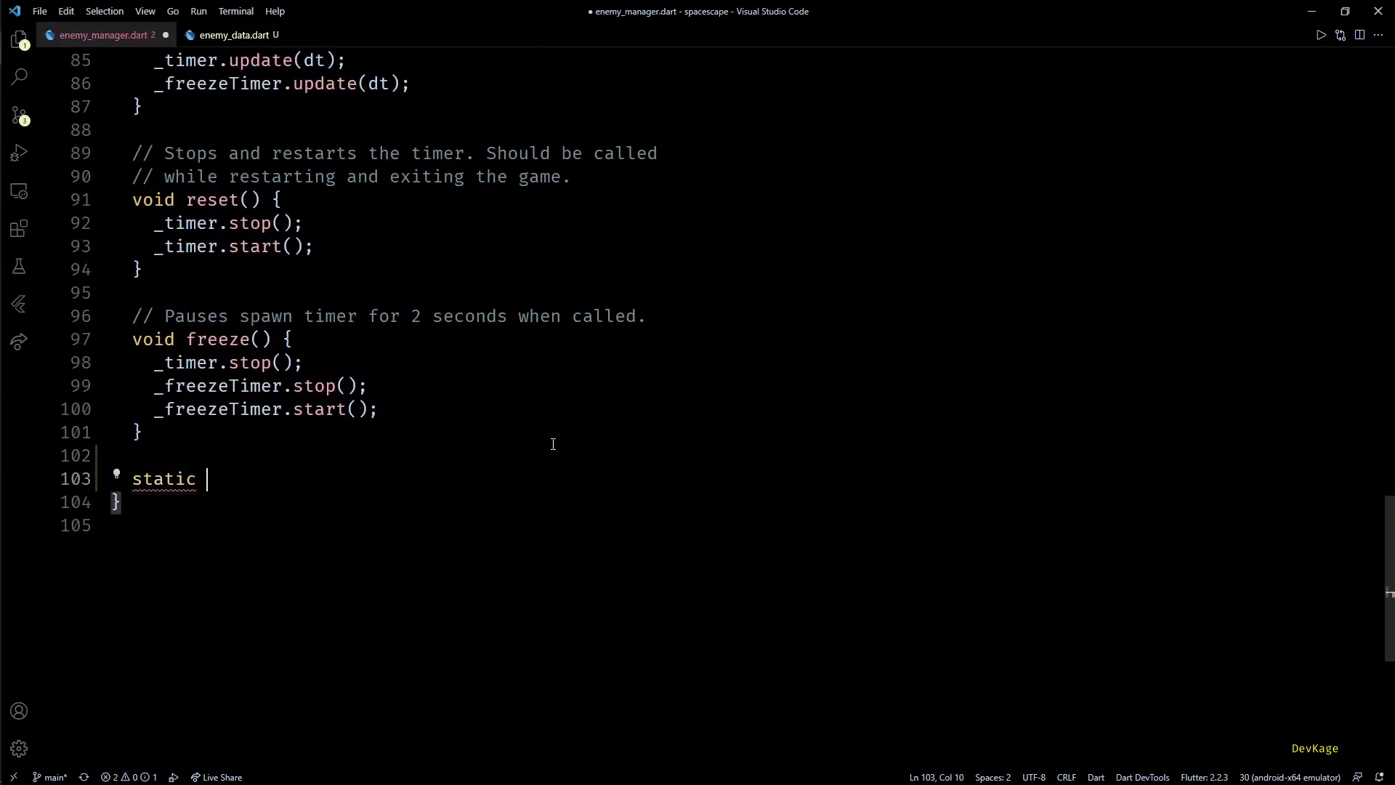
pyautogui.write('const List<EnemyData> _enemyDataList = [];')
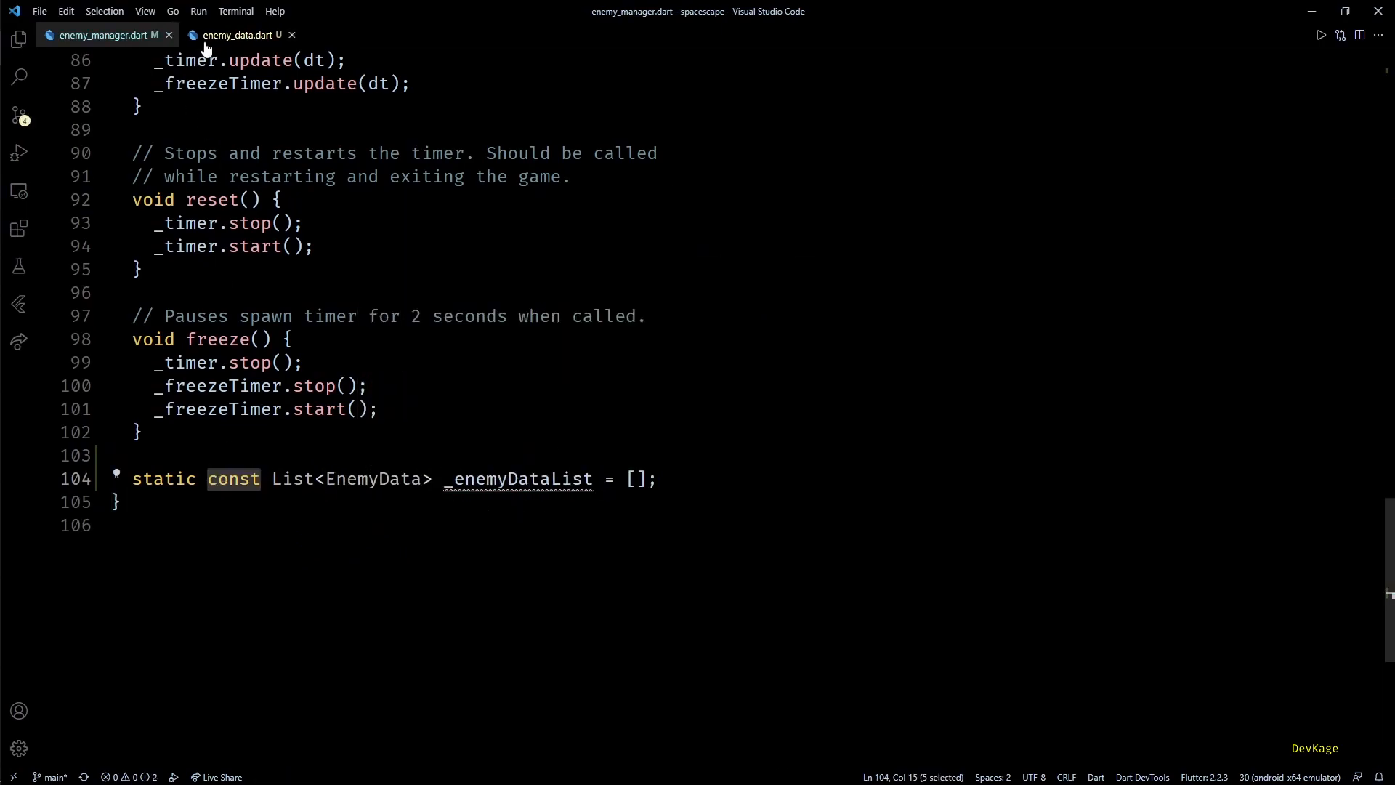
pyautogui.click(242, 35)
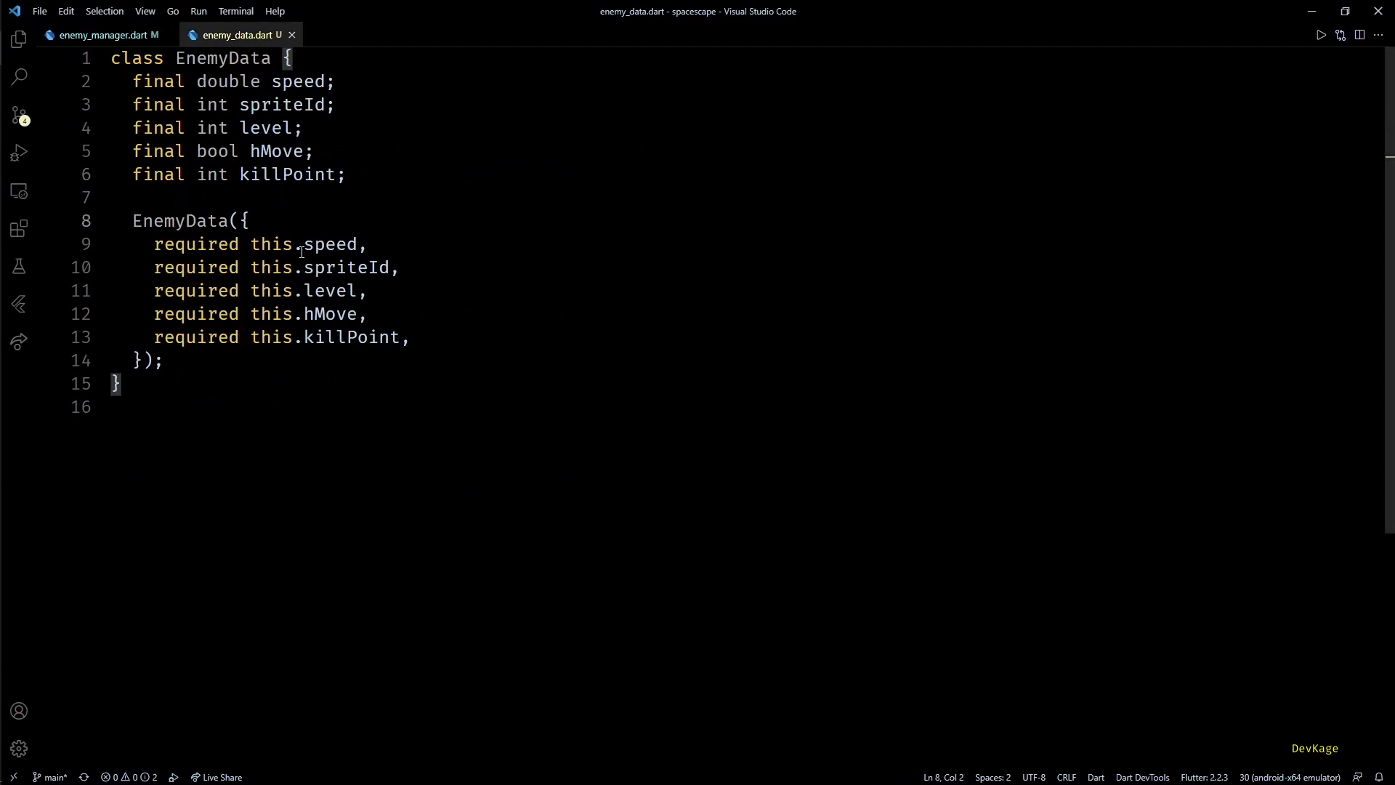
pyautogui.write('const List<EnemyData> _enemyDataList = [')
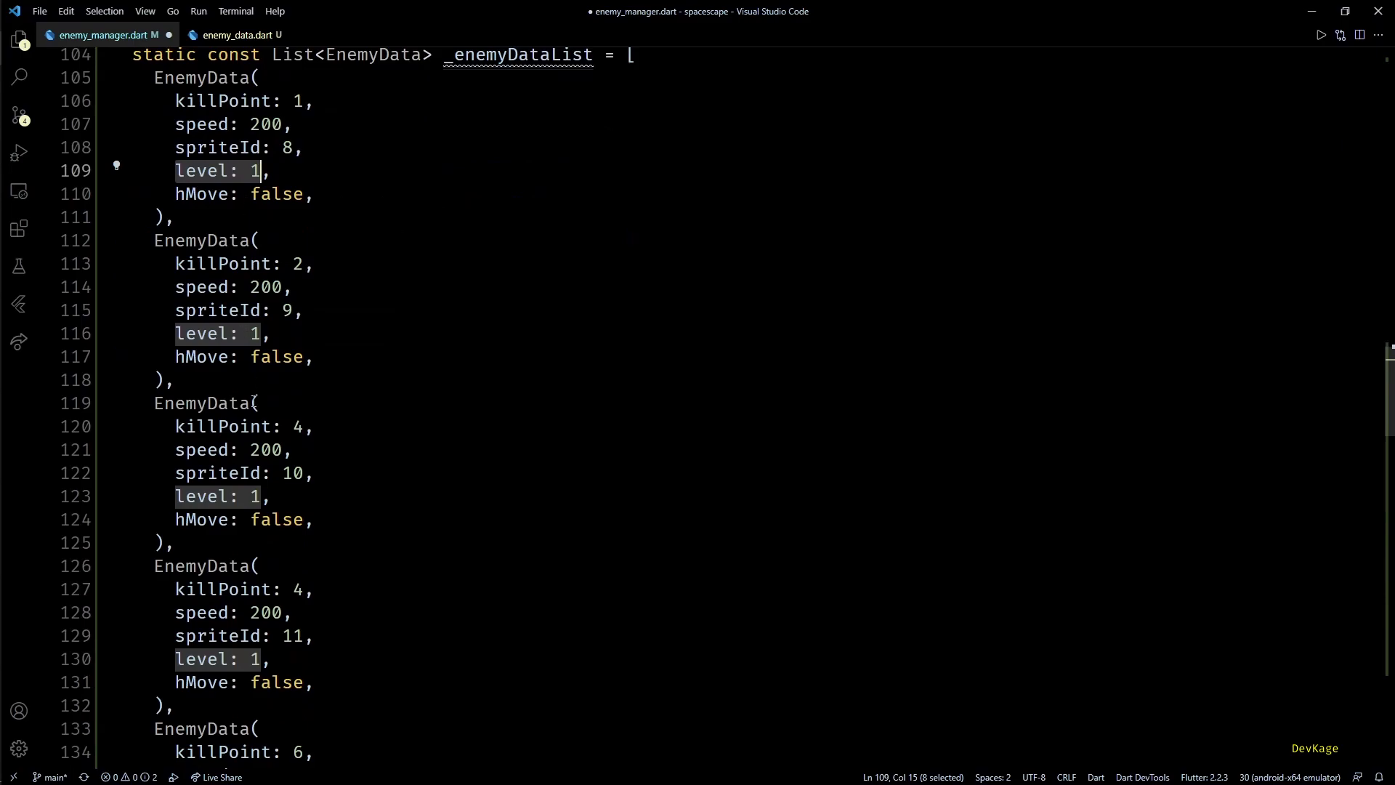
pyautogui.scroll(-3)
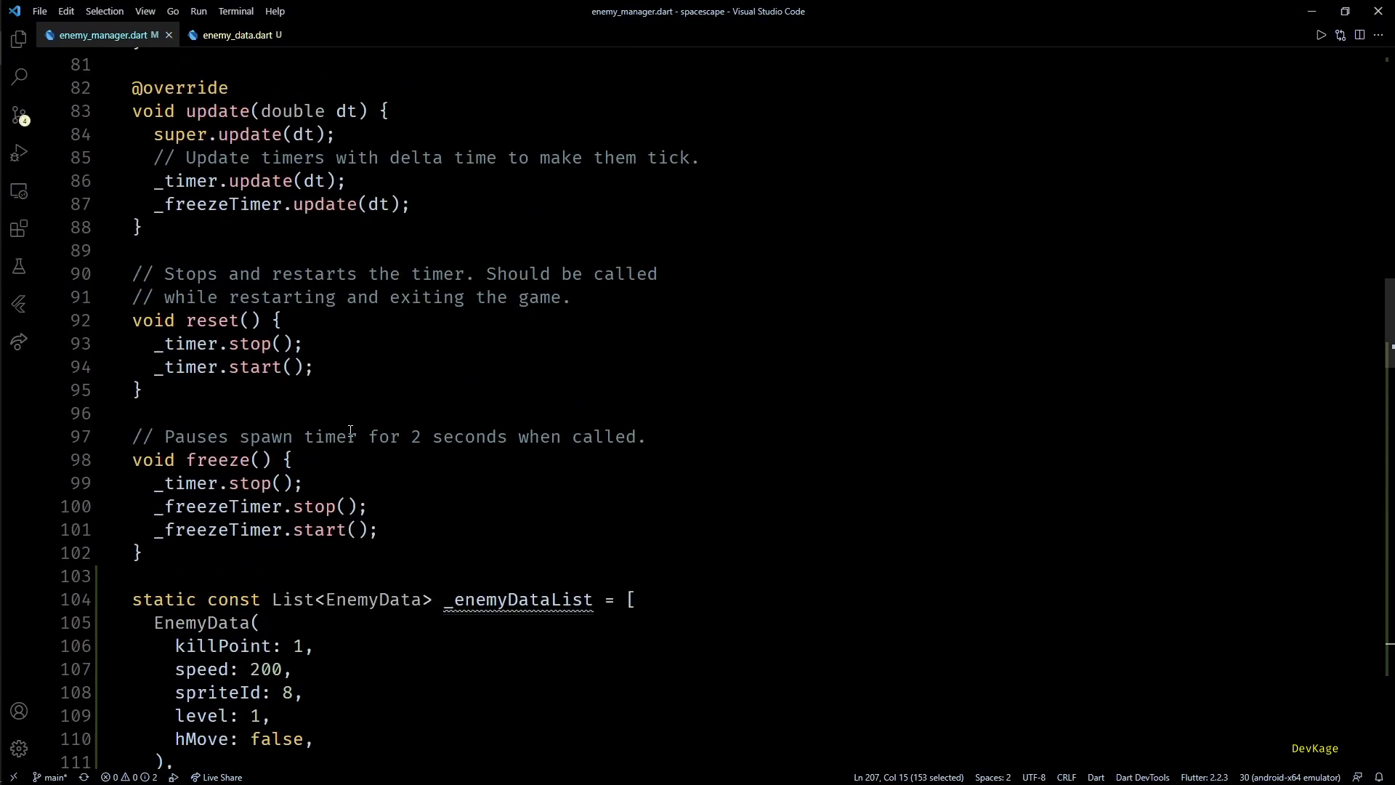
pyautogui.moveTo(372, 551)
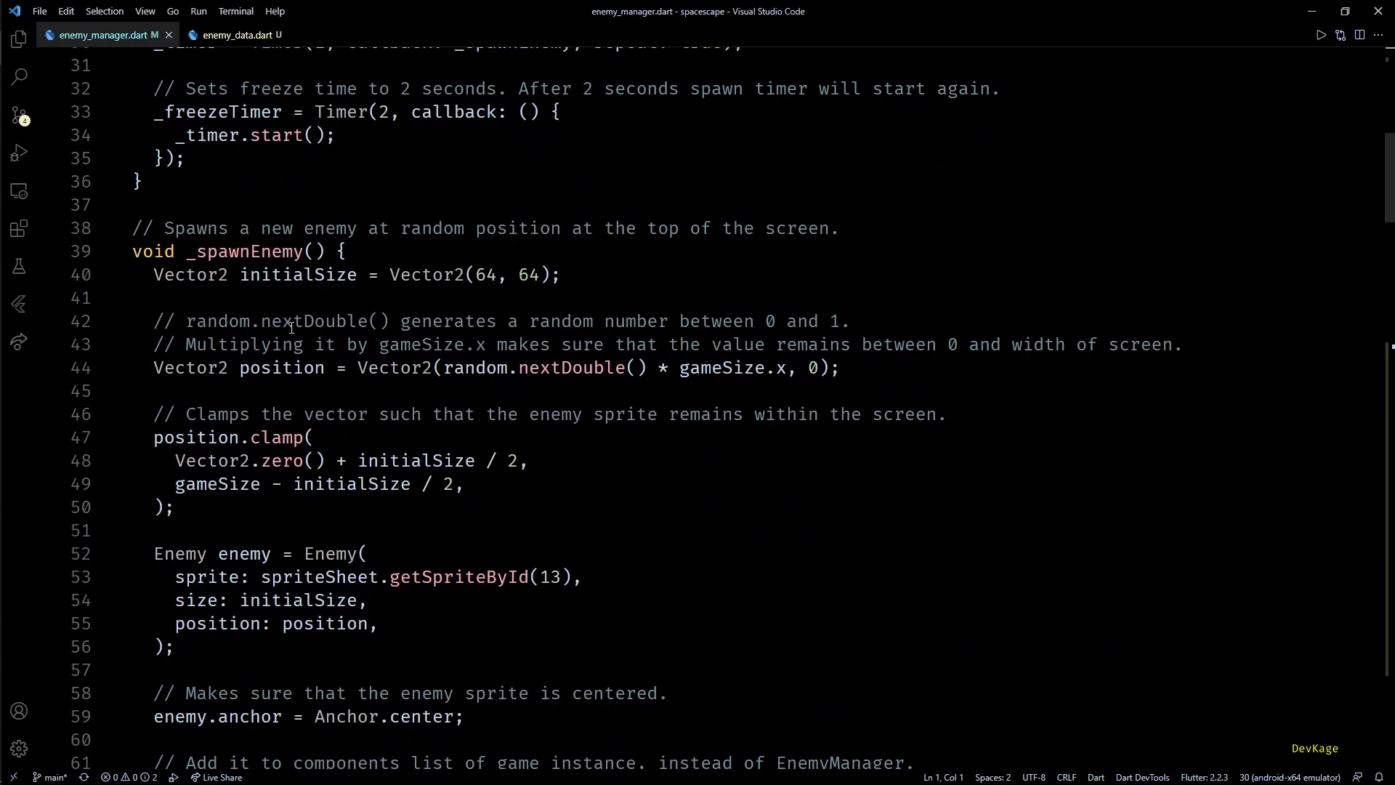
pyautogui.doubleClick(317, 577)
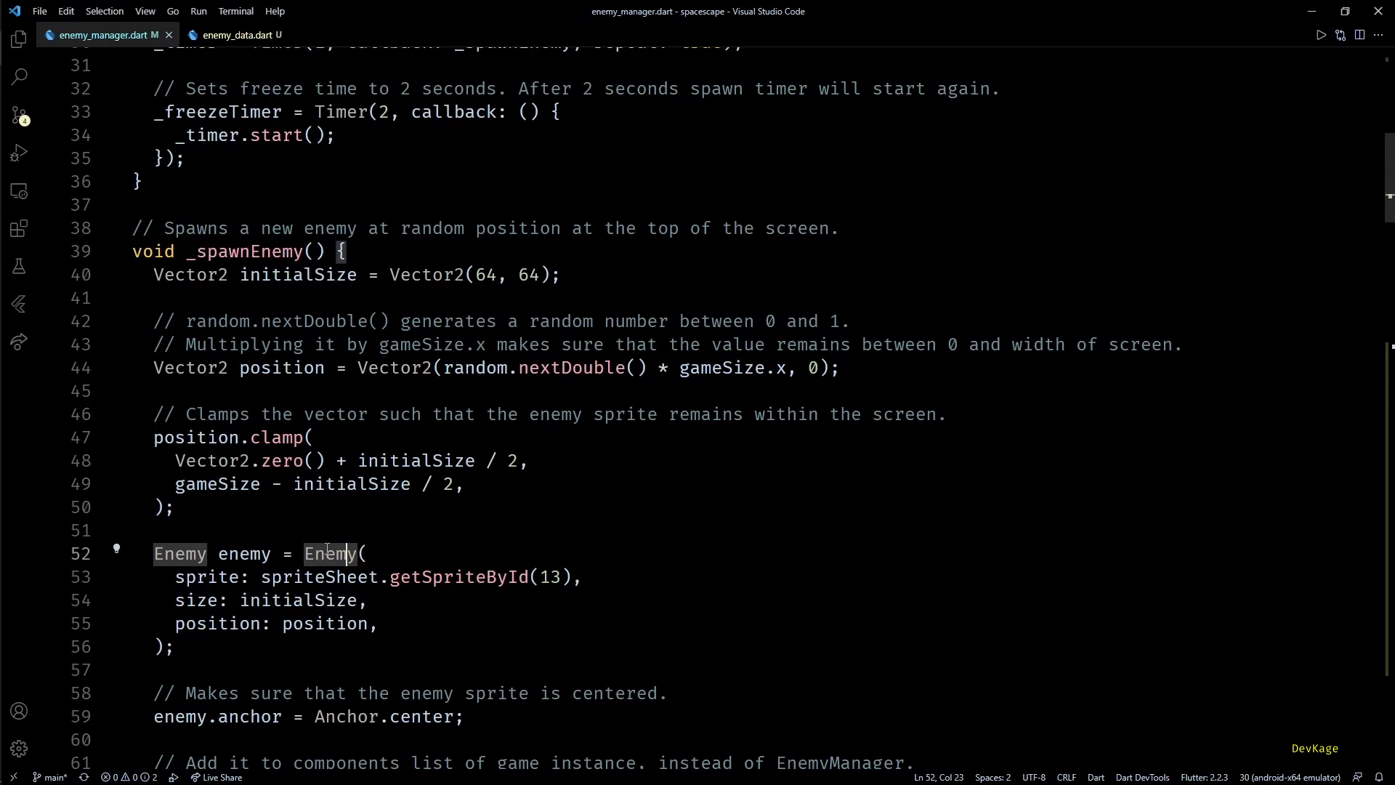
# Give Enemy a required EnemyData enemyData field and constructor parameter
pyautogui.click(232, 35)
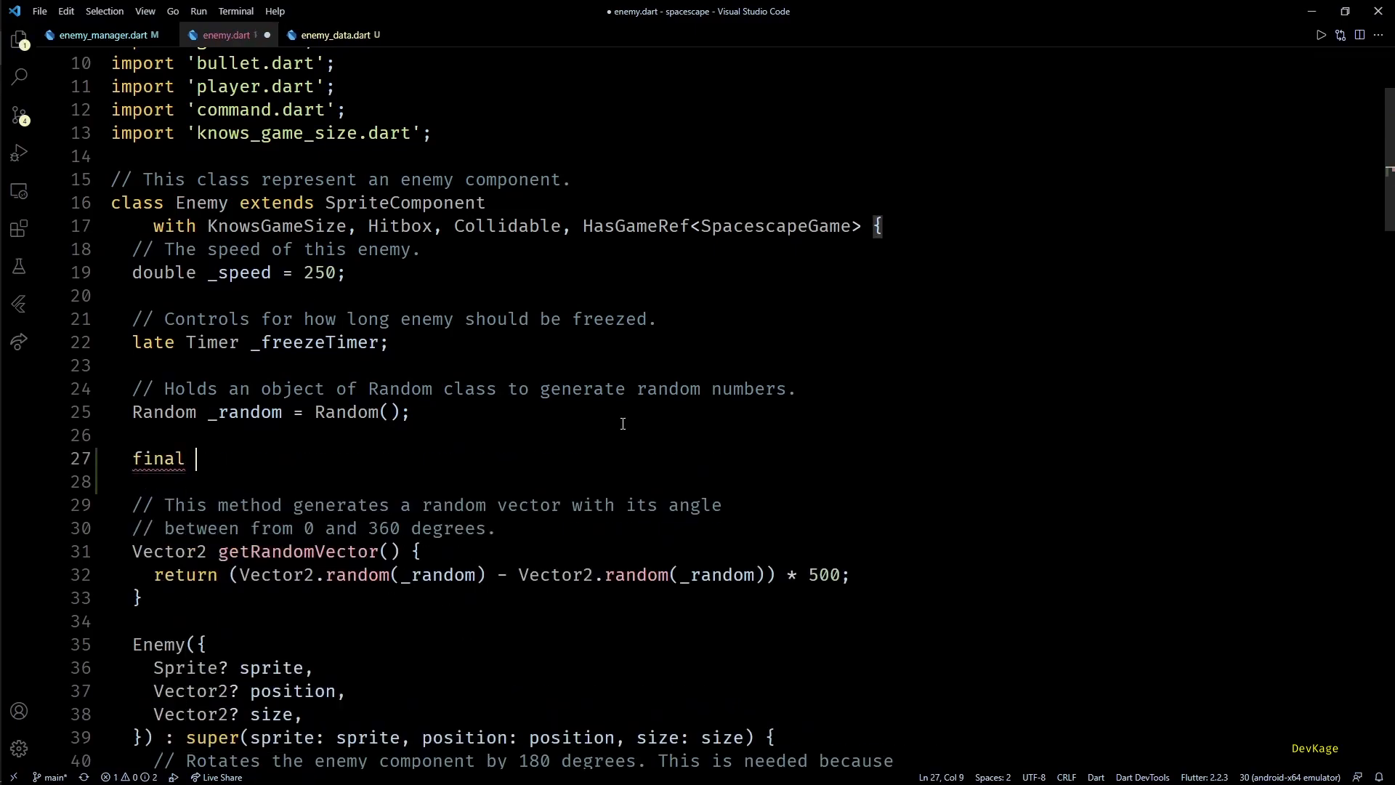
pyautogui.write('EnemyData enemyData')
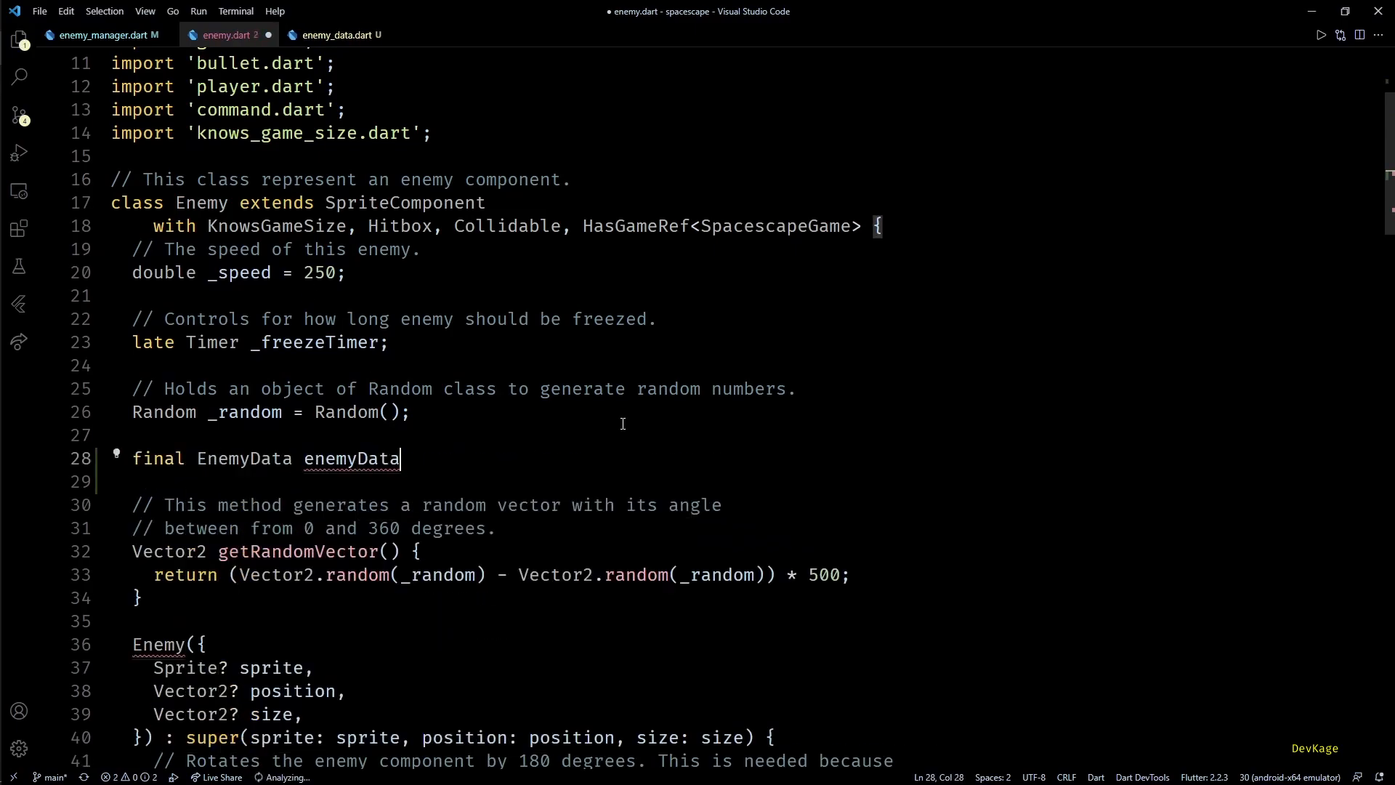
pyautogui.write(';')
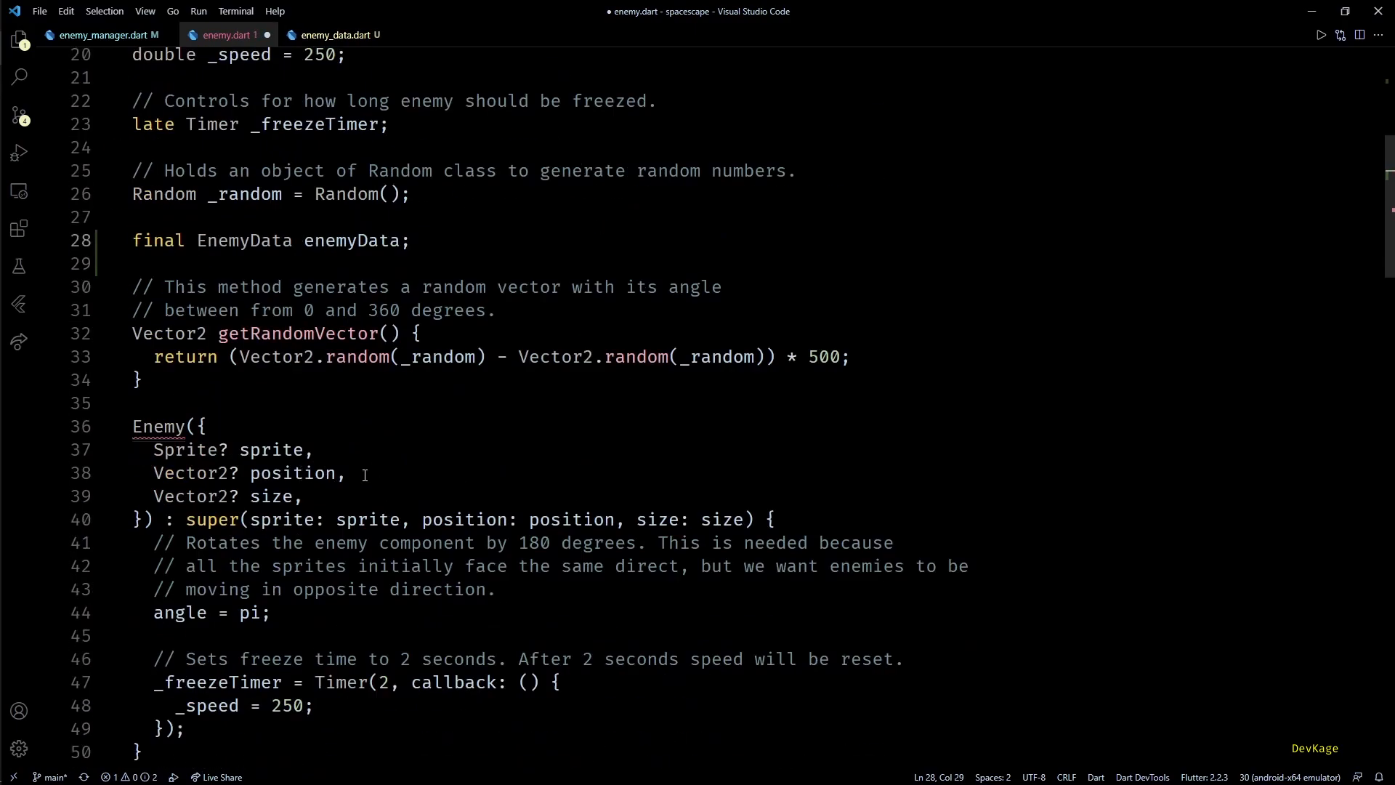
pyautogui.write('this.')
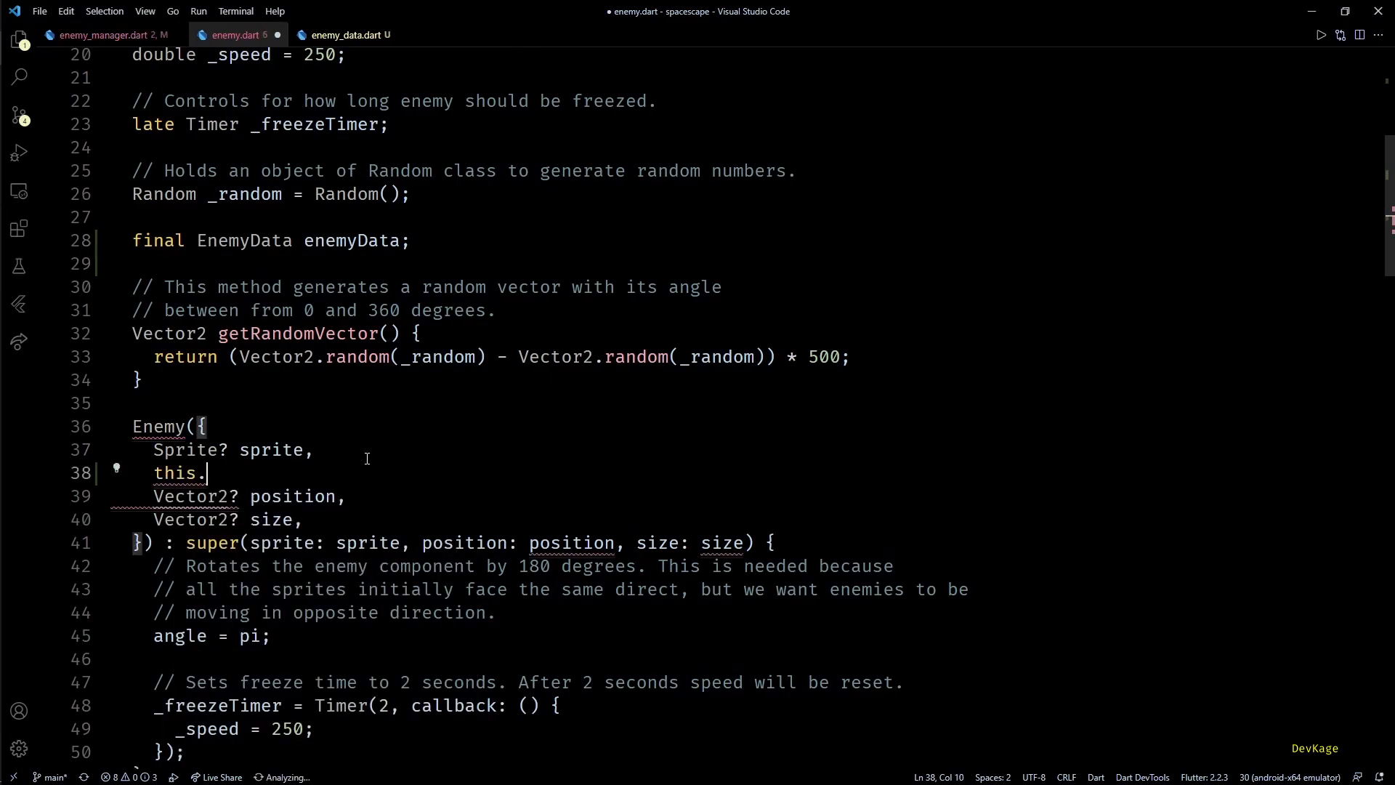
pyautogui.write('enemyData,')
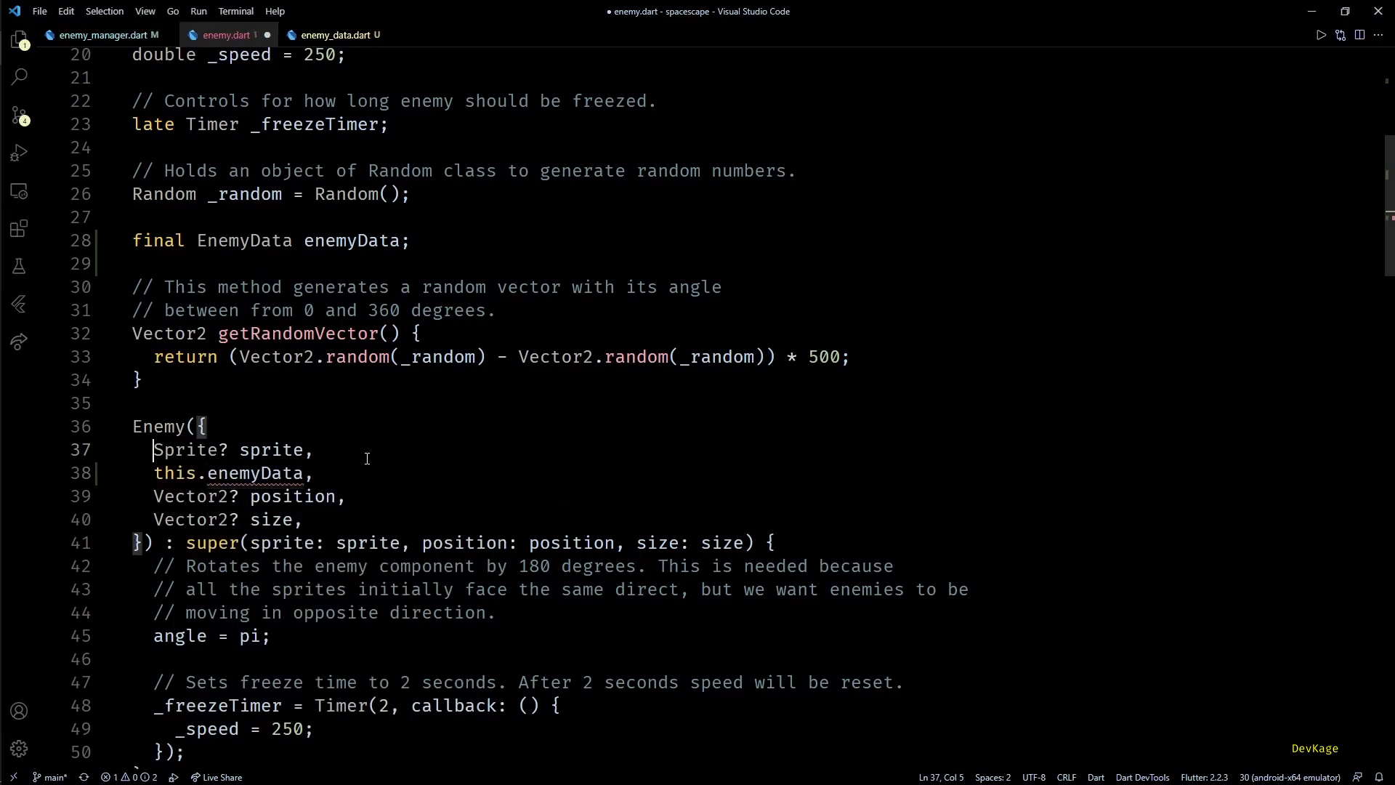
pyautogui.write('required')
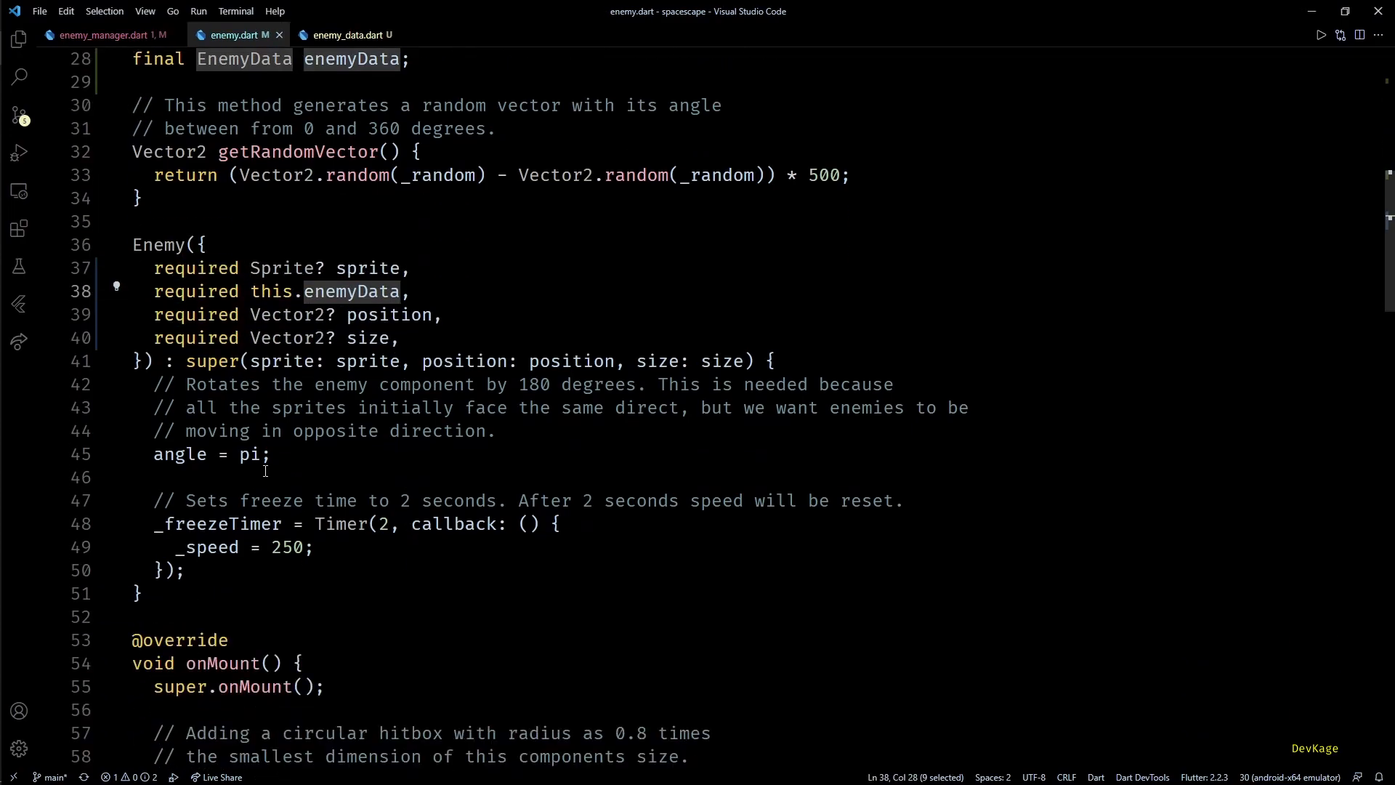
# Set _speed = enemyData.speed, including after freezing, and save enemy.dart
pyautogui.write('_speed =')
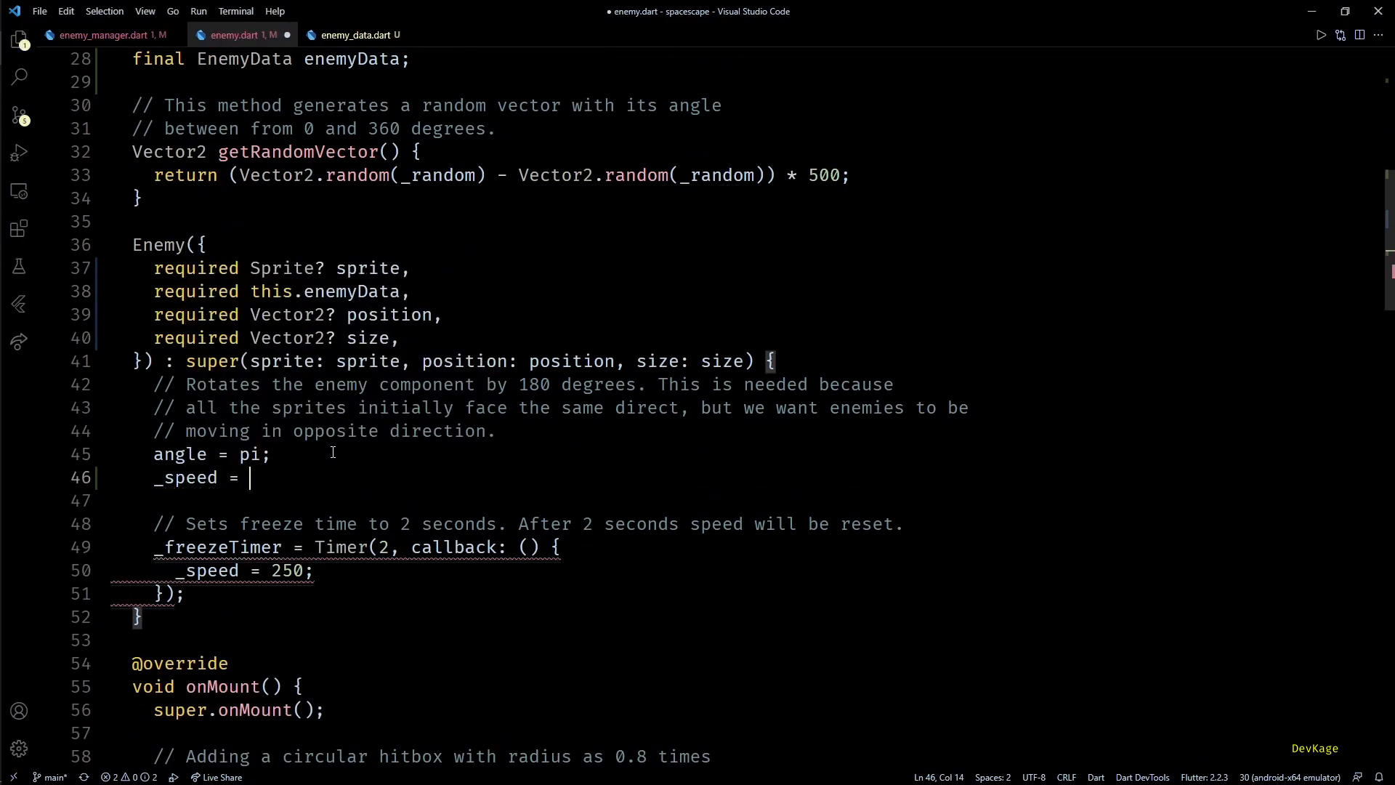
pyautogui.write('enemyData.speed;')
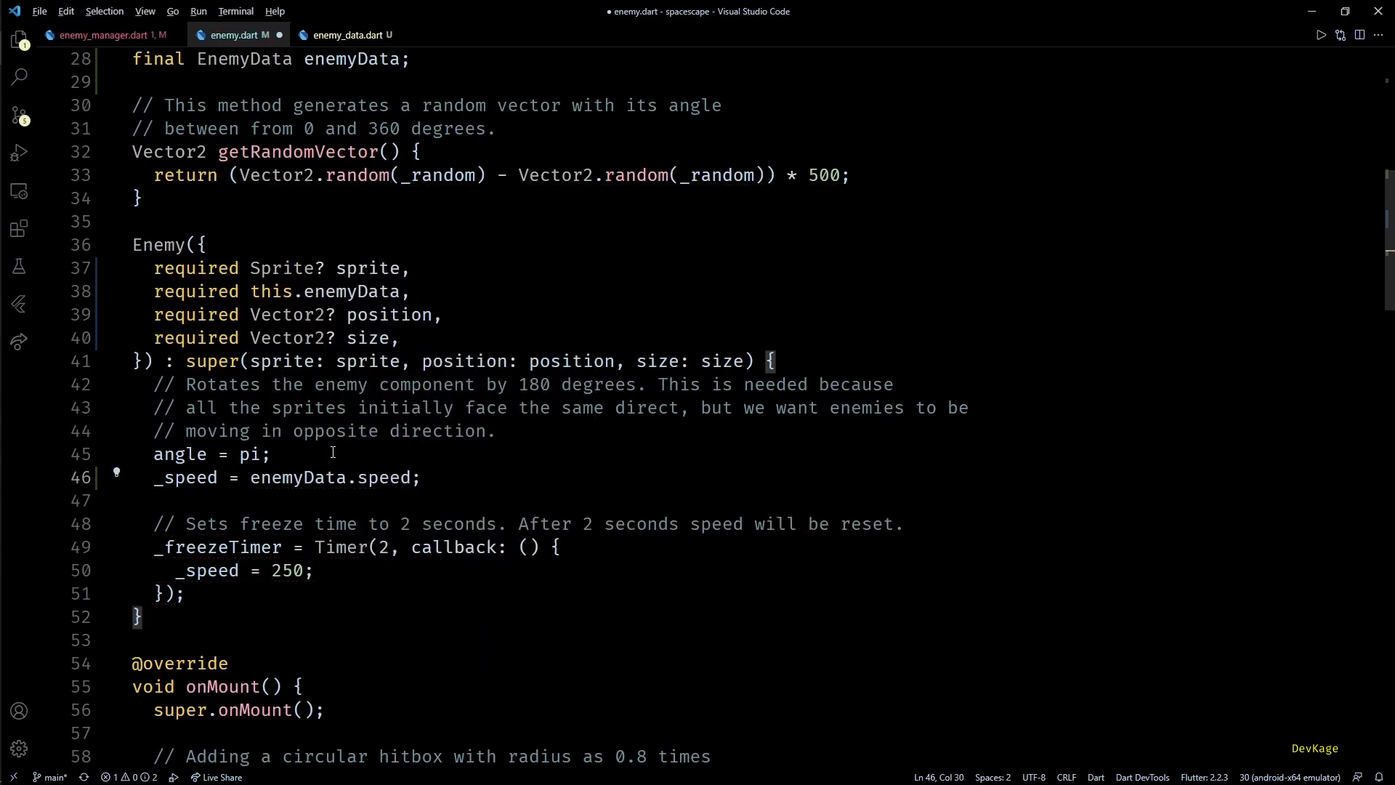
pyautogui.press('ctrl+s')
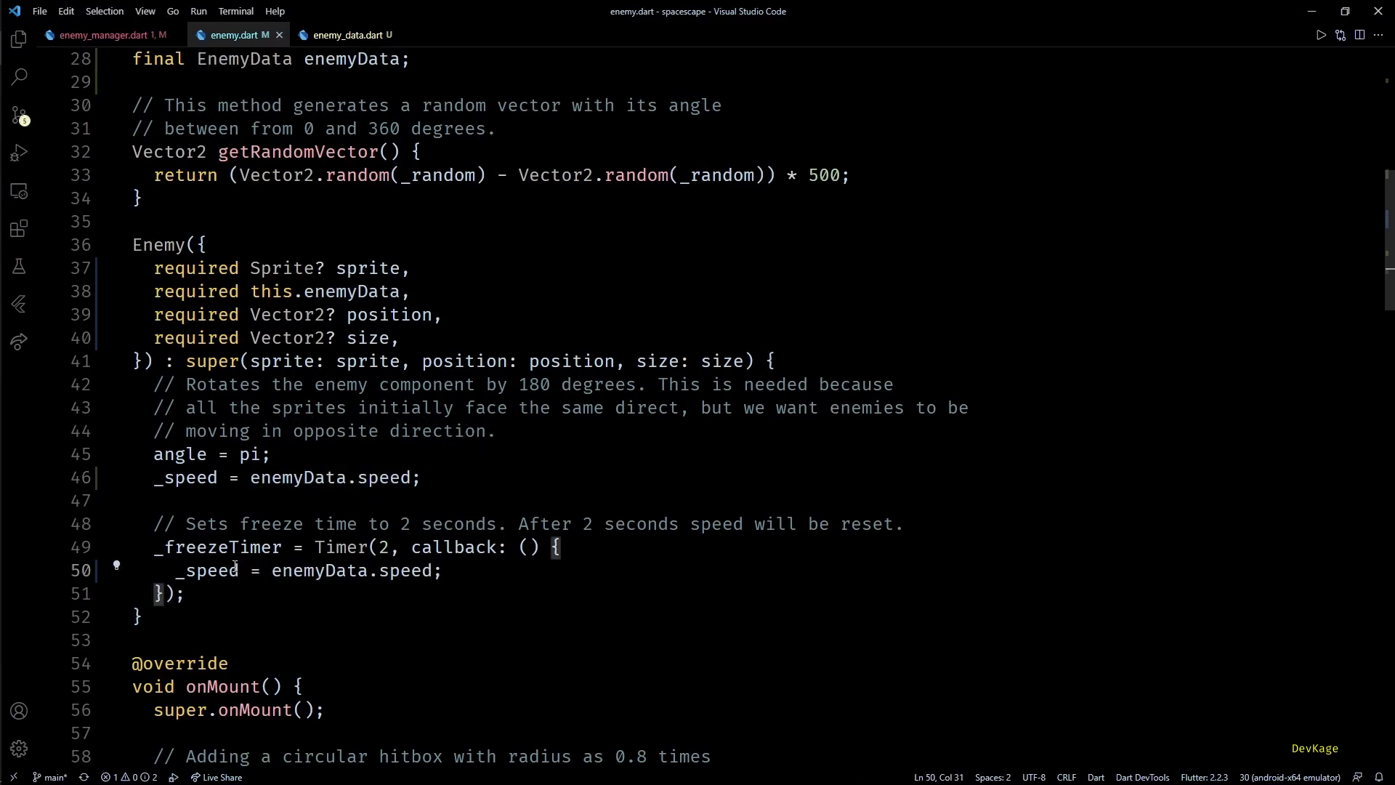
pyautogui.click(102, 35)
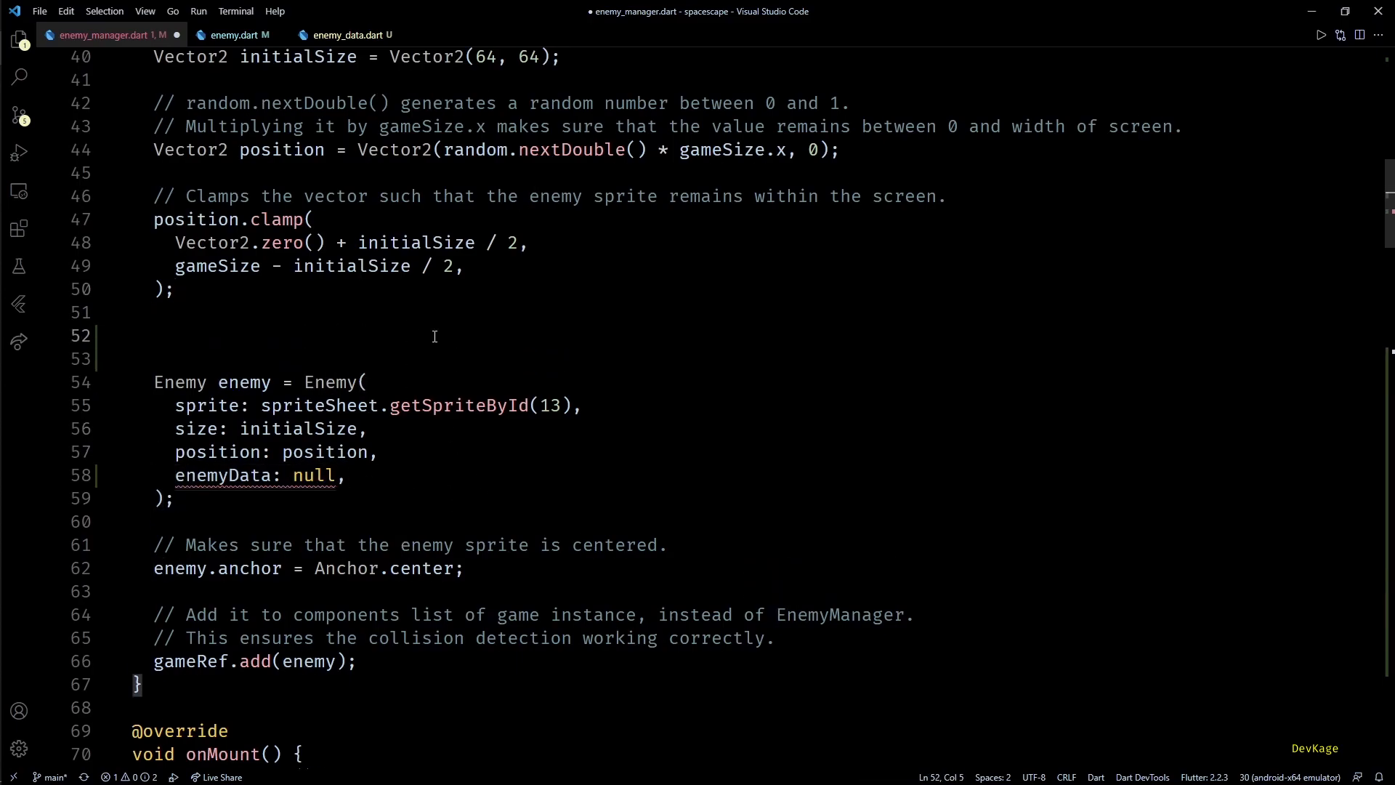
# Pick enemyData from _enemyDataList.elementAt(random.nextInt(_enemyDataList.length)) when spawning
pyautogui.scroll(-3)
pyautogui.write('_enemyDataList.elementAt(index);')
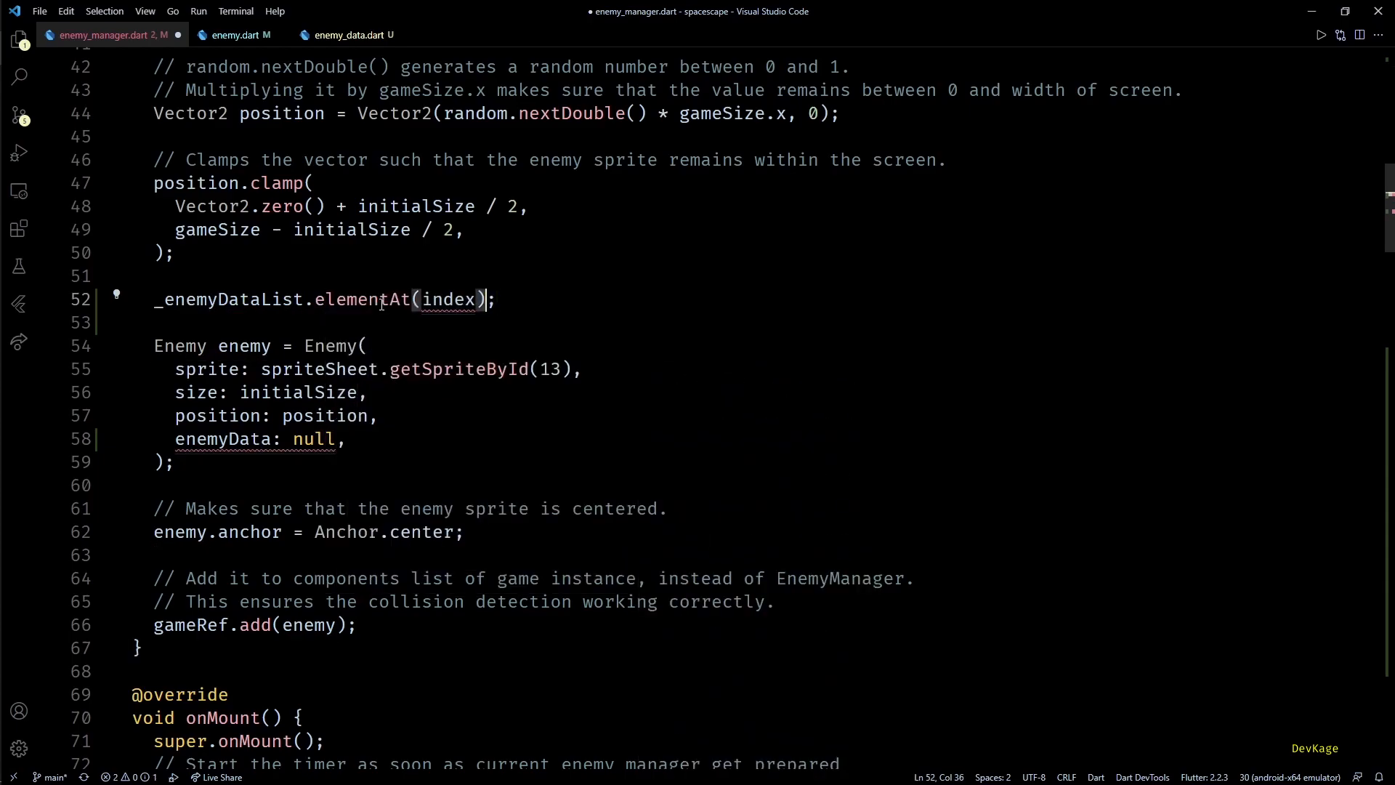
pyautogui.doubleClick(447, 299)
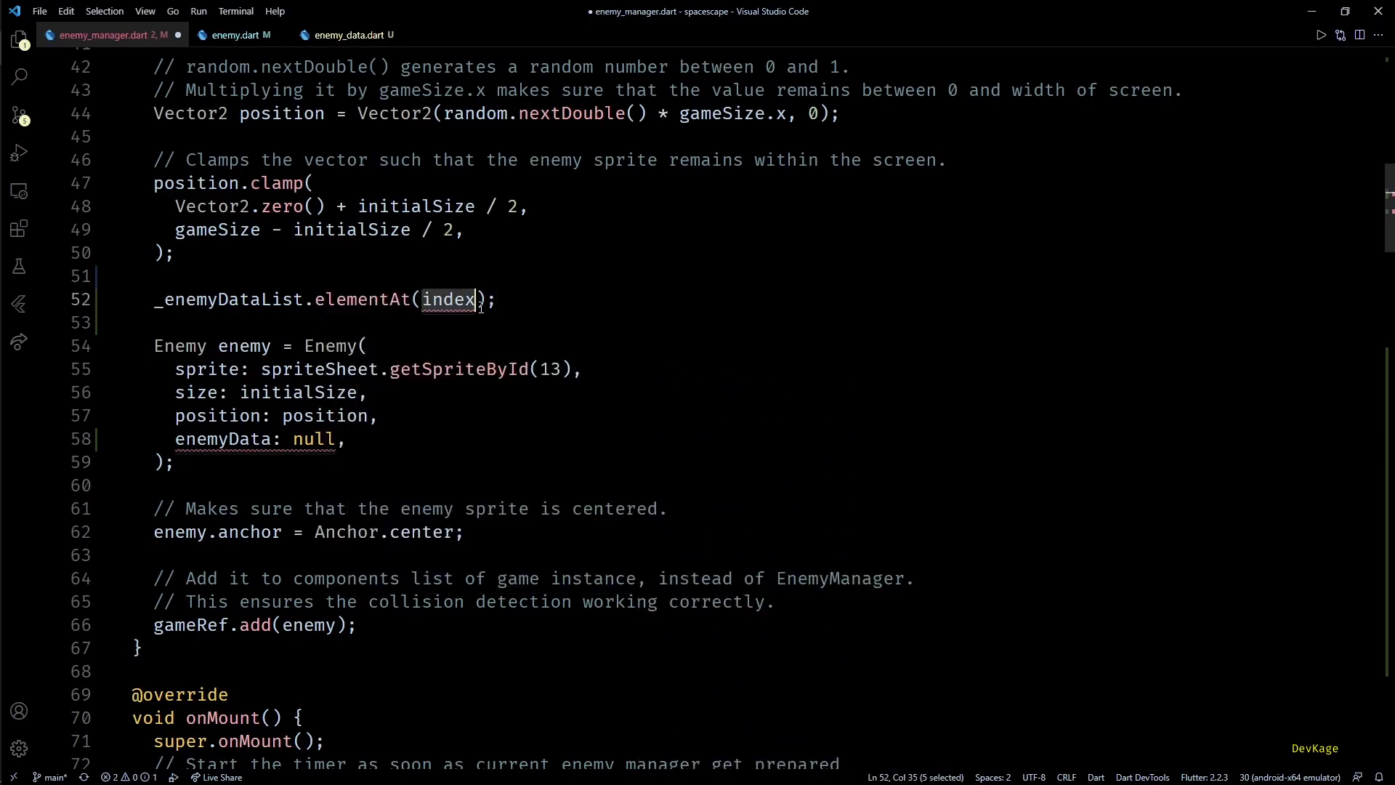
pyautogui.write('random.nextInt(_')
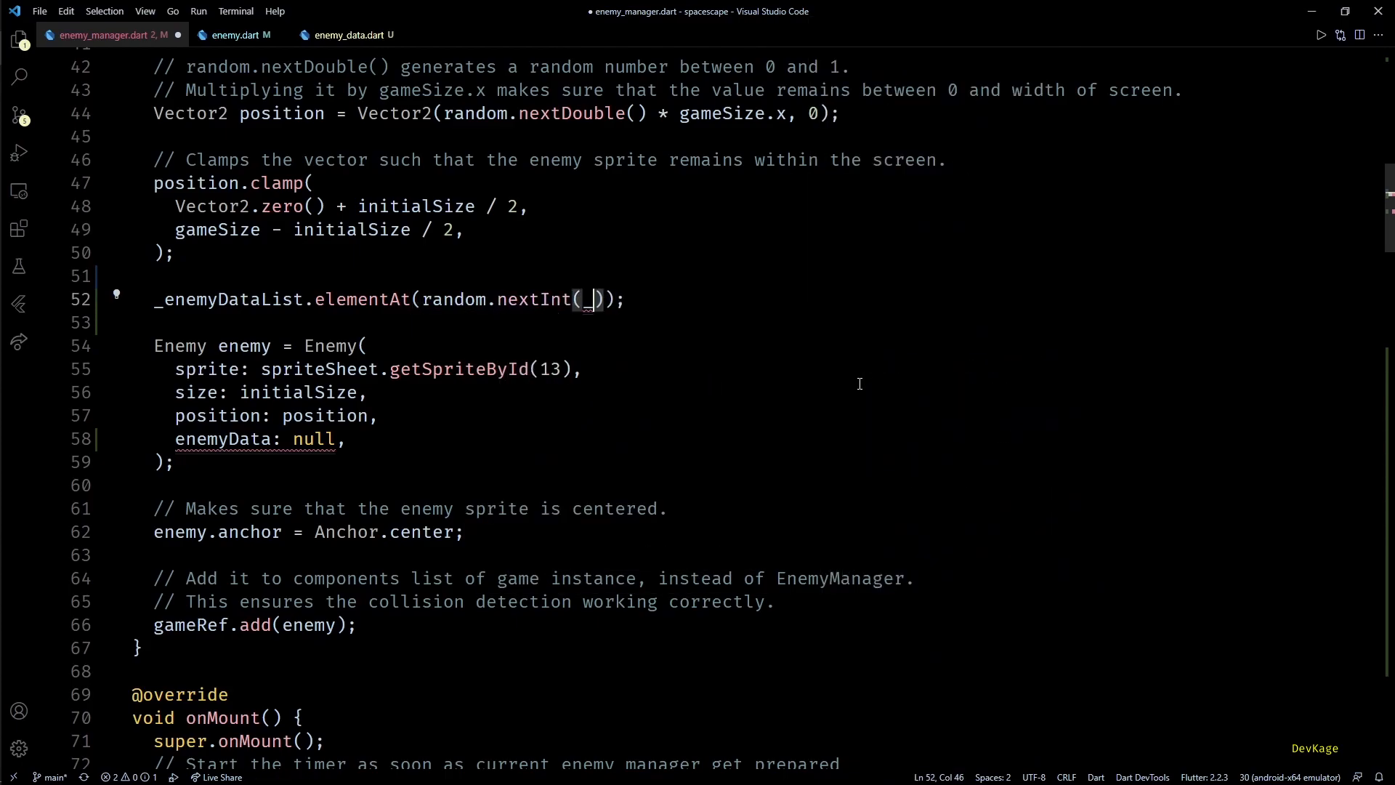
pyautogui.write('_enemyDataList.length')
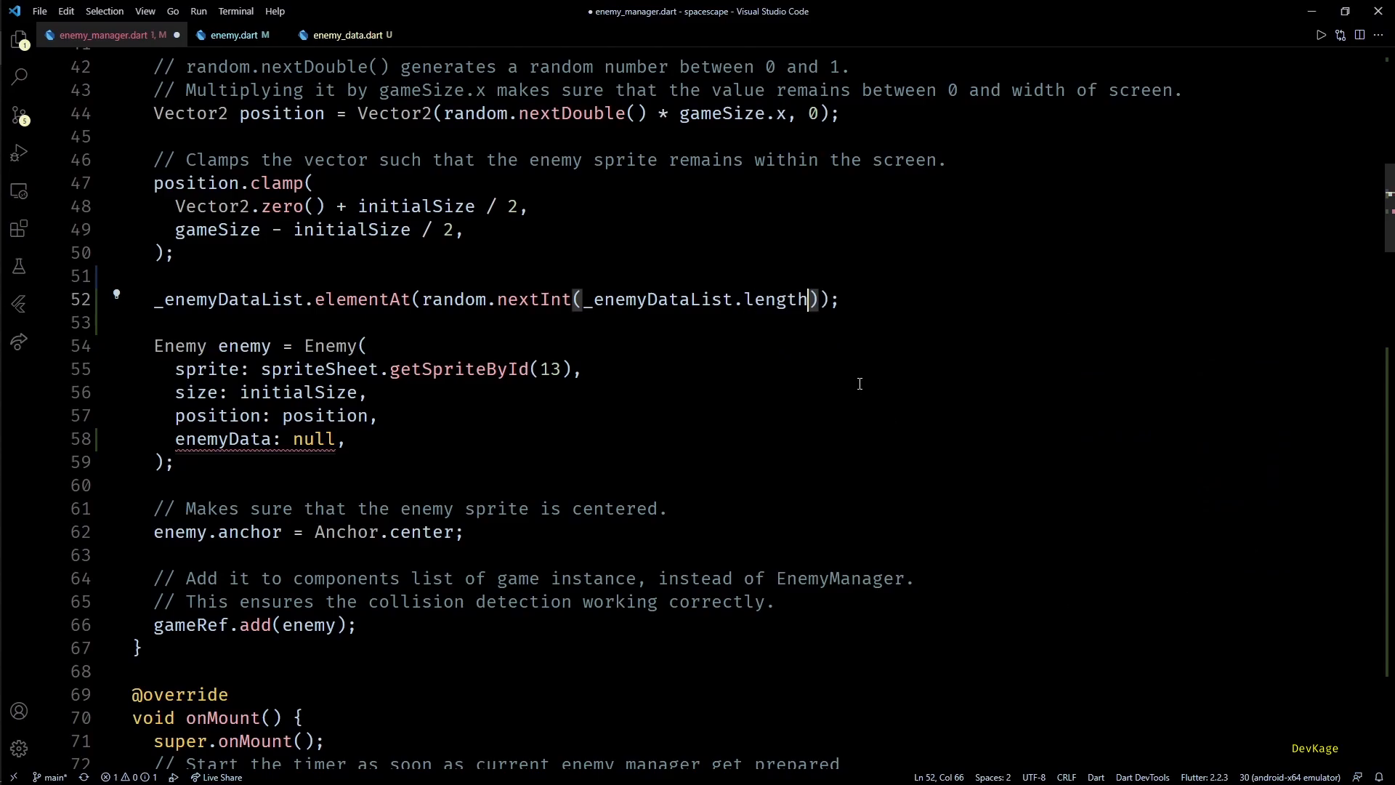
pyautogui.write('final')
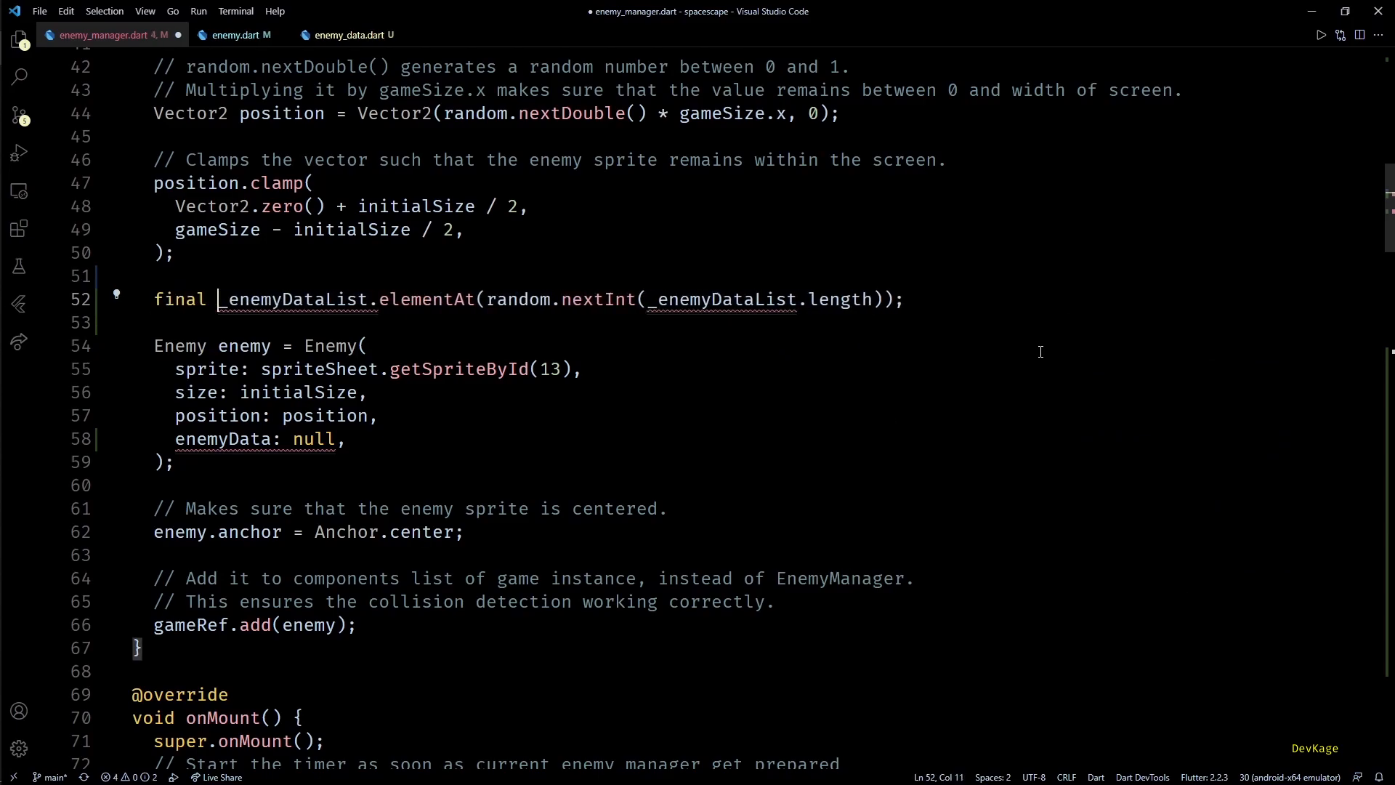
pyautogui.write('enemyData =')
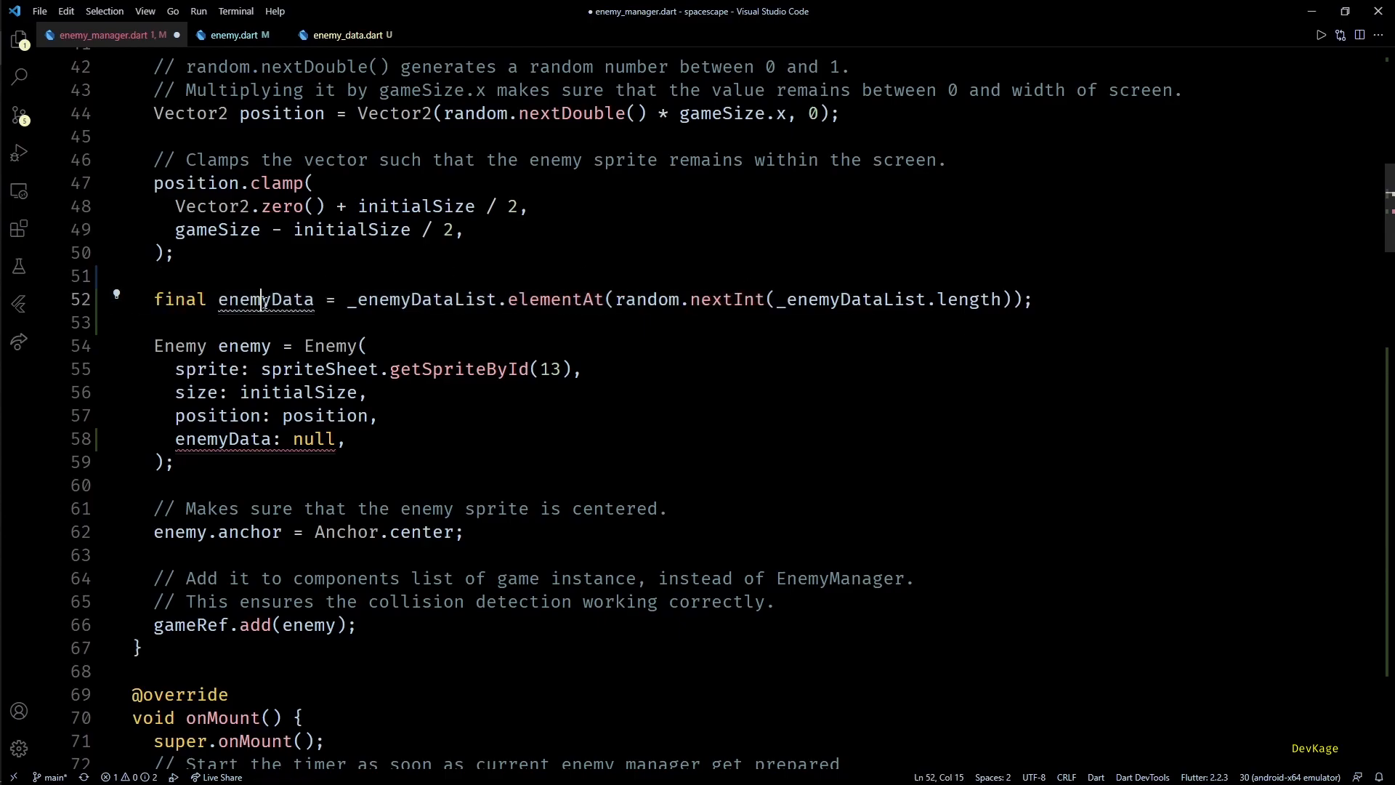
# Pass enemyData to Enemy and replace hardcoded sprite id 13 with enemyData.spriteId
pyautogui.doubleClick(313, 438)
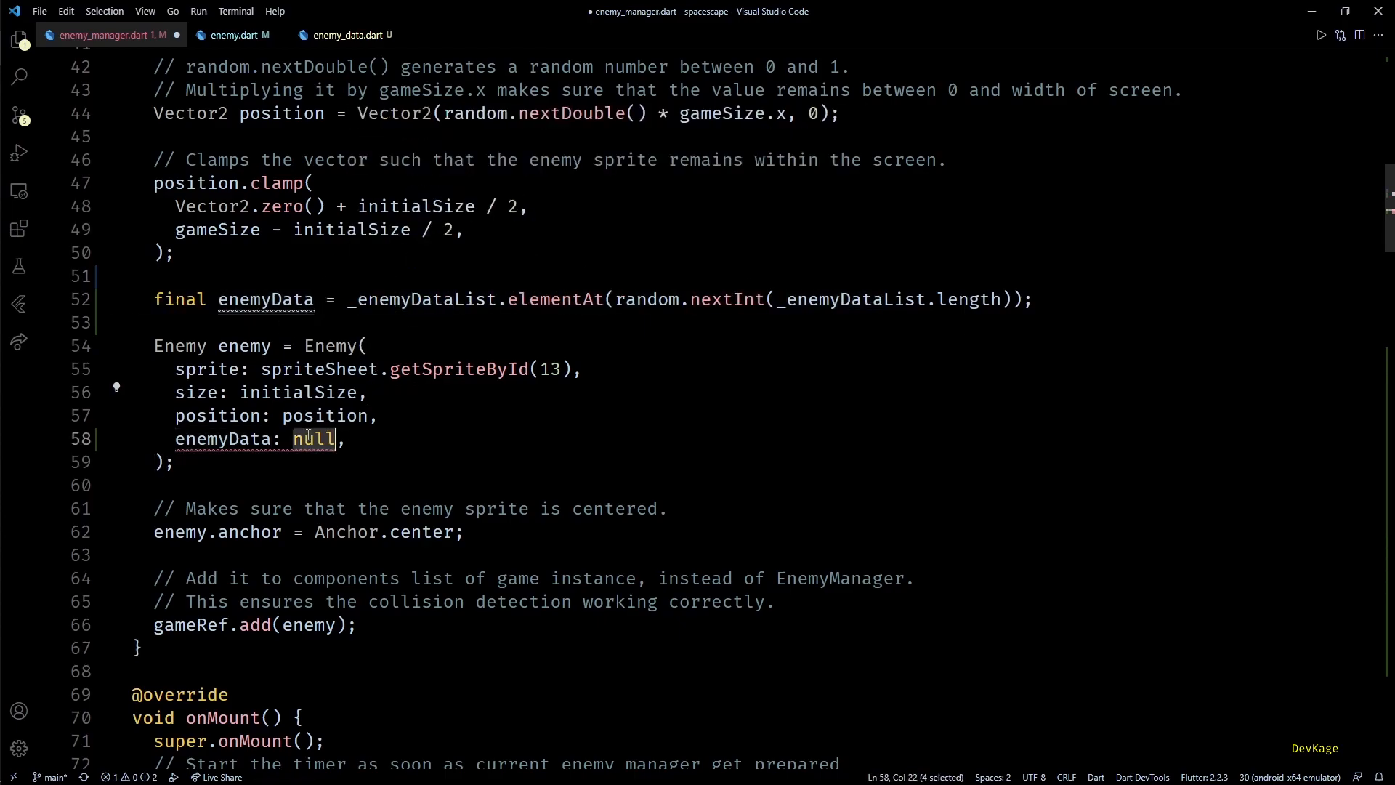
pyautogui.write('enemyData')
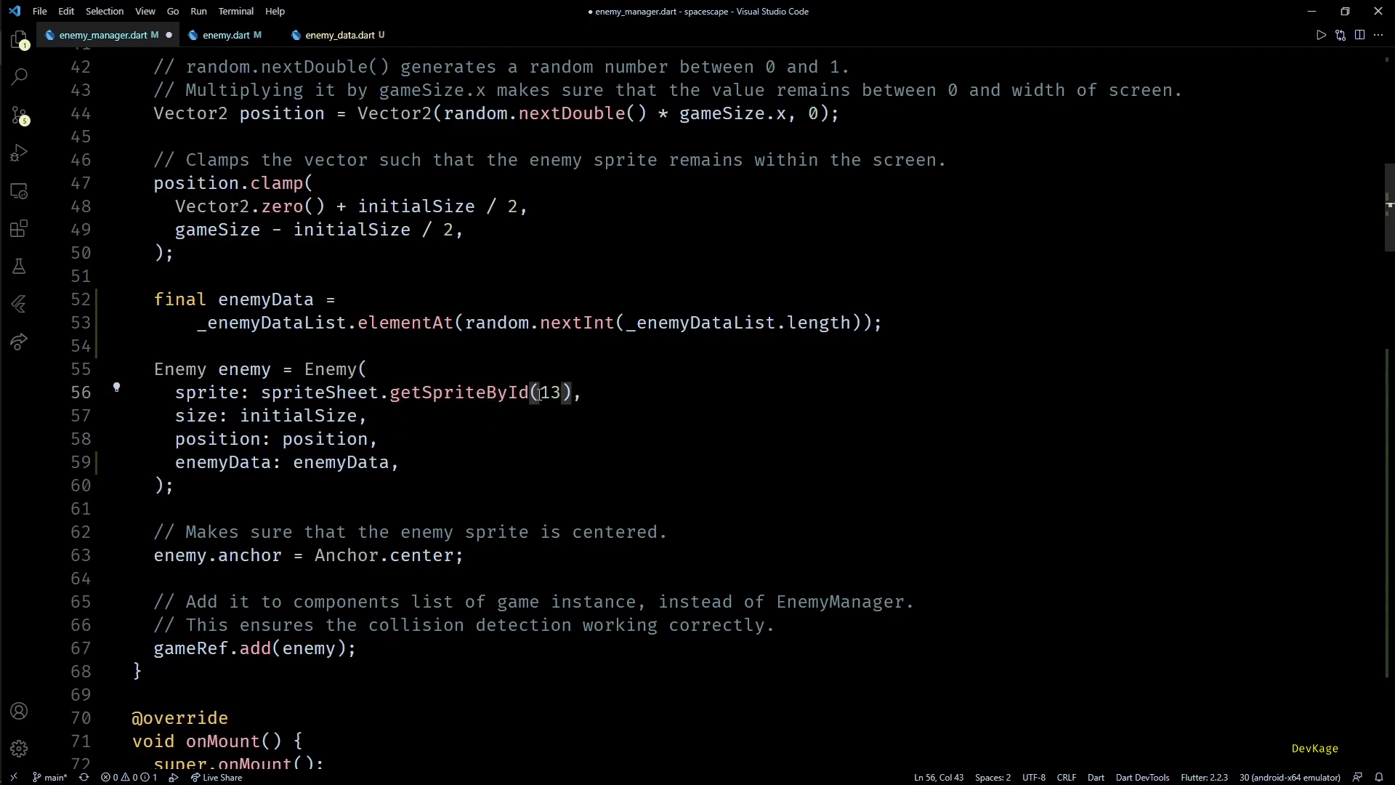
pyautogui.press('Backspace')
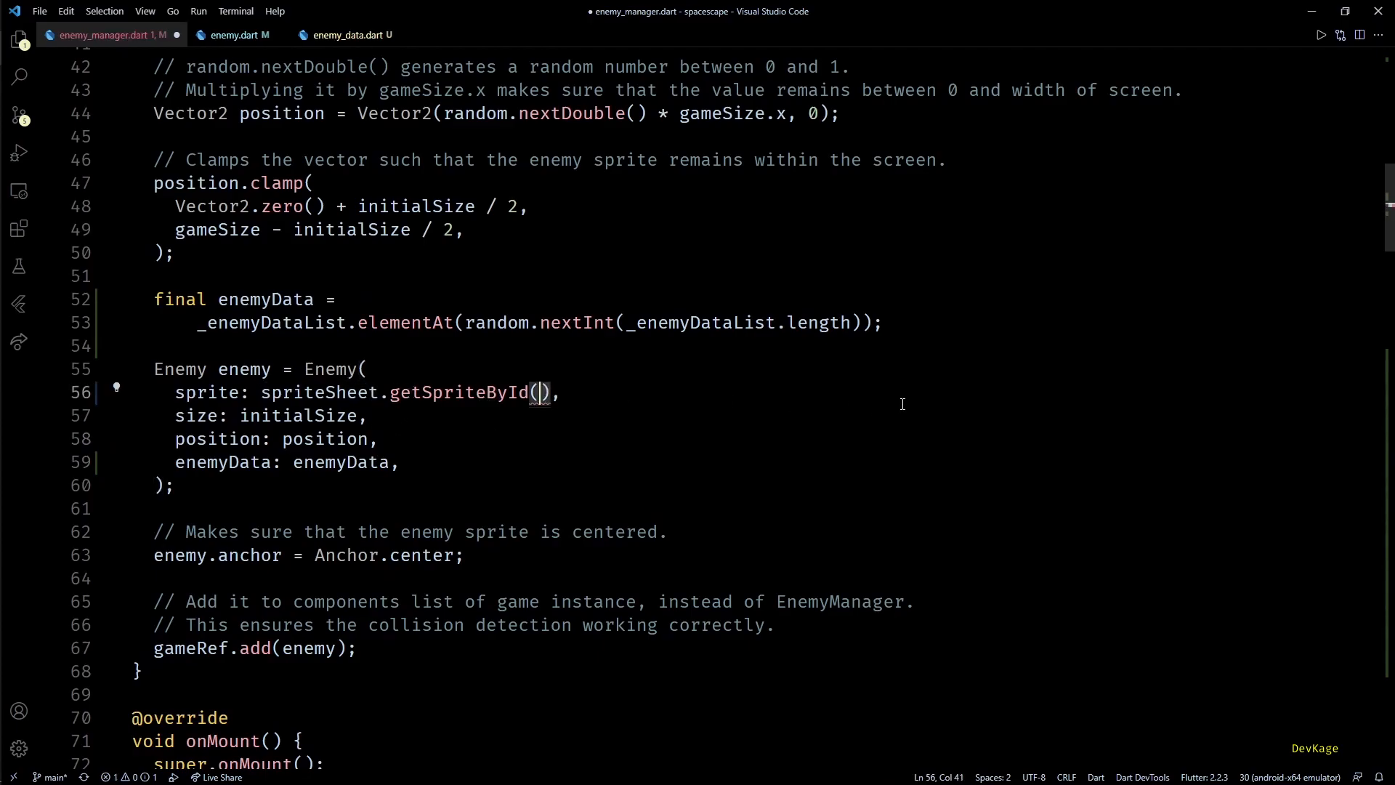
pyautogui.write('enemyData.spriteId')
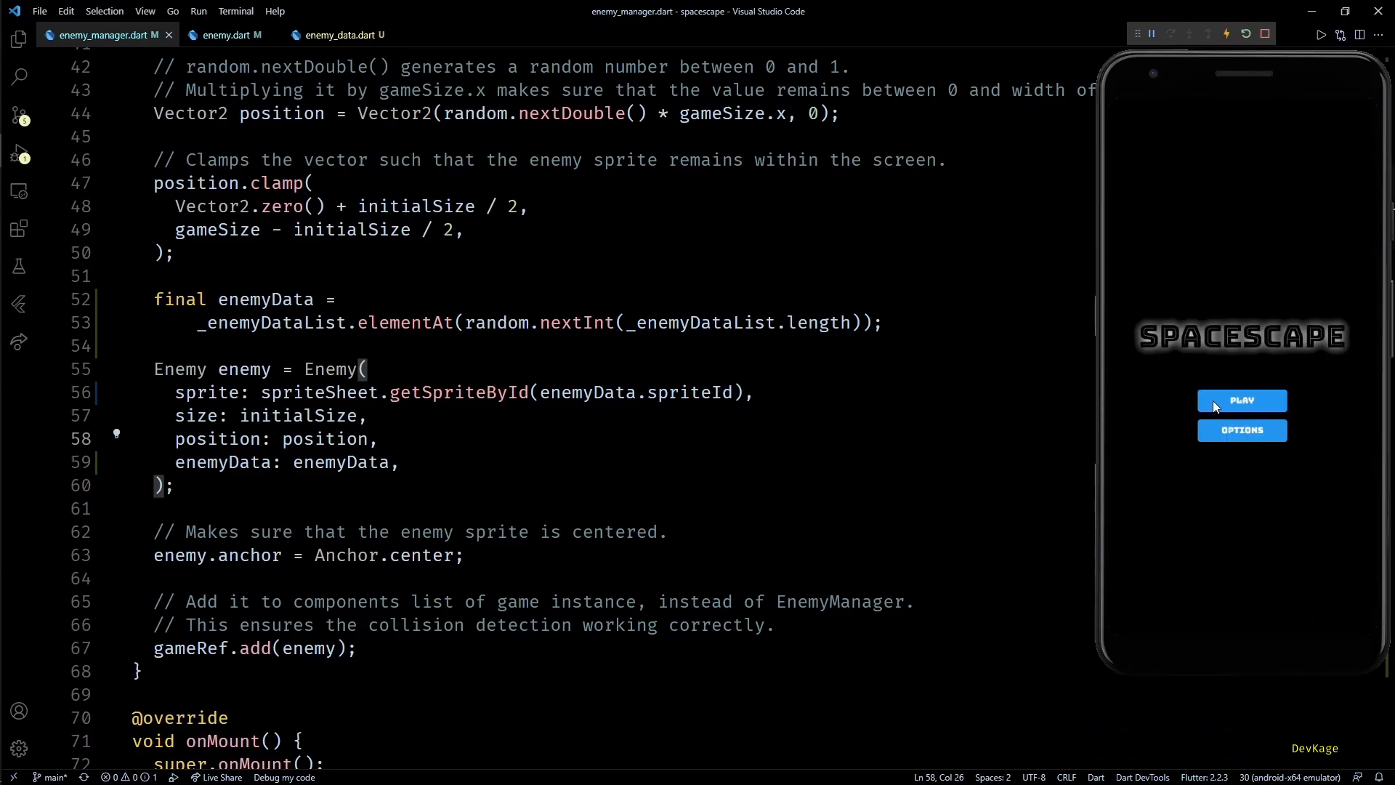
# Start a Spacescape round via PLAY and START to see the varied enemies
pyautogui.click(1243, 401)
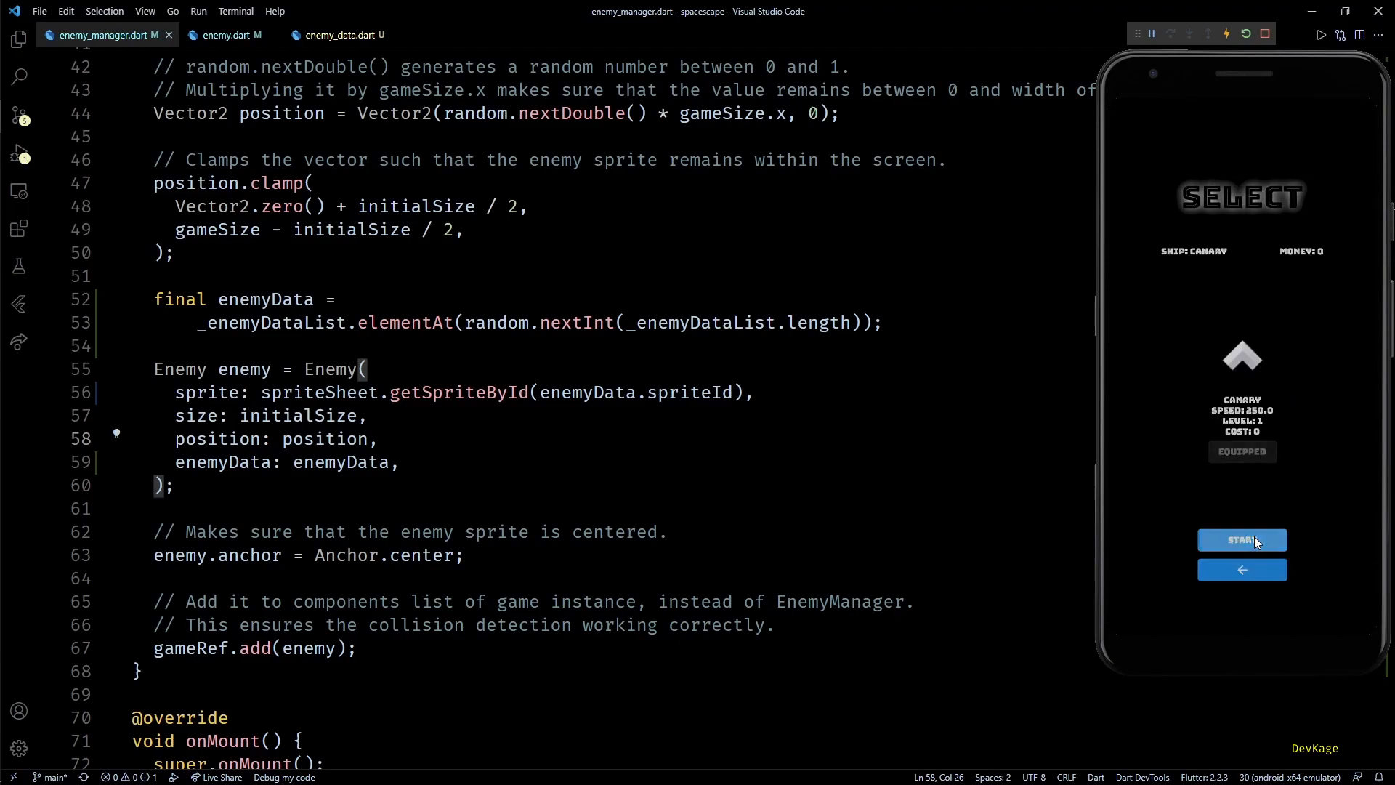
pyautogui.click(1242, 540)
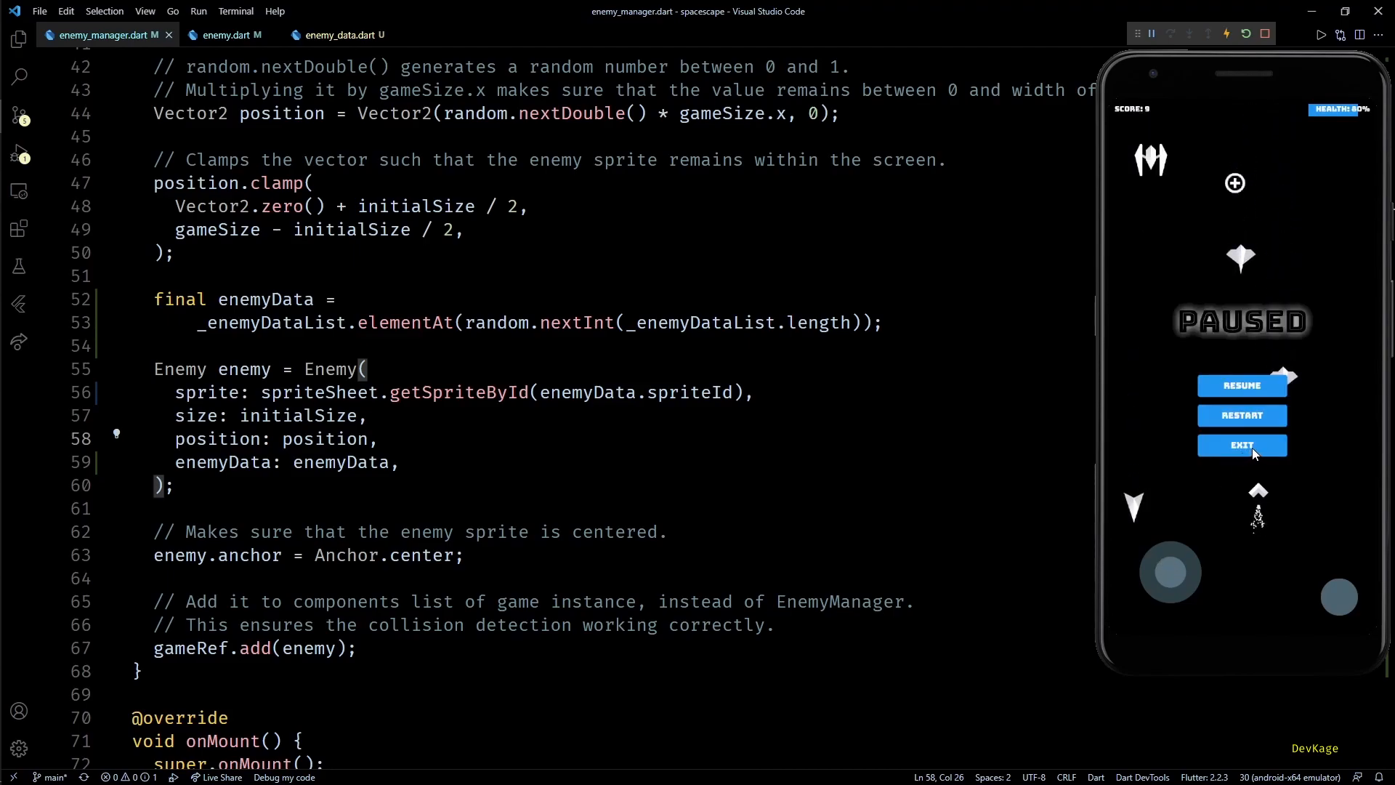
# In enemy.dart, move Vector2(0, 1) into a new moveDirection field used by update
pyautogui.doubleClick(322, 393)
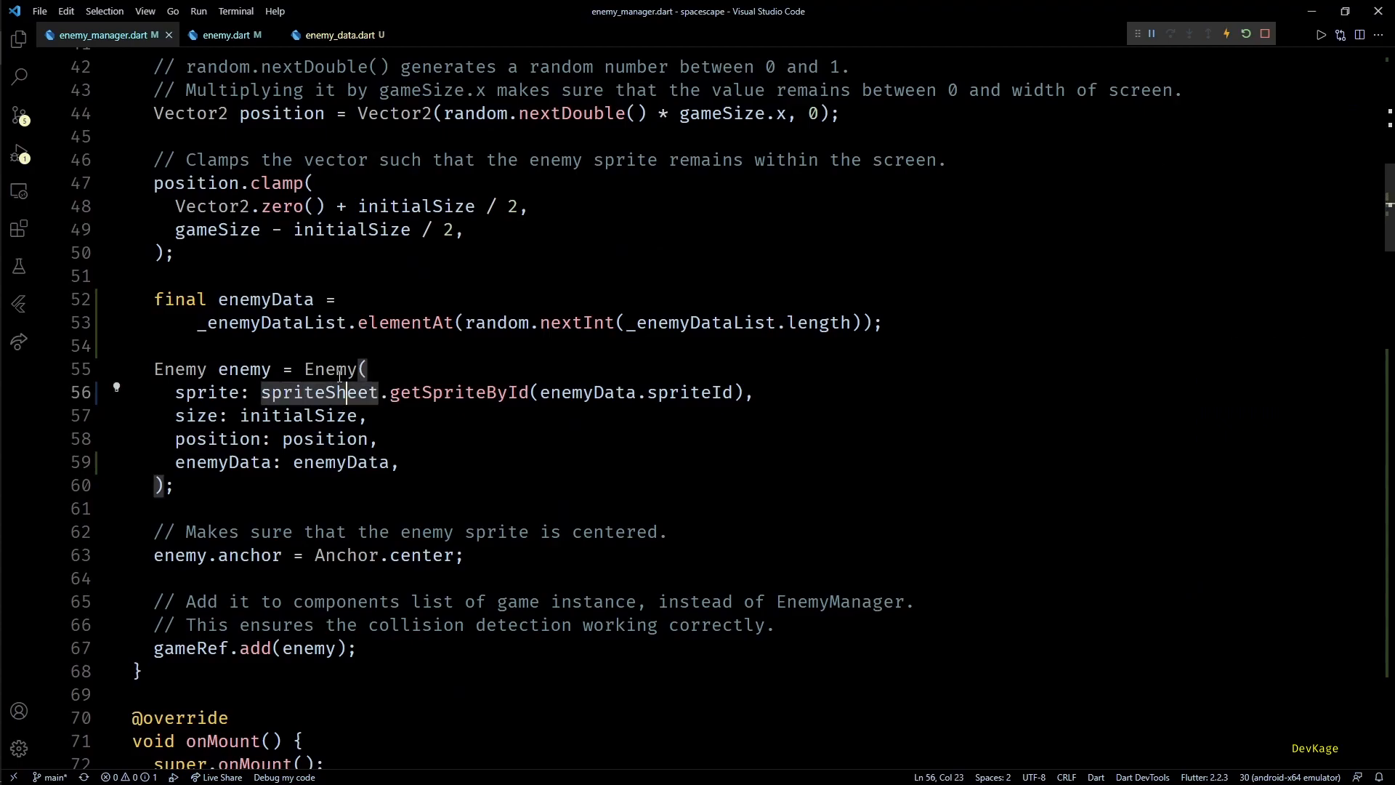
pyautogui.click(232, 35)
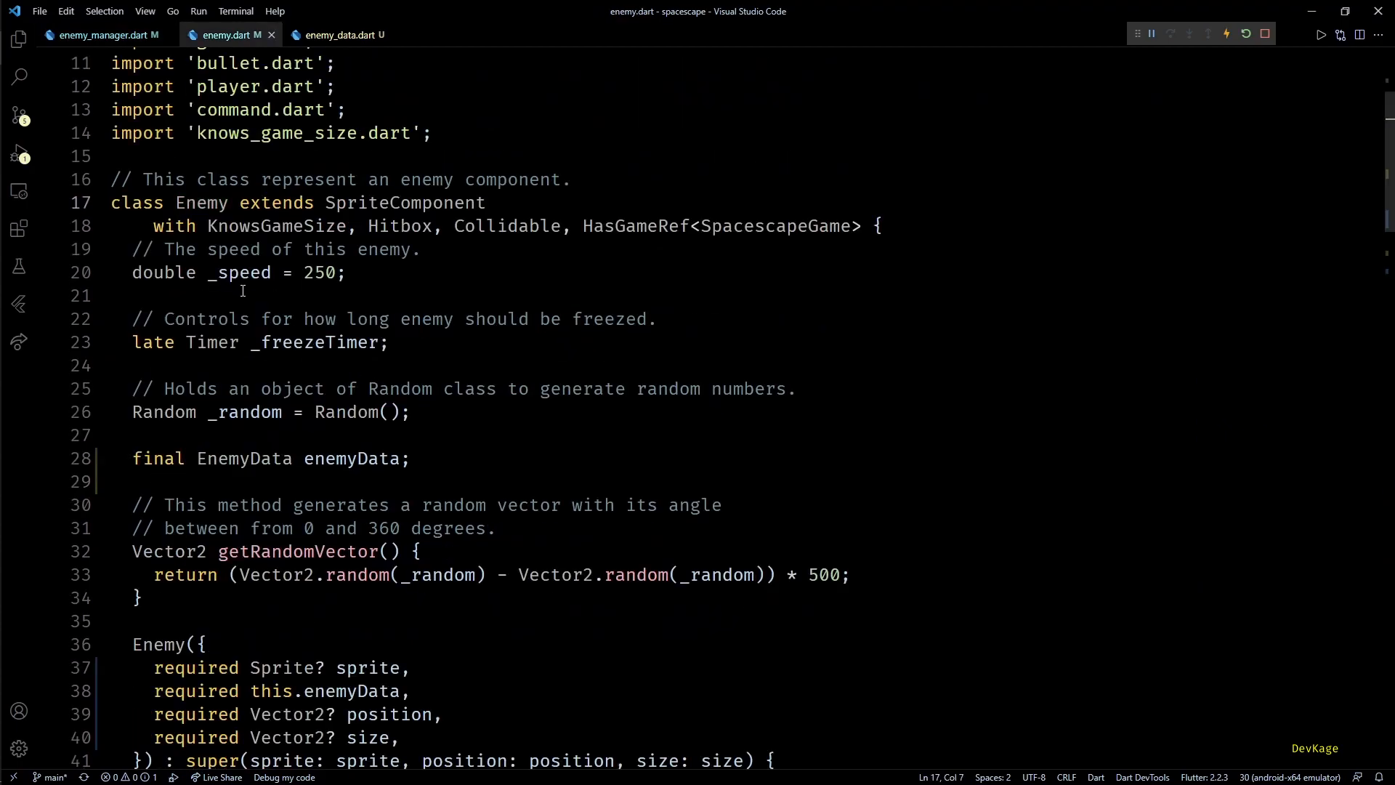
pyautogui.scroll(-3)
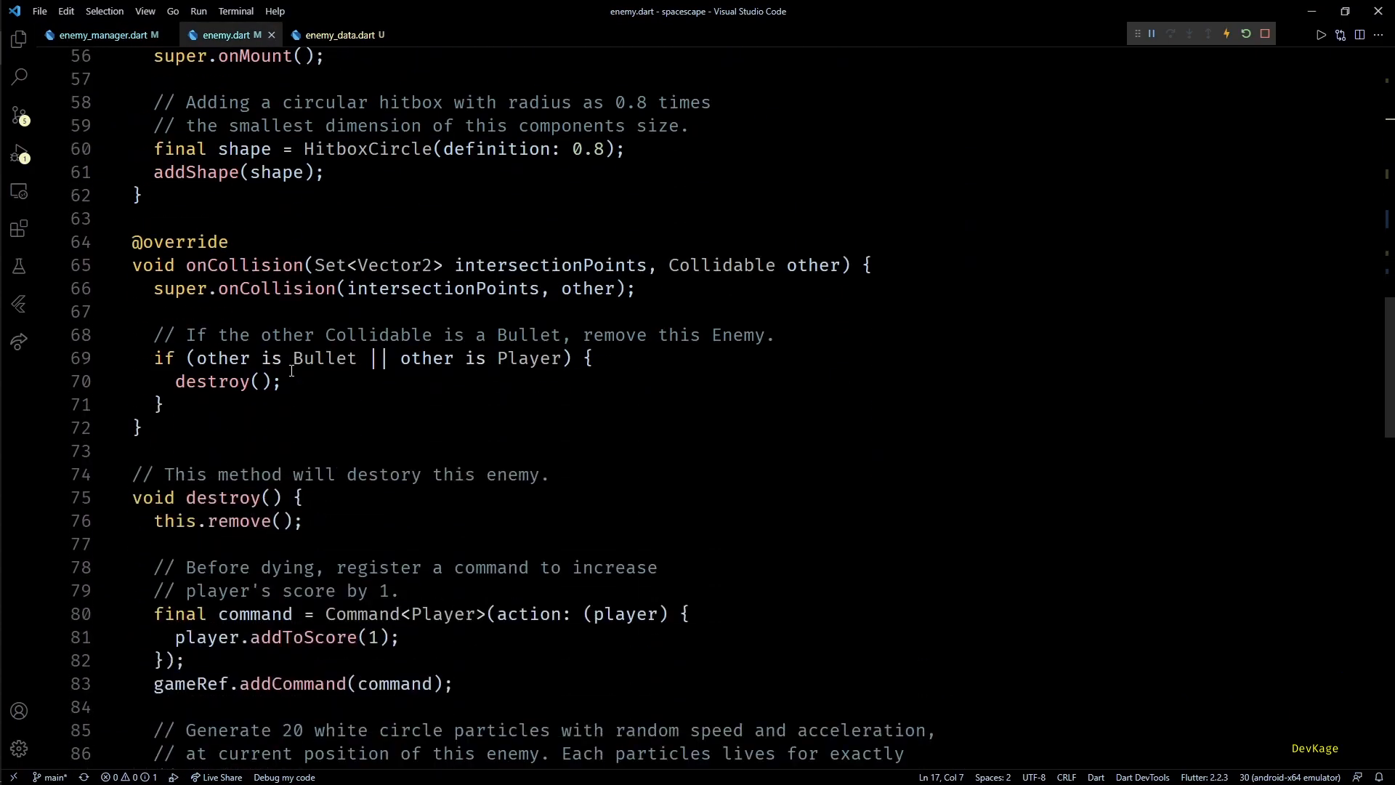
pyautogui.scroll(-3)
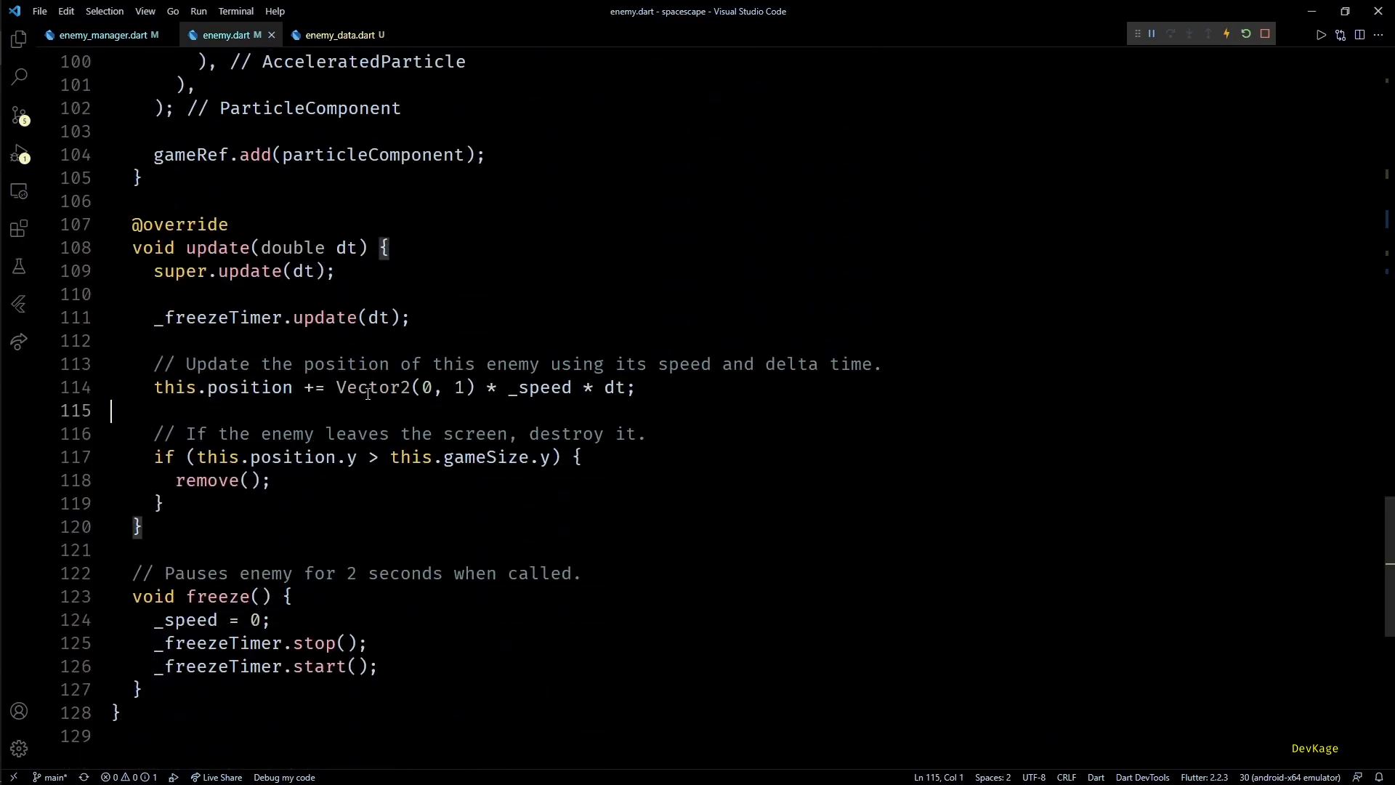
pyautogui.moveTo(337, 388); pyautogui.dragTo(483, 387)
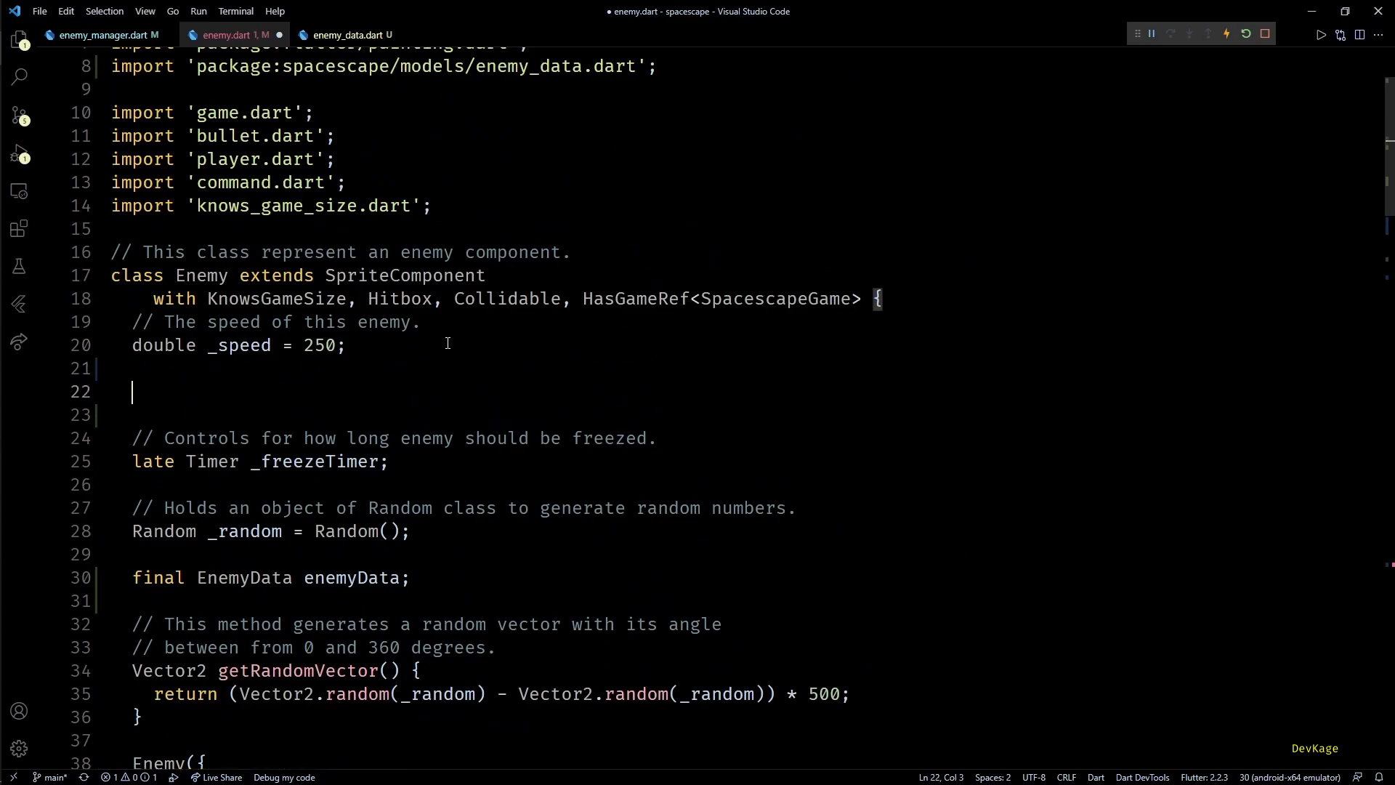
pyautogui.write('Vector2 moveDirection =')
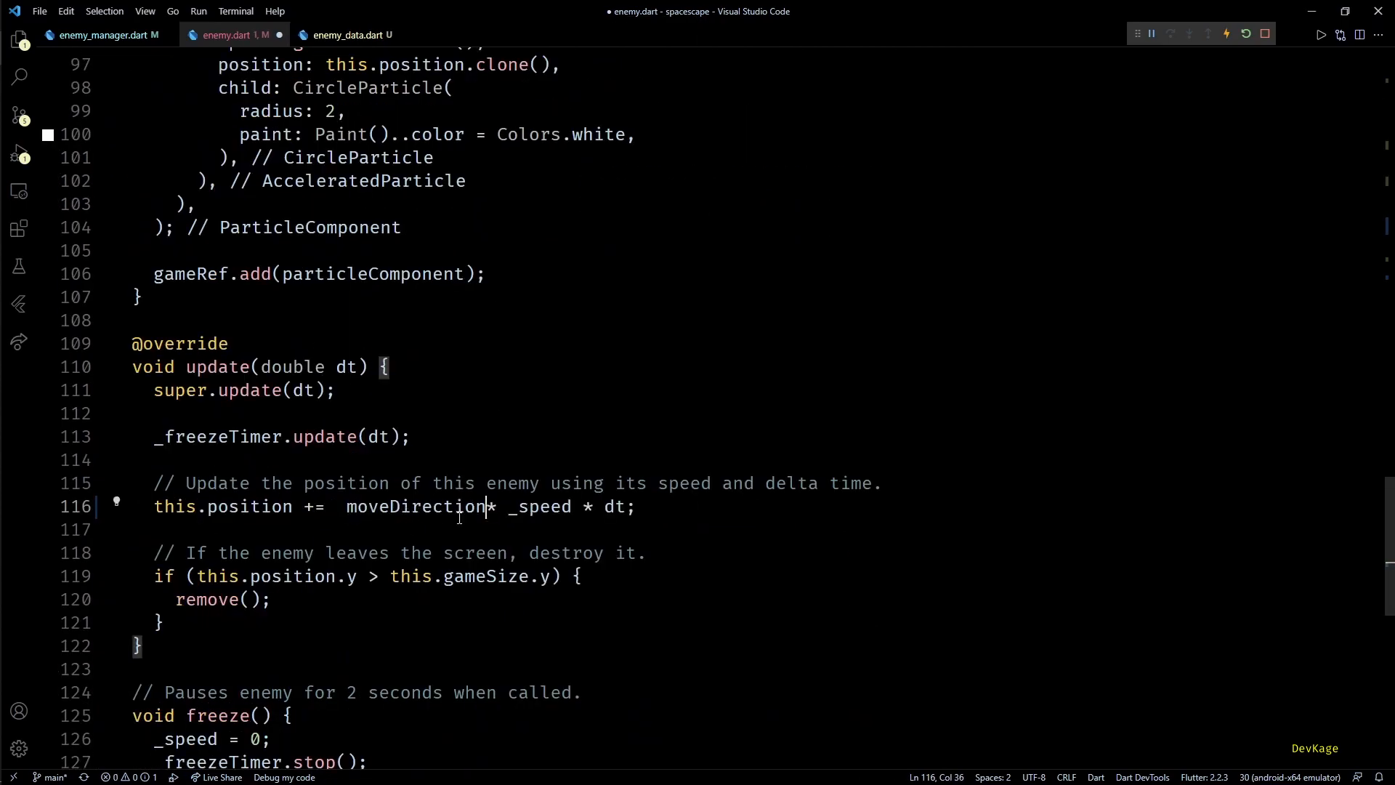
pyautogui.doubleClick(404, 506)
pyautogui.write('if(')
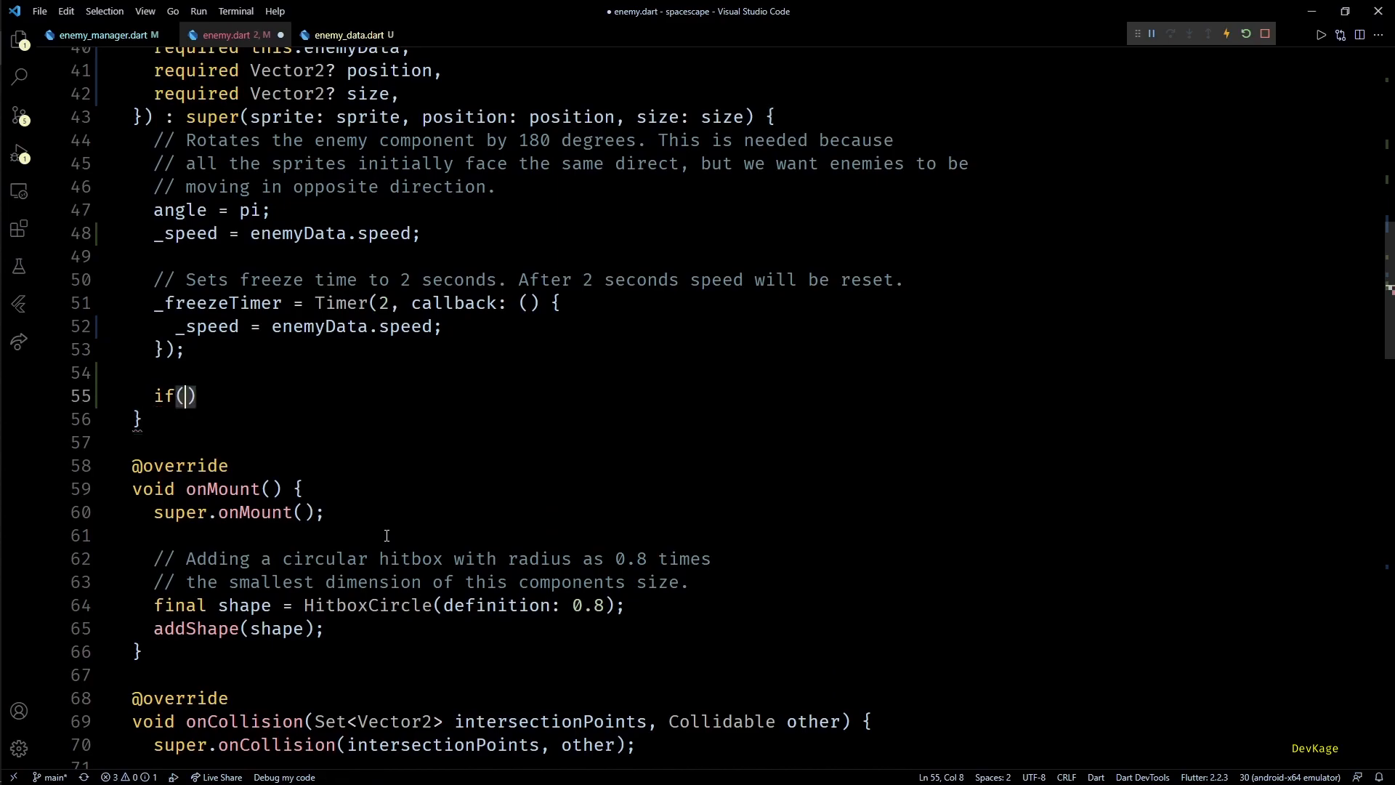
# Type if (enemyData.hMove) { moveDirection = } in the Enemy constructor
pyautogui.write('enemyData./')
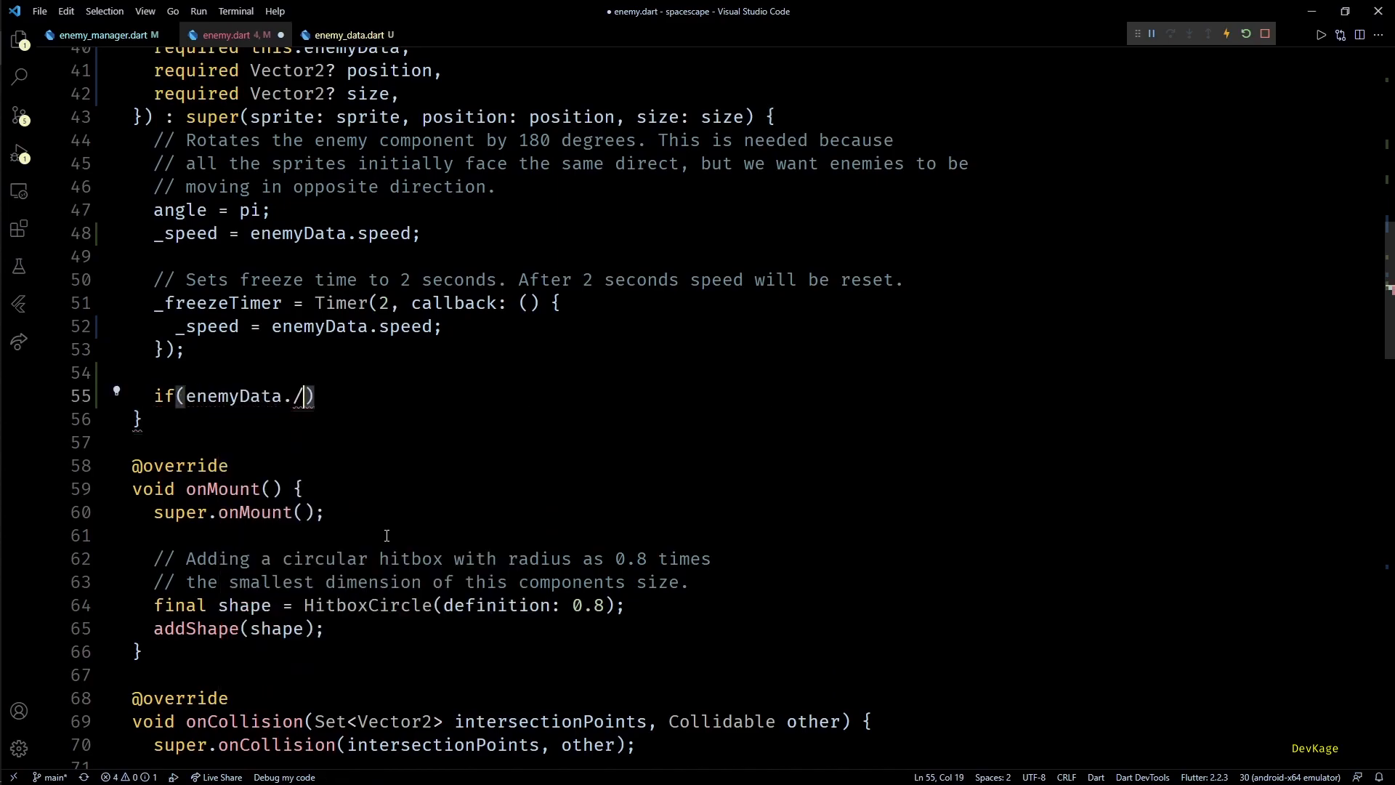
pyautogui.write('hMove')
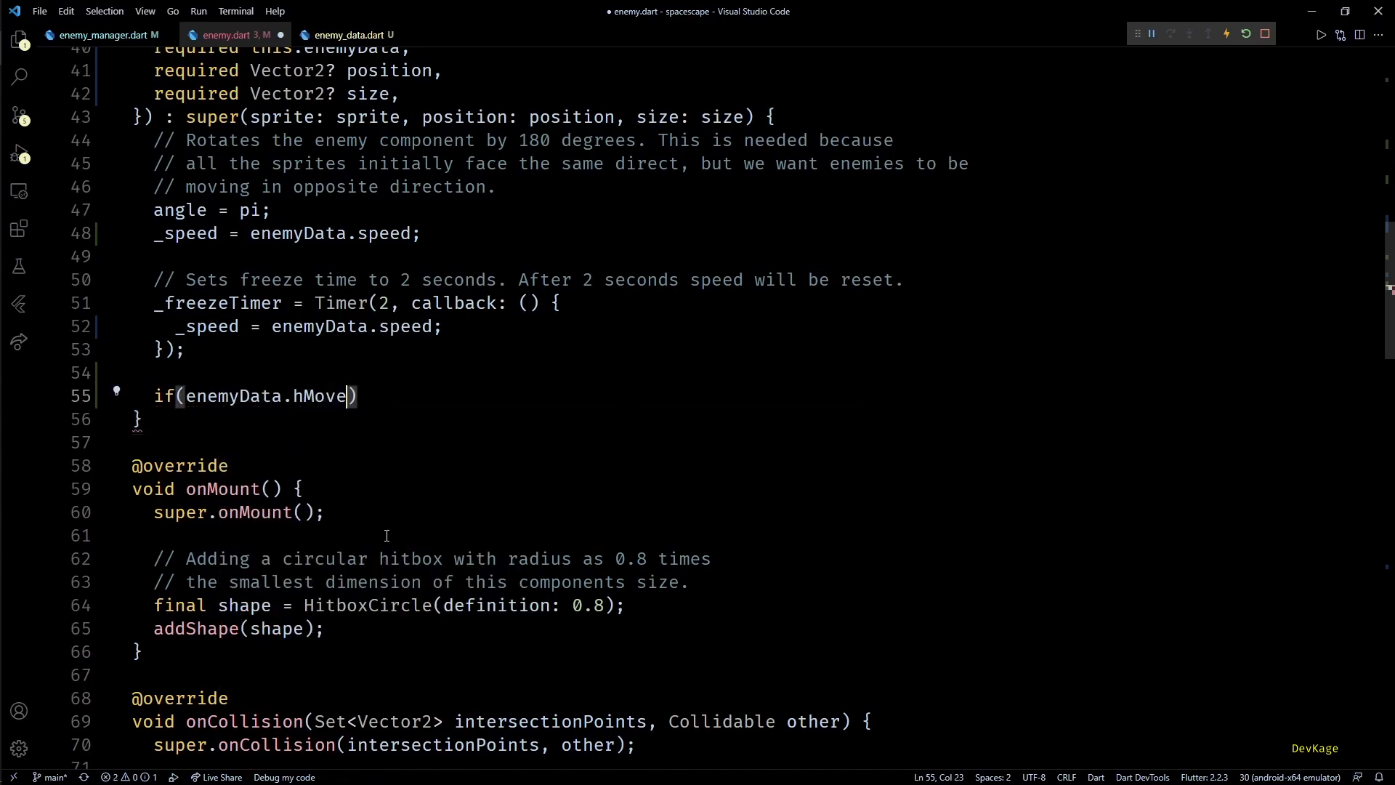
pyautogui.write('{')
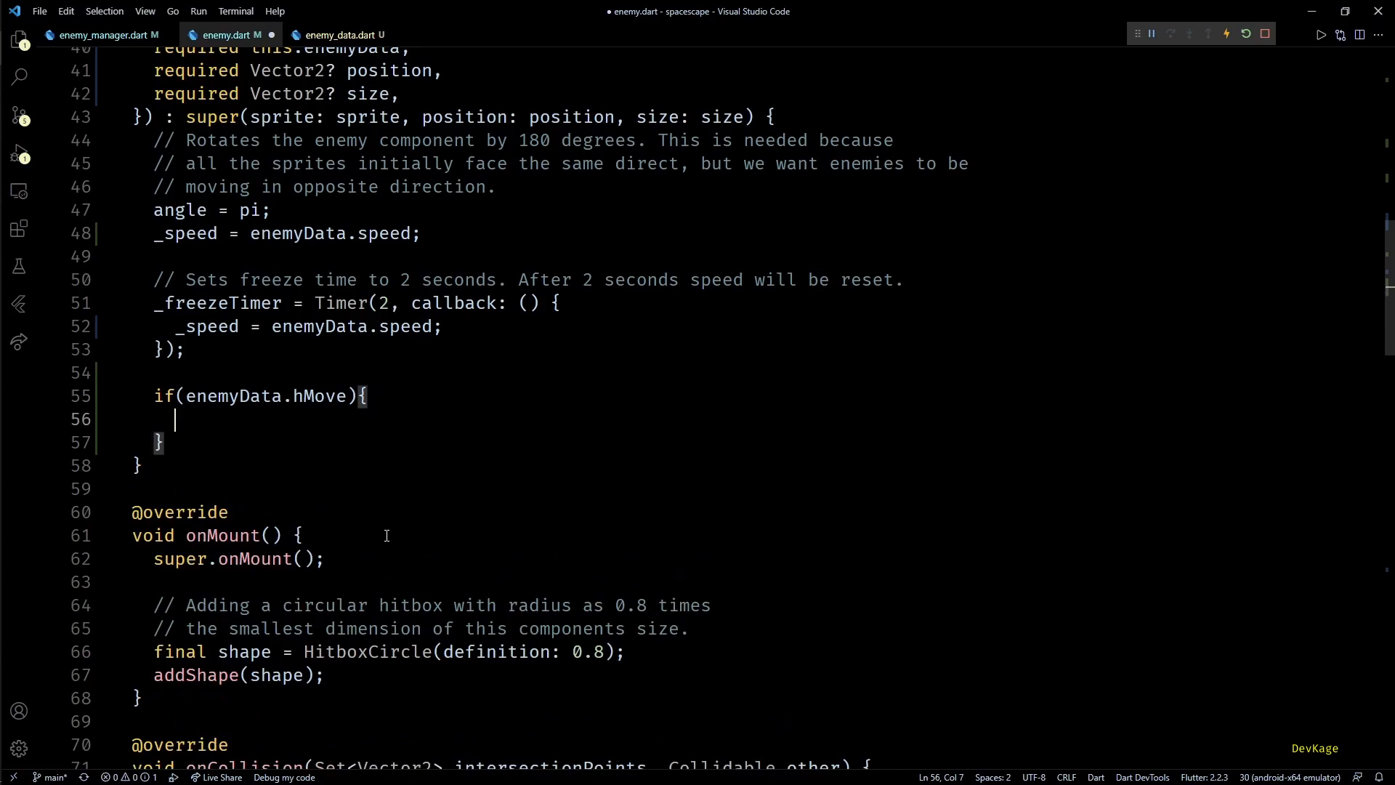
pyautogui.write('moveDirection =')
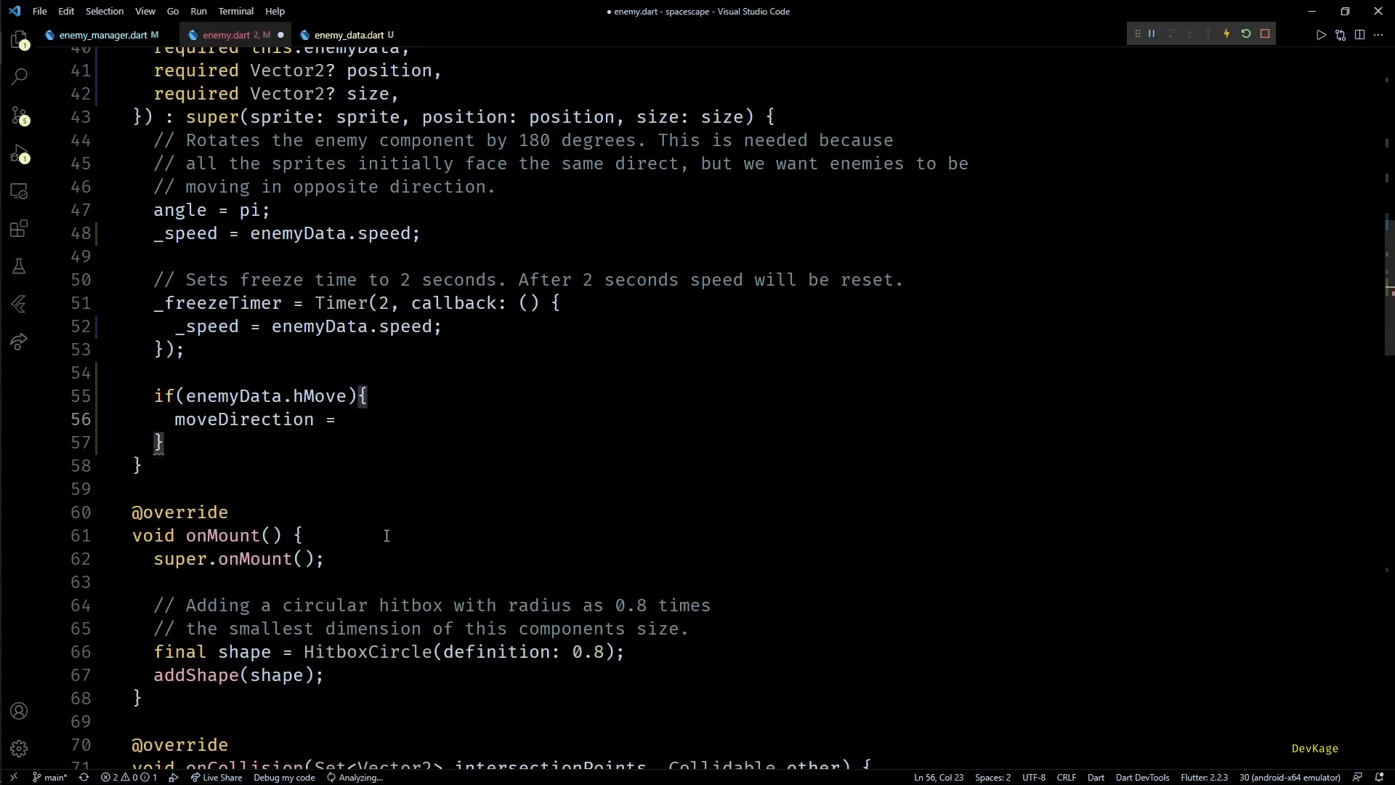
pyautogui.click(347, 419)
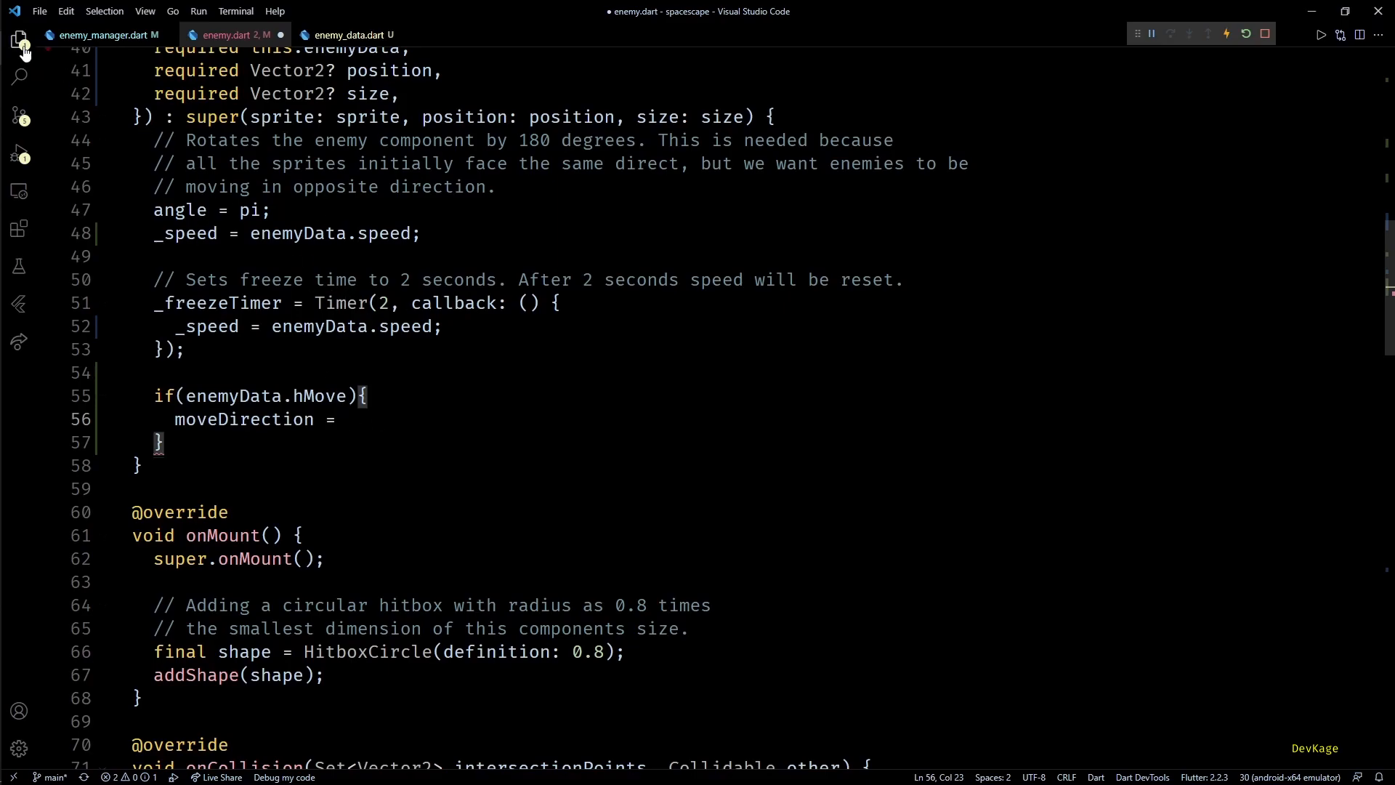
# Inspect the random vector expression in player.dart's getRandomVector
pyautogui.click(333, 35)
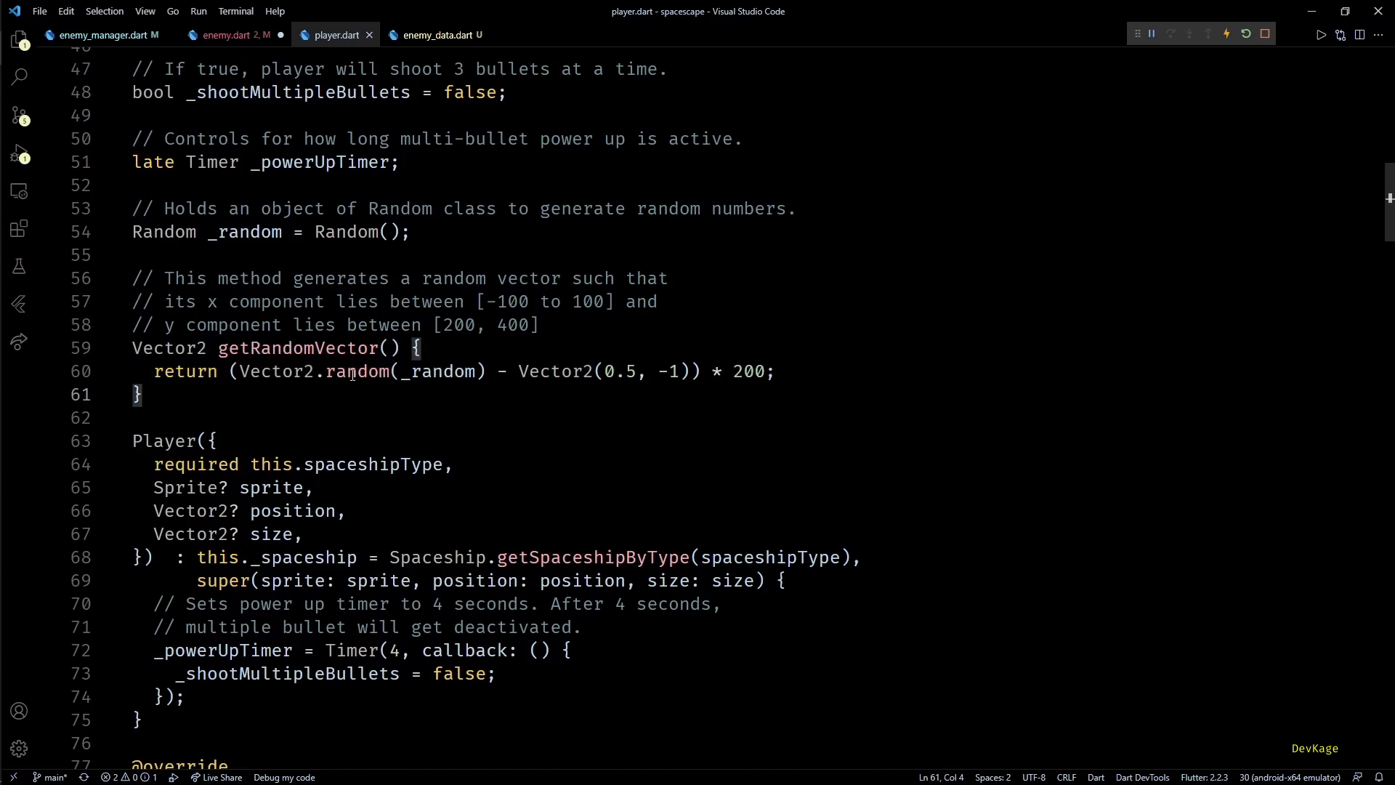
pyautogui.click(732, 372)
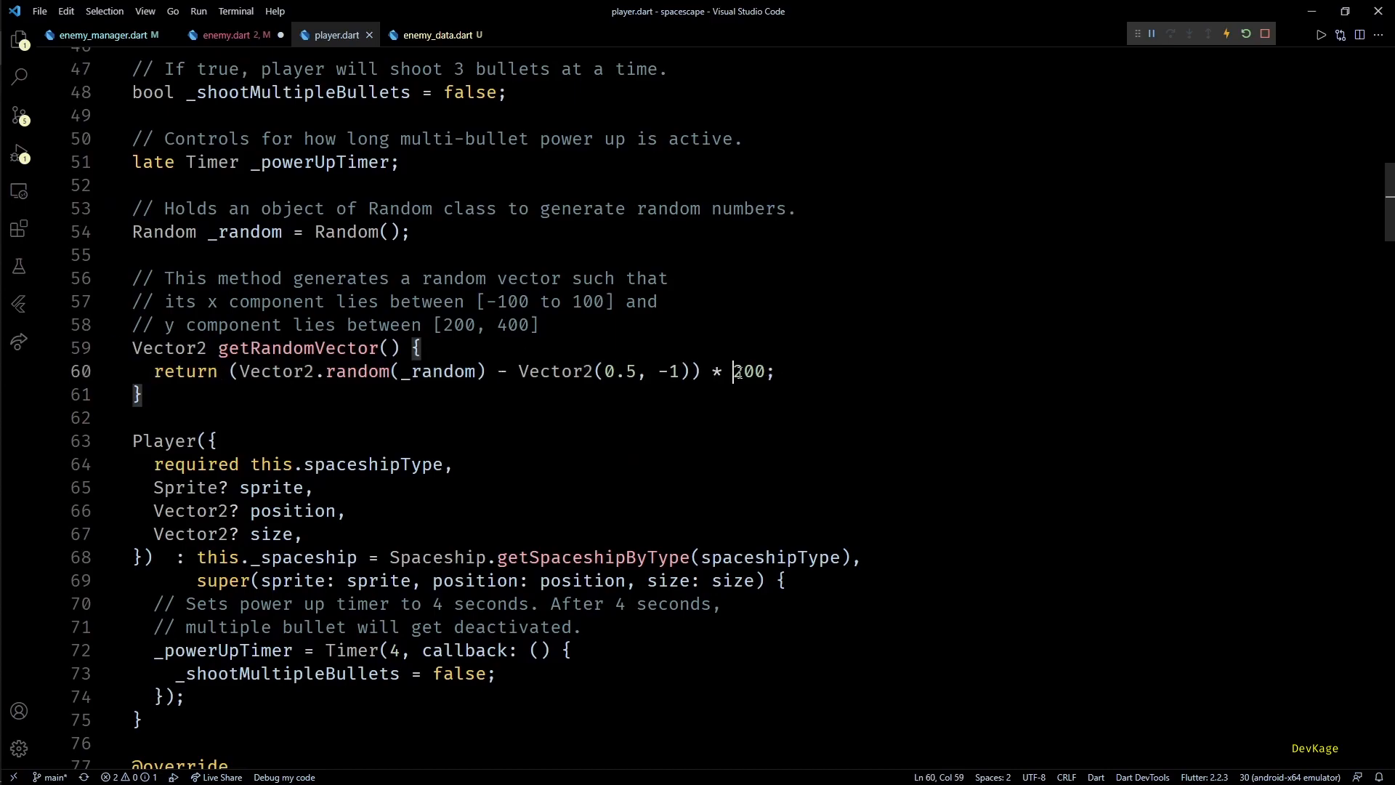
pyautogui.click(702, 371)
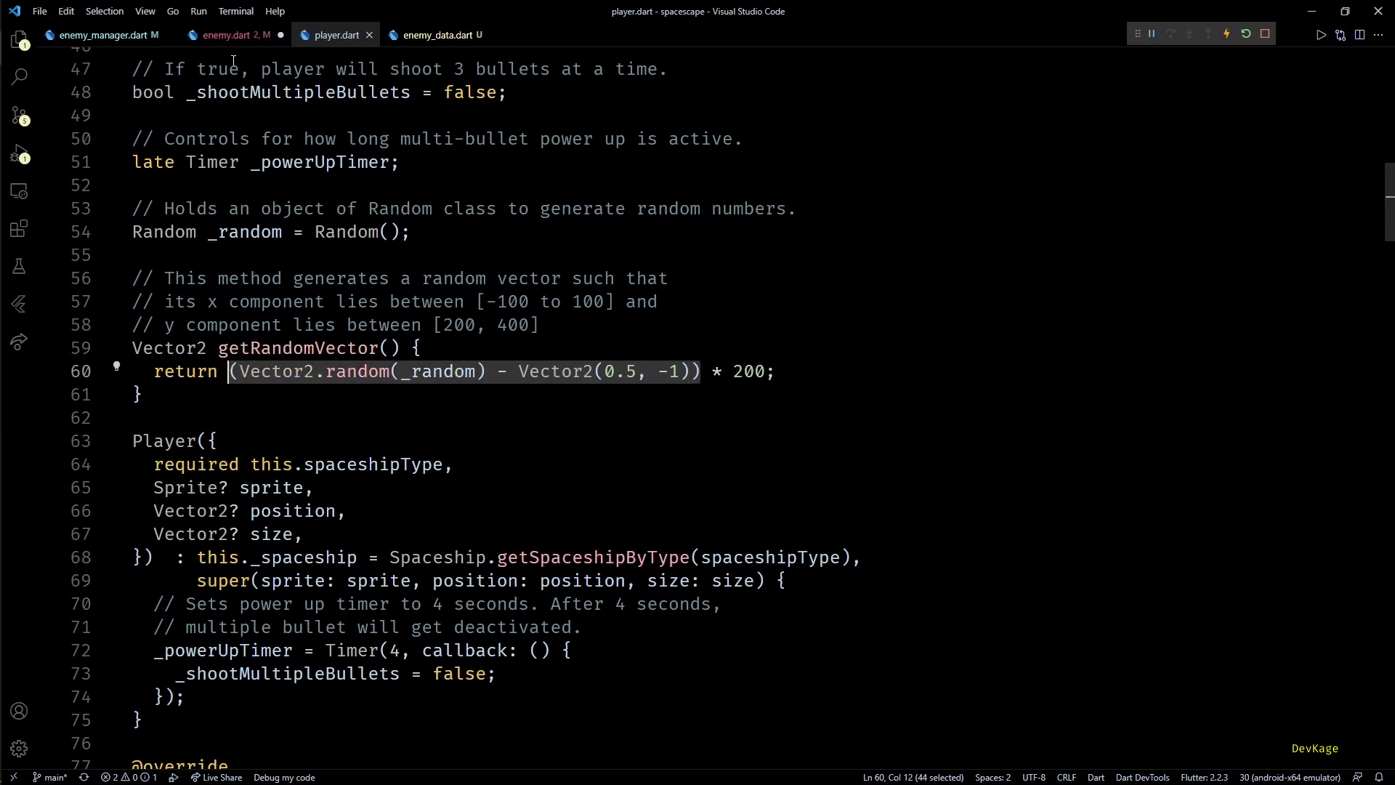
pyautogui.click(225, 35)
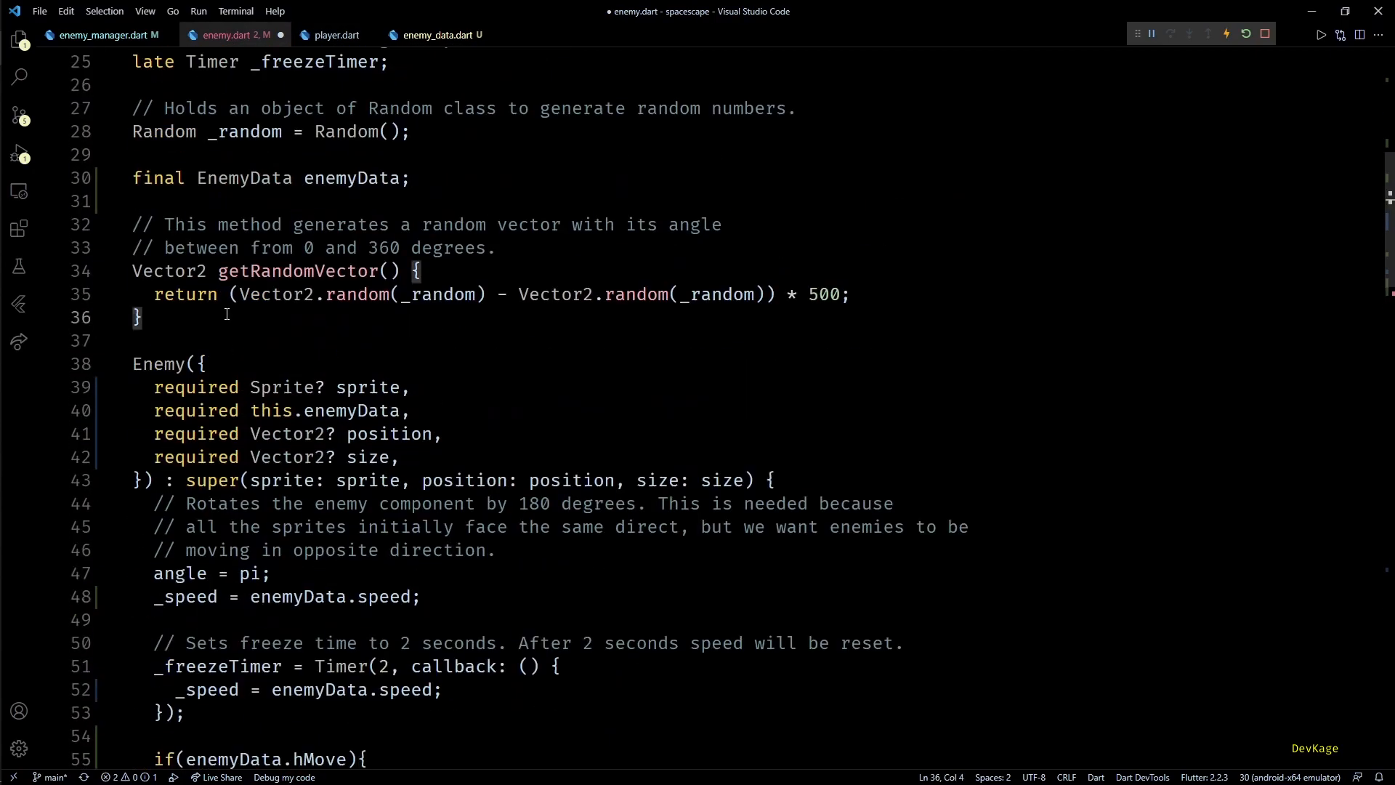
# Write getRandomDirection() in Enemy, assign it to moveDirection, and save with Ctrl+S
pyautogui.write('Vector2 getRandomDire')
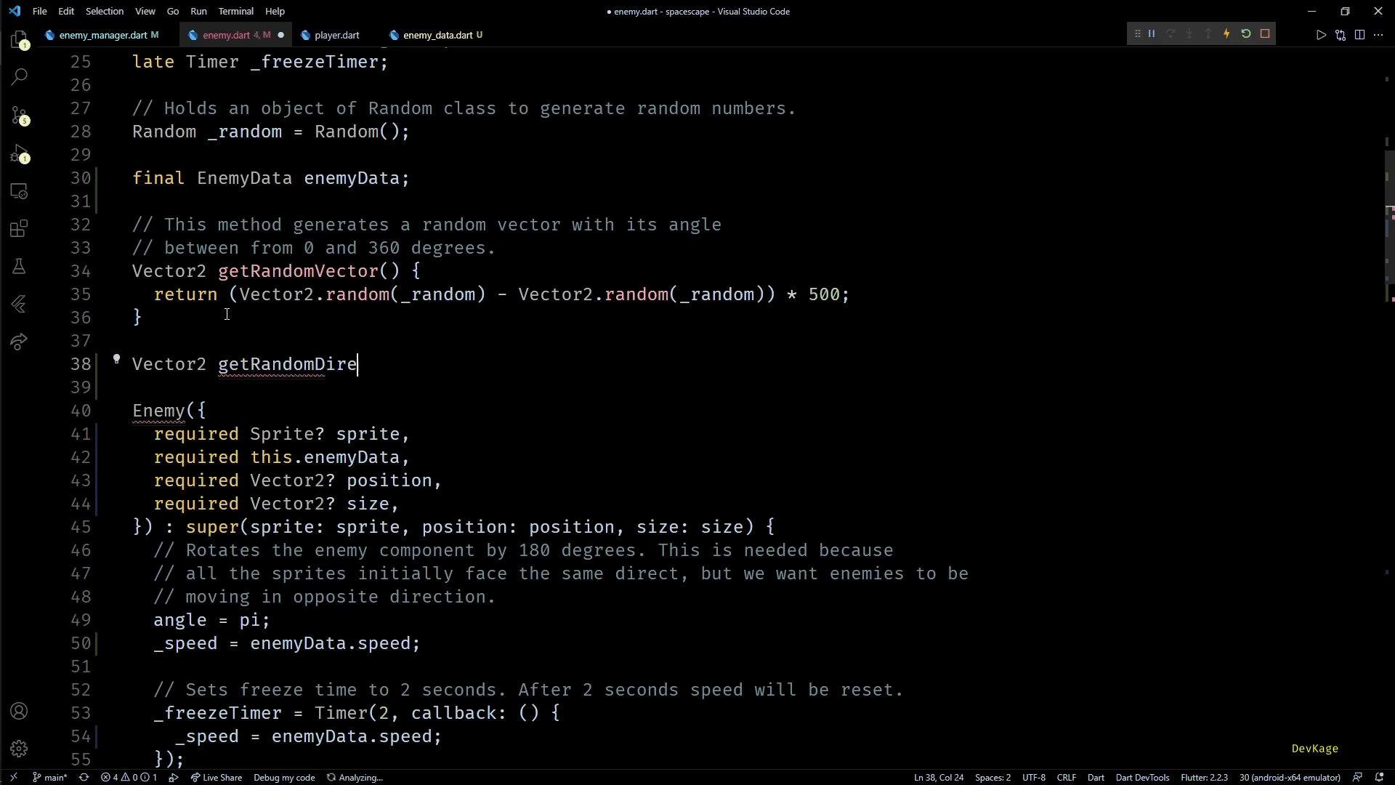
pyautogui.write('ction(){')
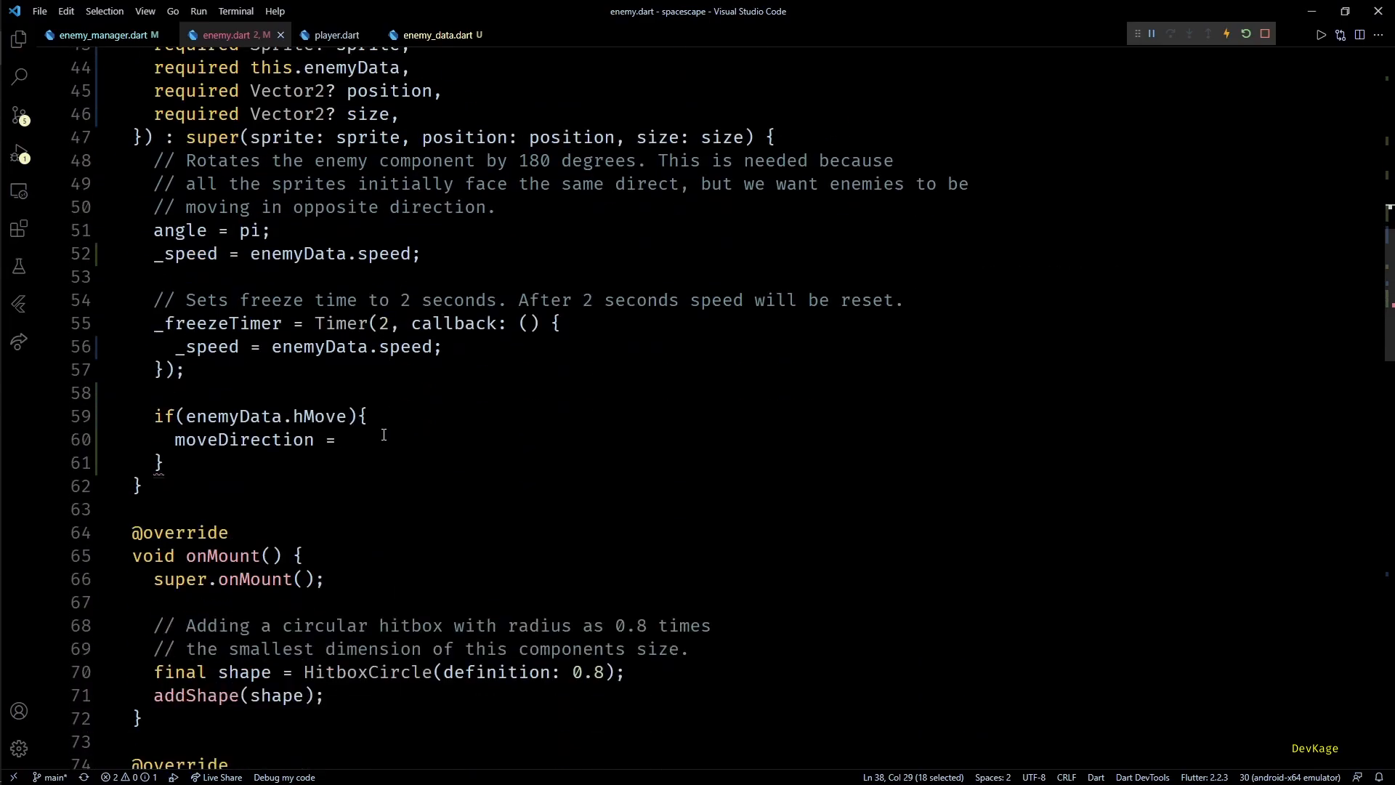
pyautogui.write('getRandomDirection();')
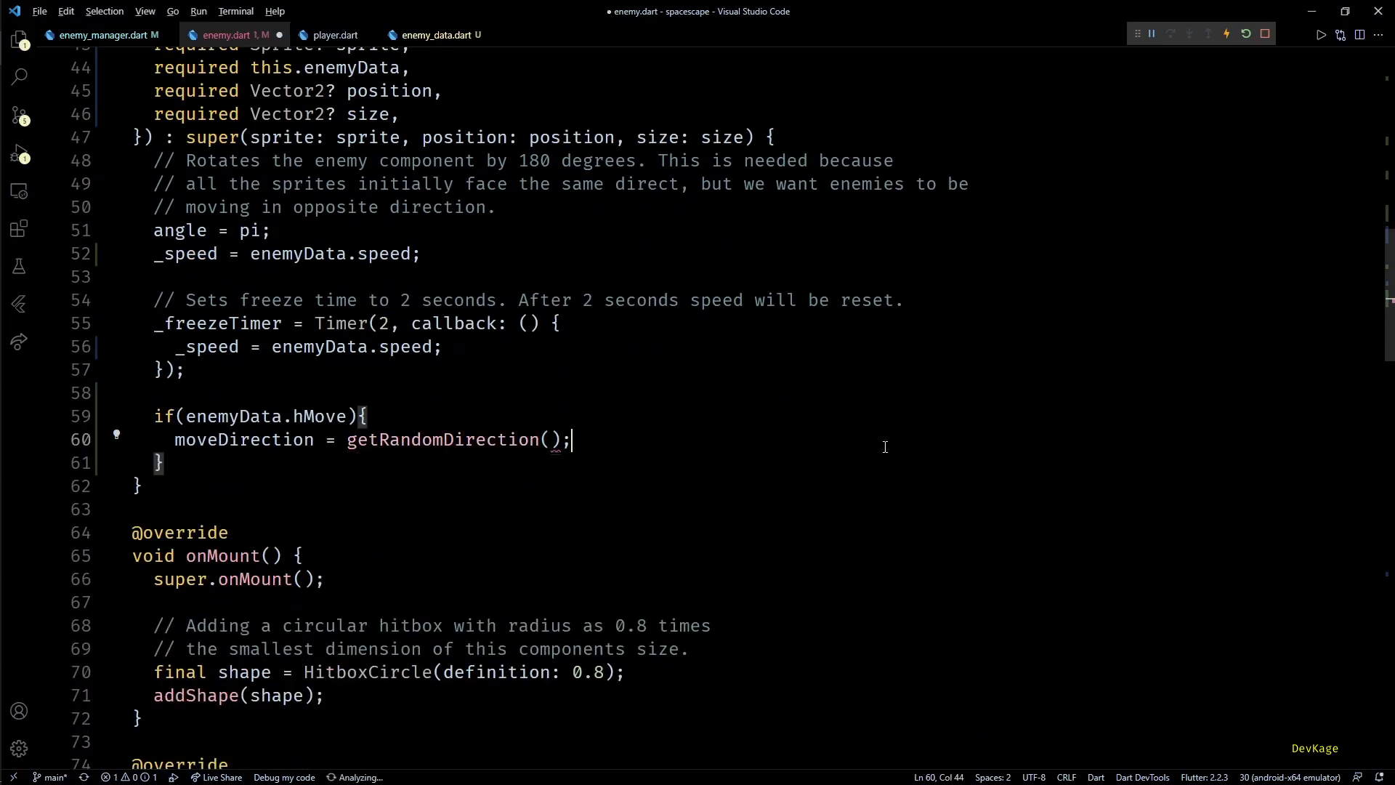
pyautogui.press('ctrl+s')
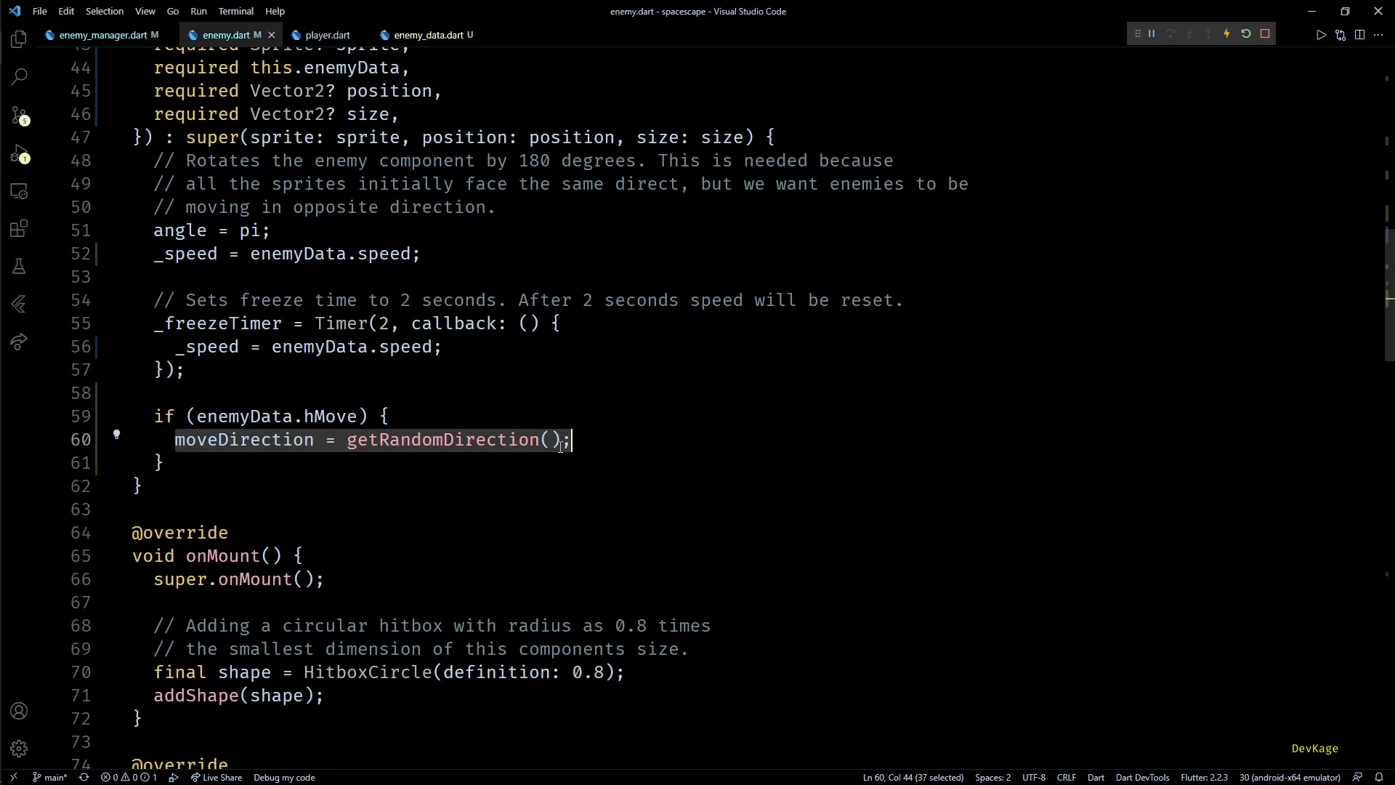
# Begin the else-if left-edge check: this.position.x < this.size.x / 2
pyautogui.scroll(-3)
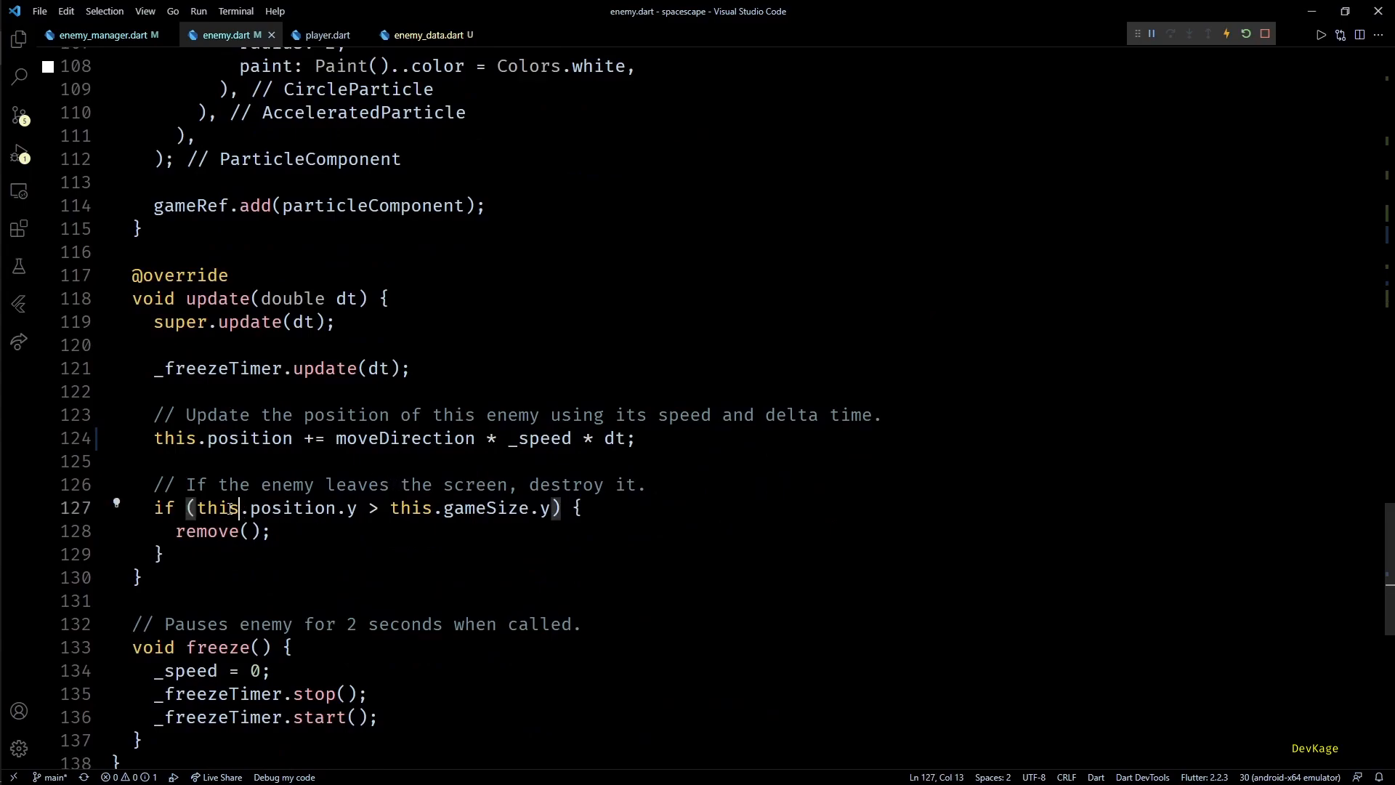
pyautogui.click(584, 508)
pyautogui.write(' else if(){')
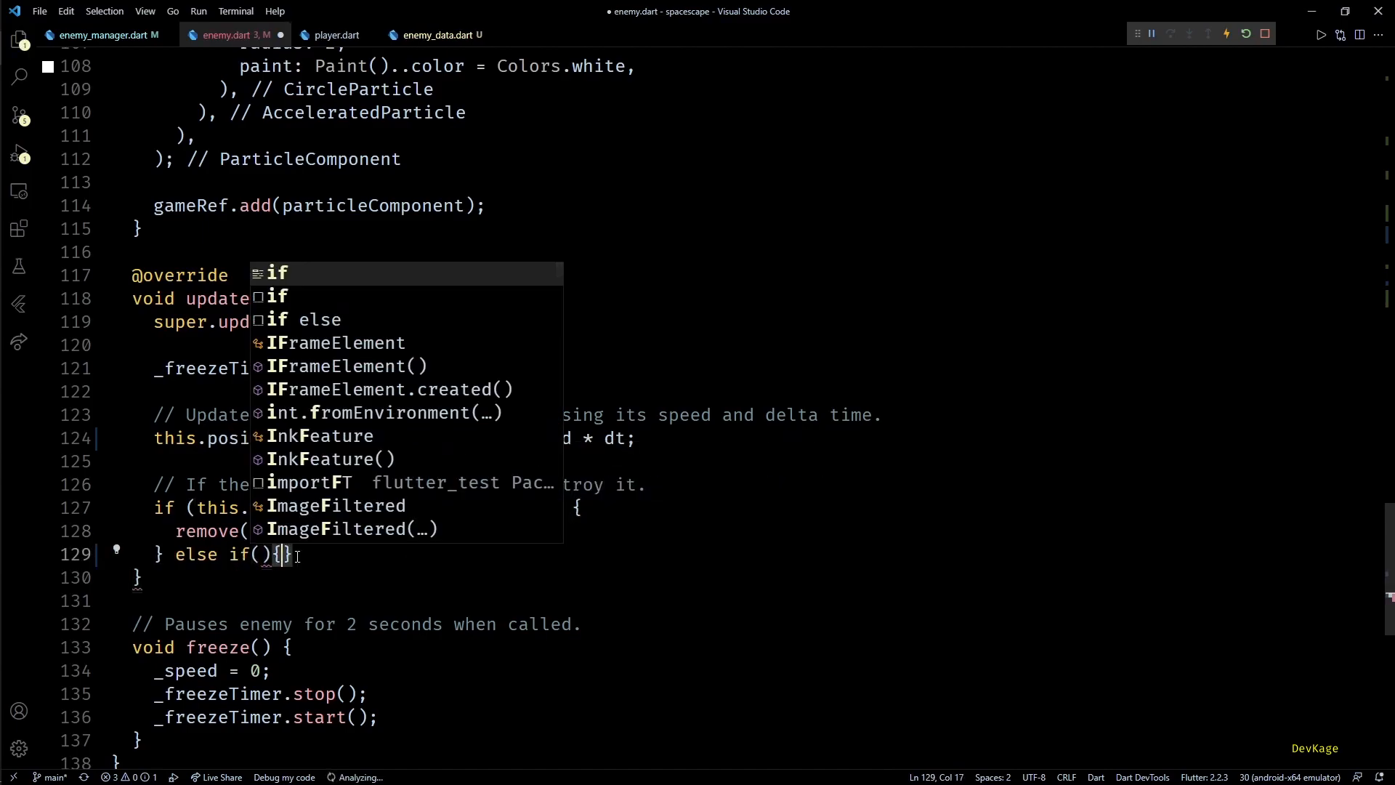
pyautogui.write('this')
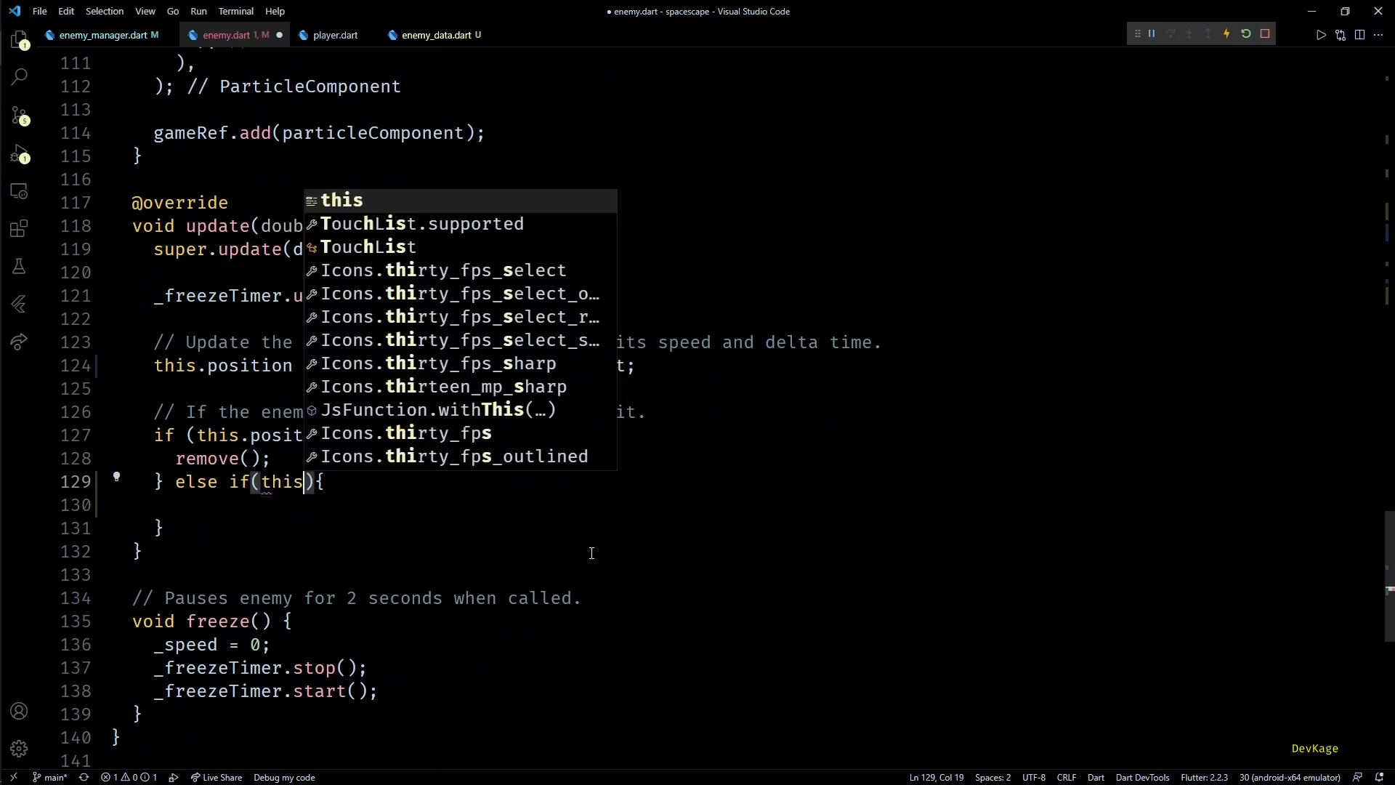
pyautogui.write('.position.x <')
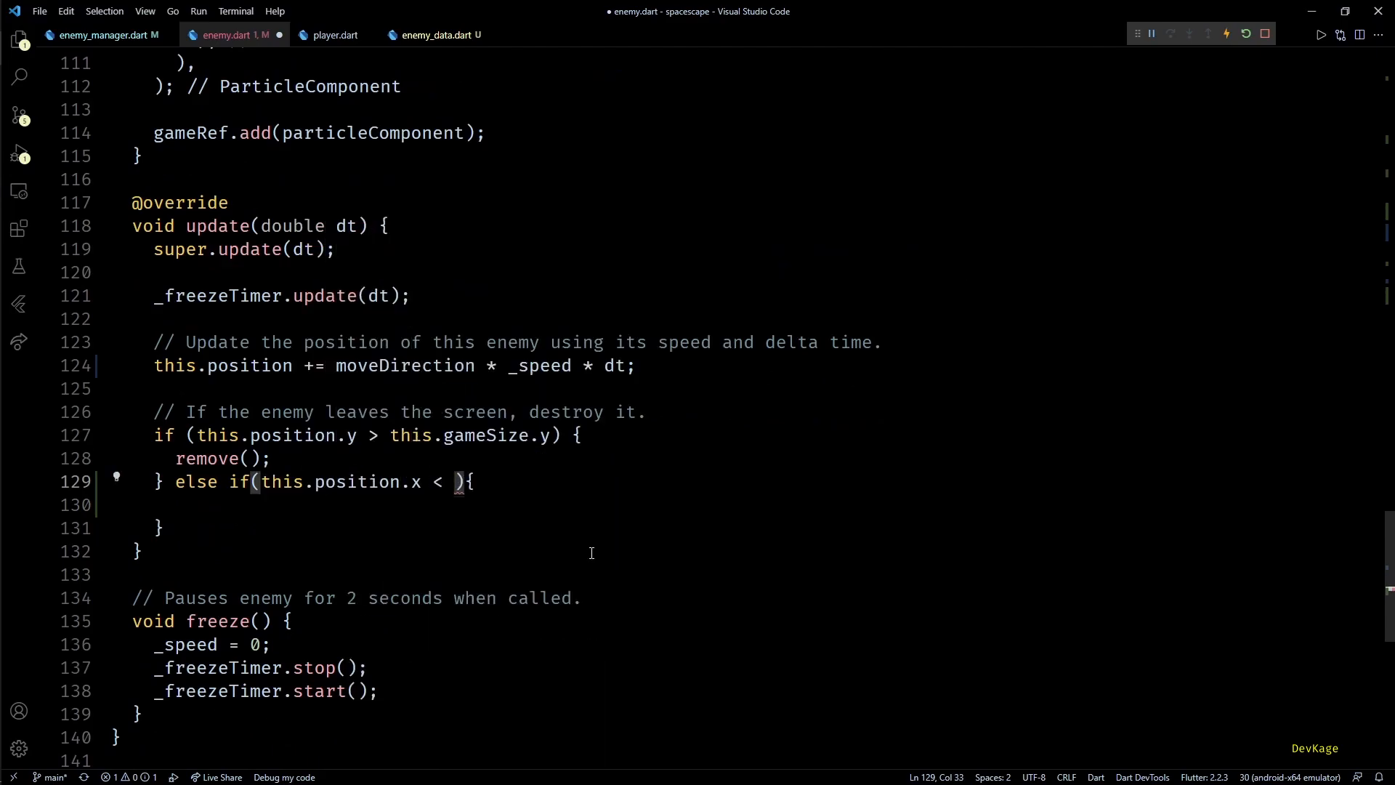
pyautogui.write('0')
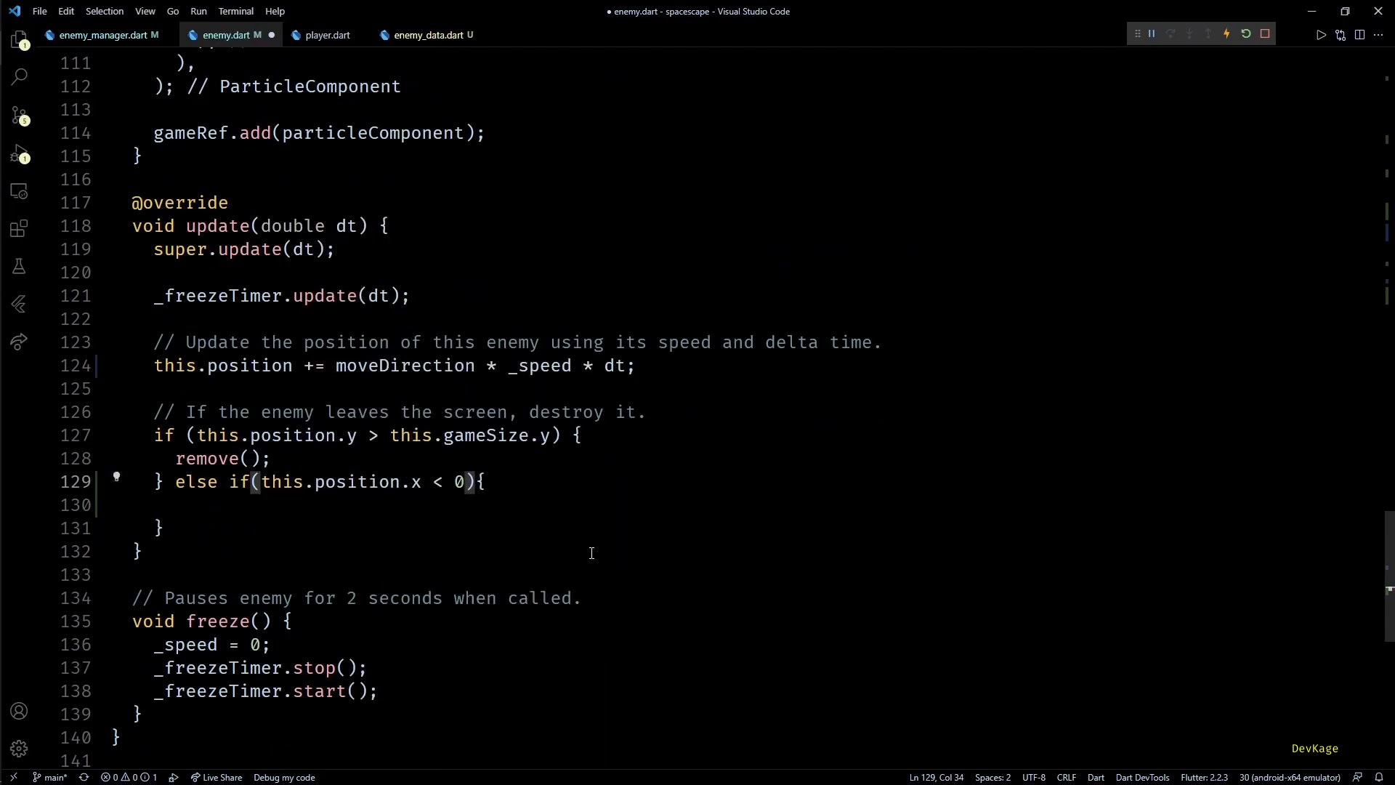
pyautogui.press('Backspace')
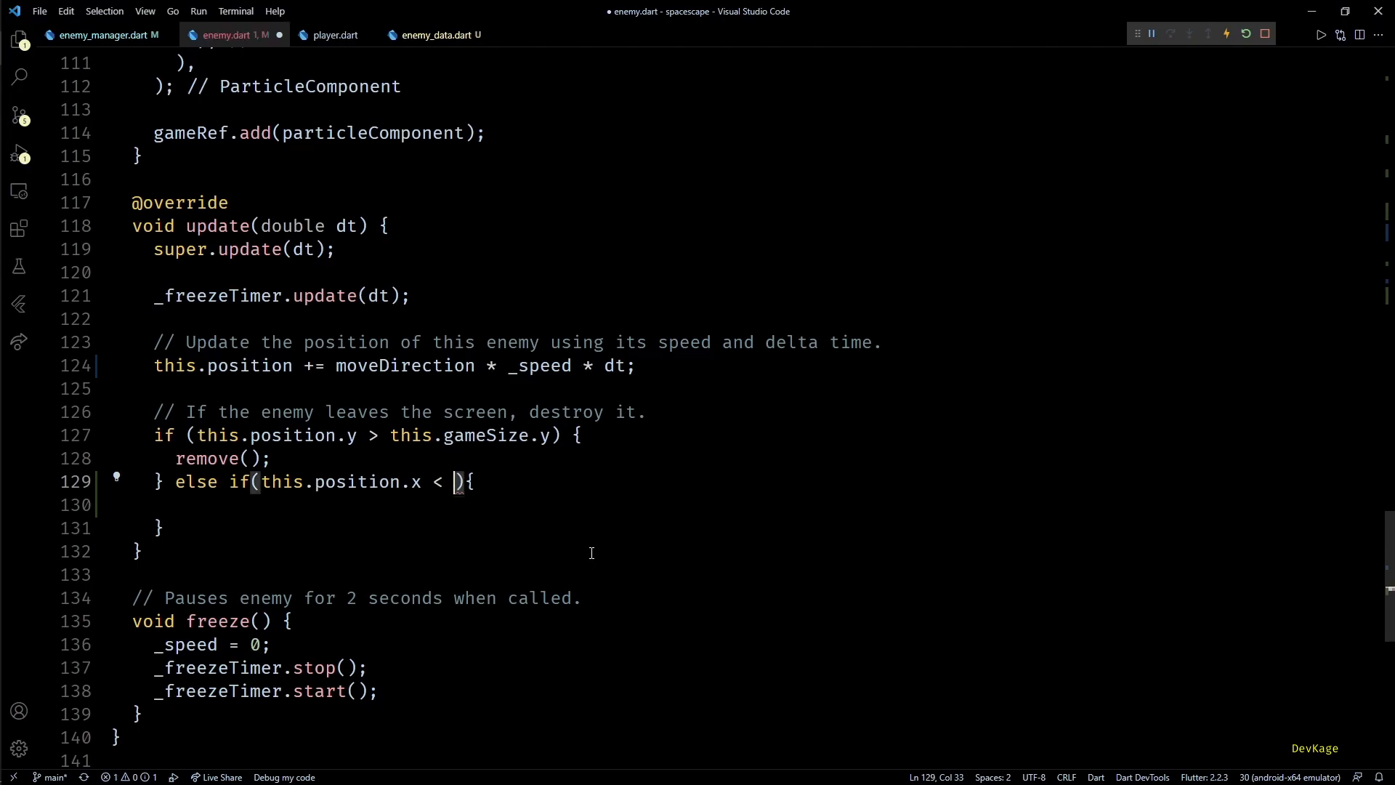
pyautogui.write('this.size.x / 2) ||')
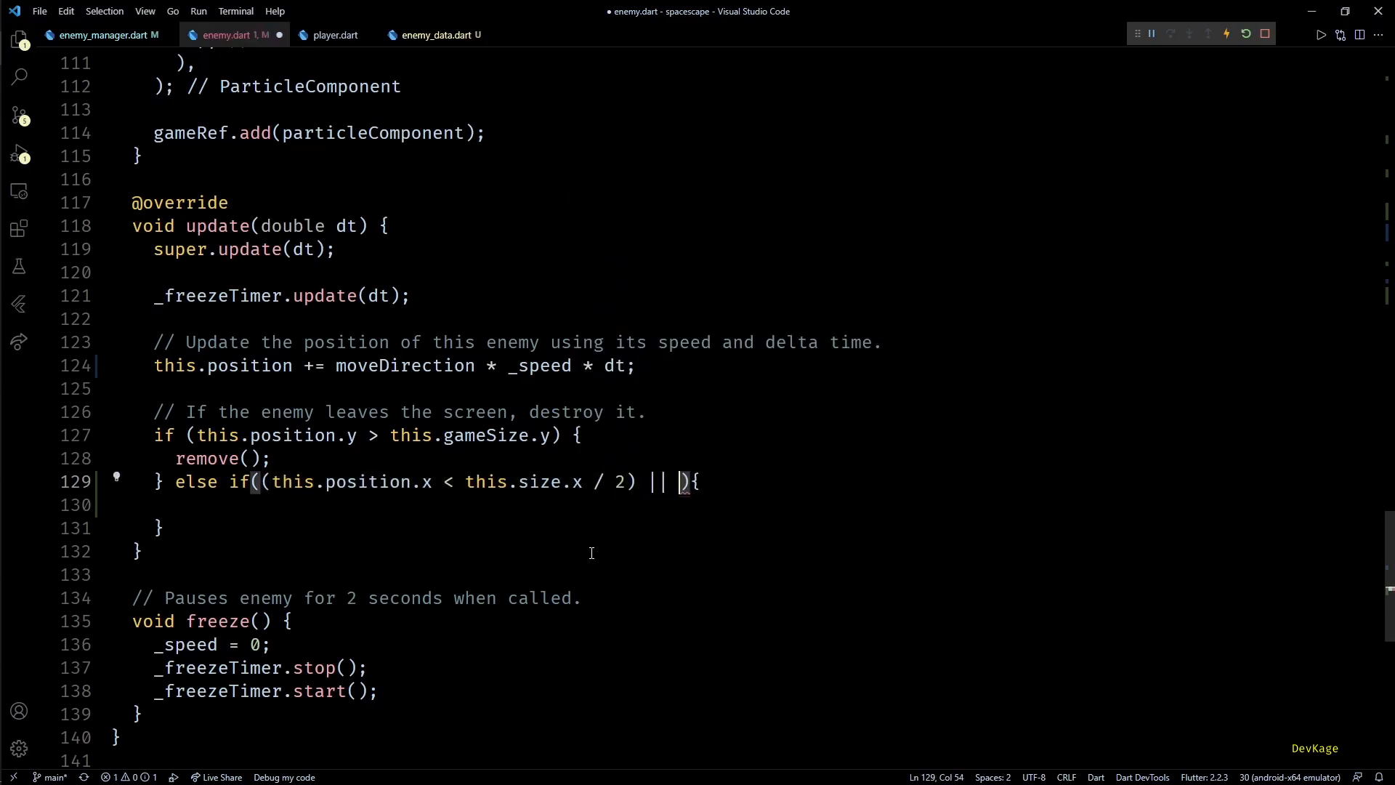
# Add the right-edge check against gameSize.x - size.x / 2 and start moveDirection.x *=
pyautogui.write('(this.position.x > (this.gameSize')
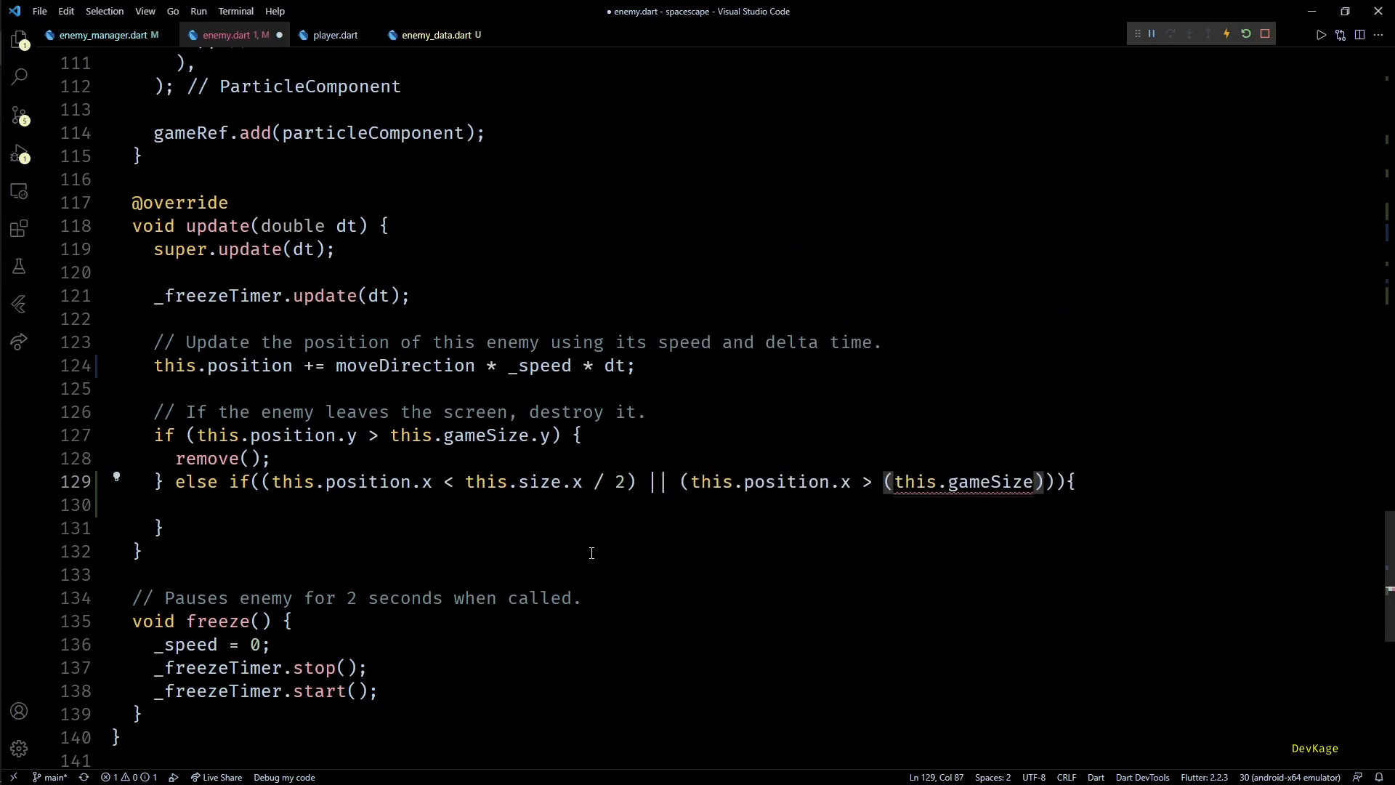
pyautogui.write('.x - size.x / 2))) {')
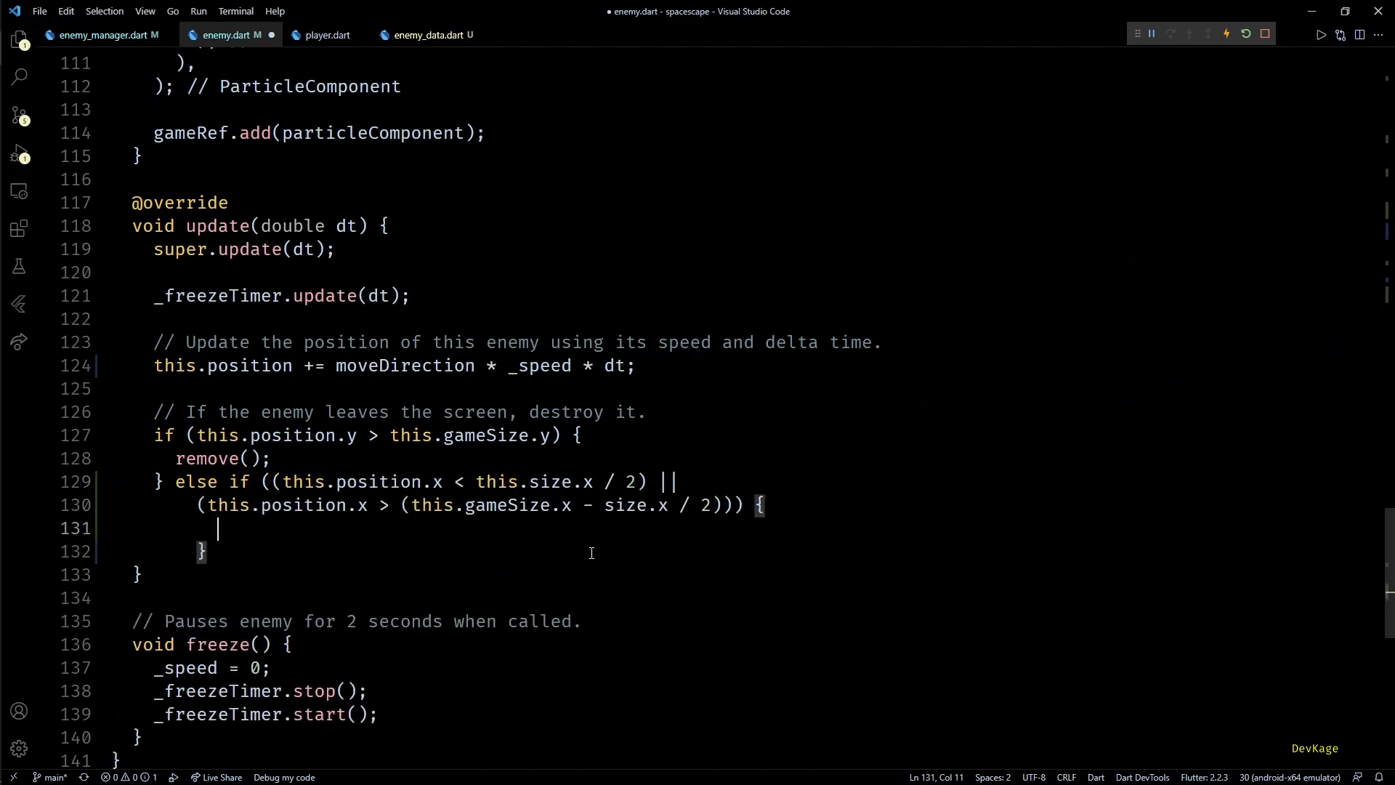
pyautogui.write('moveDirection')
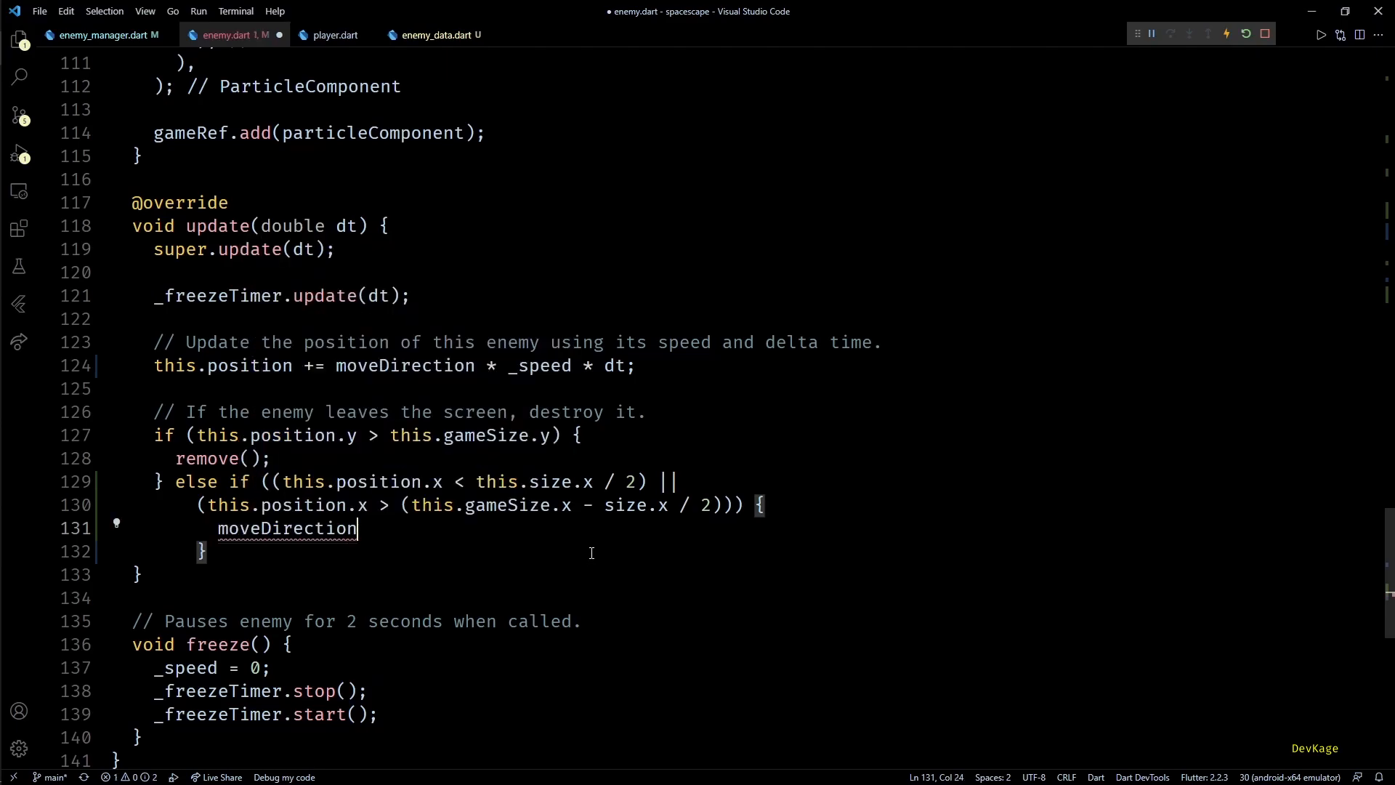
pyautogui.write('.x')
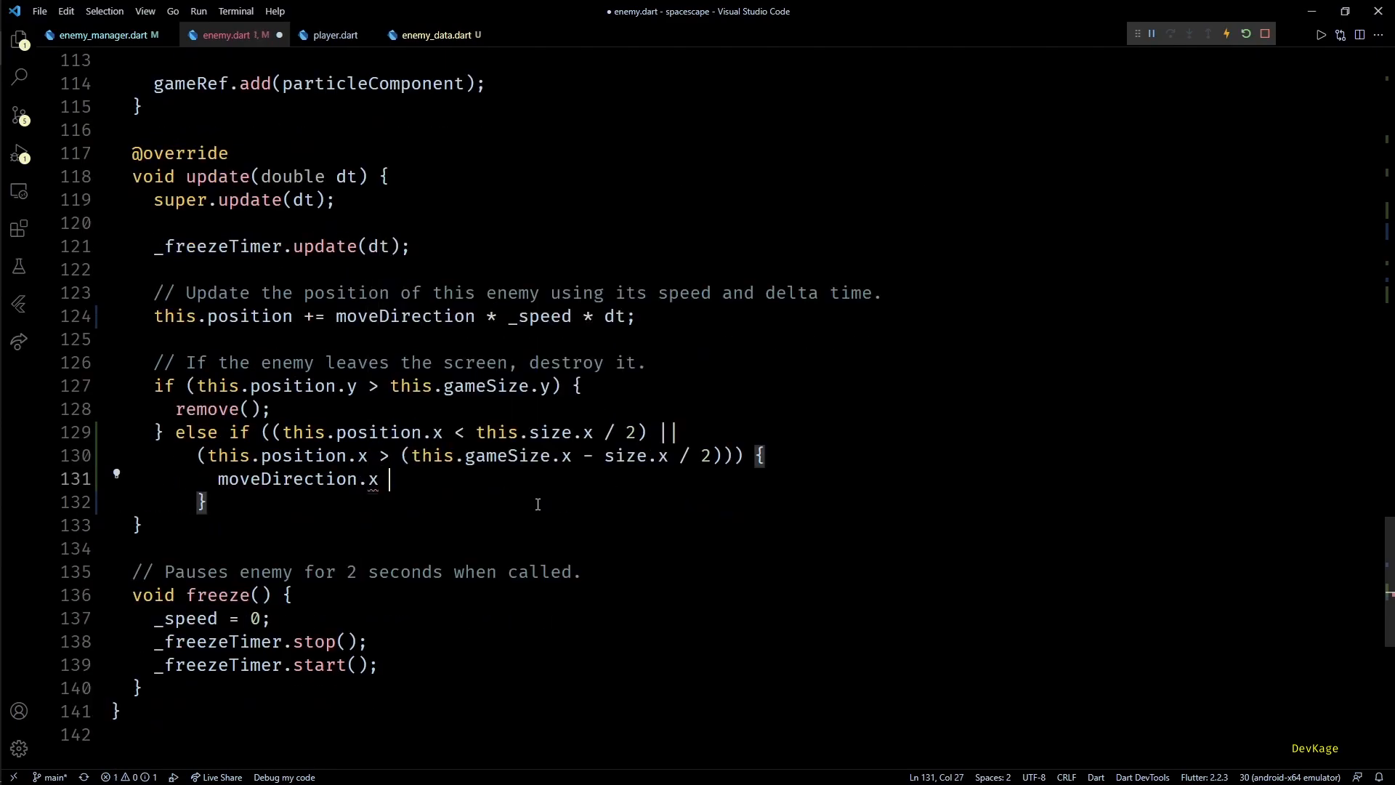
pyautogui.write('*=')
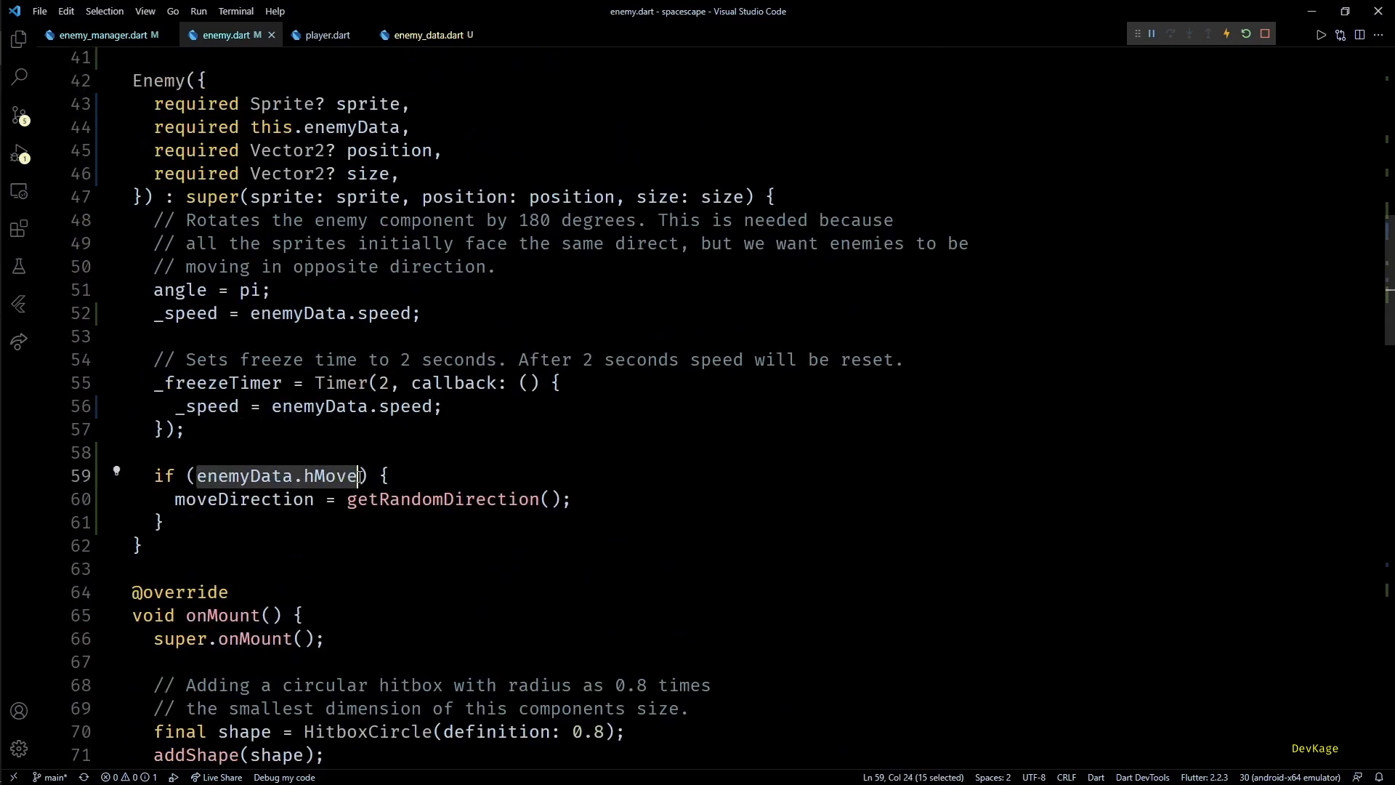
# Temporarily replace enemyData.hMove with true, play a round, then restore enemyData.hMove
pyautogui.write('true) {')
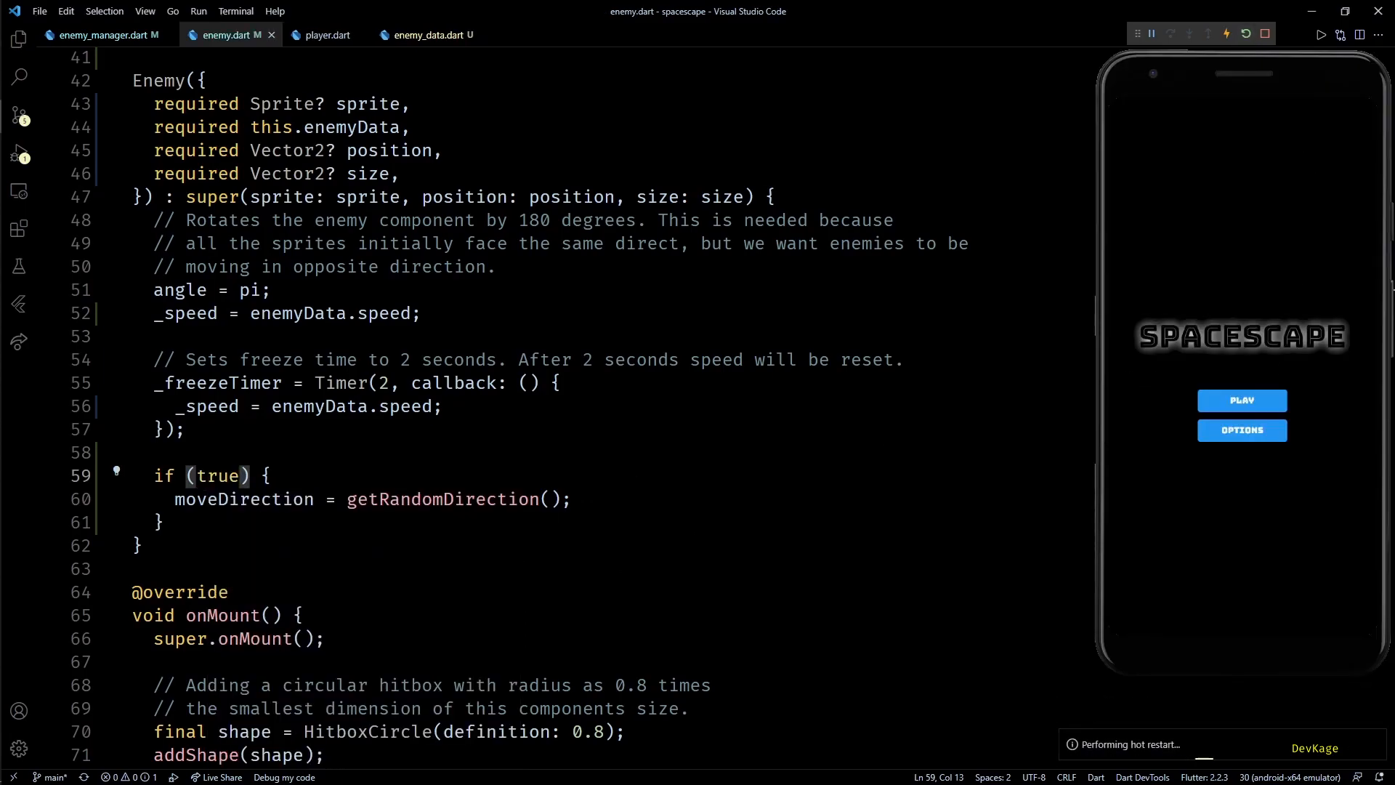
pyautogui.click(1242, 400)
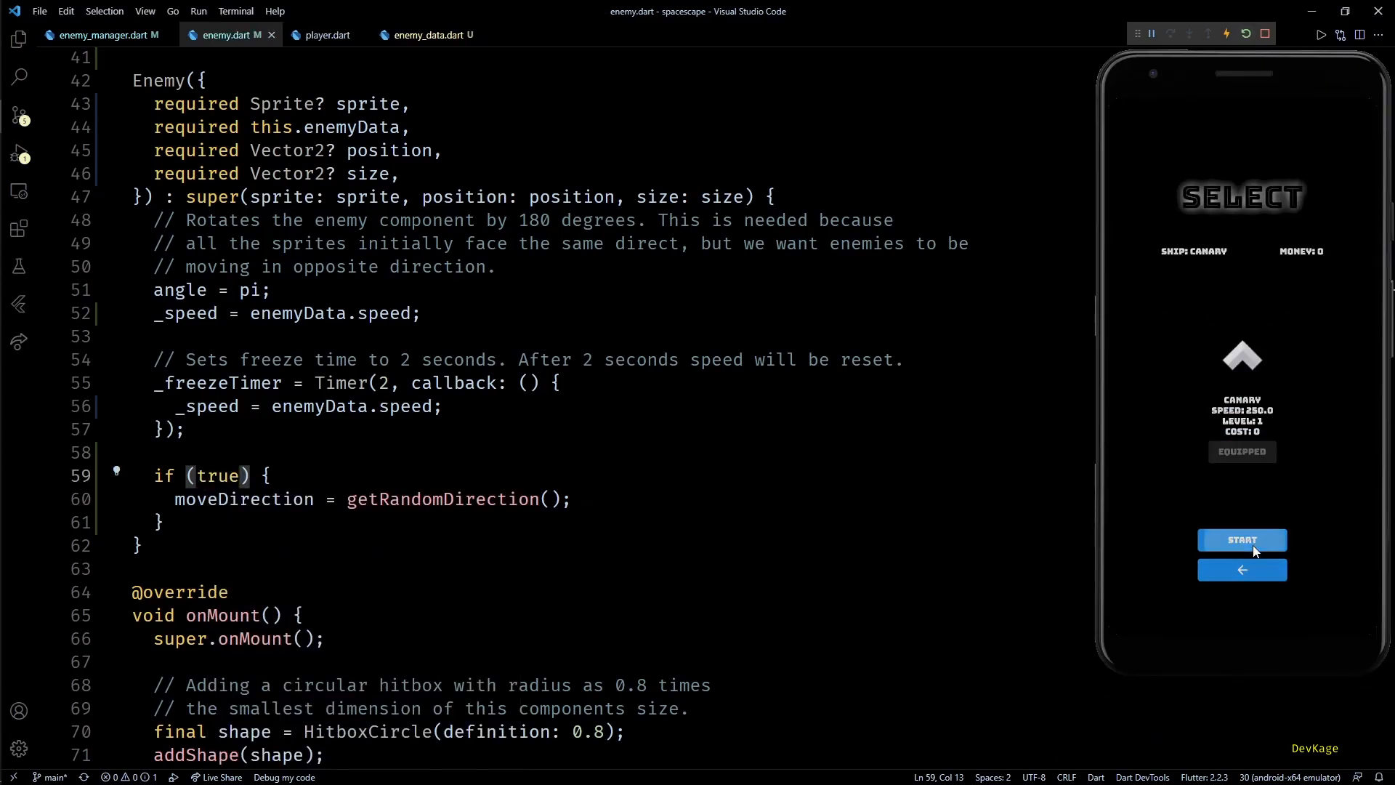
pyautogui.click(1242, 540)
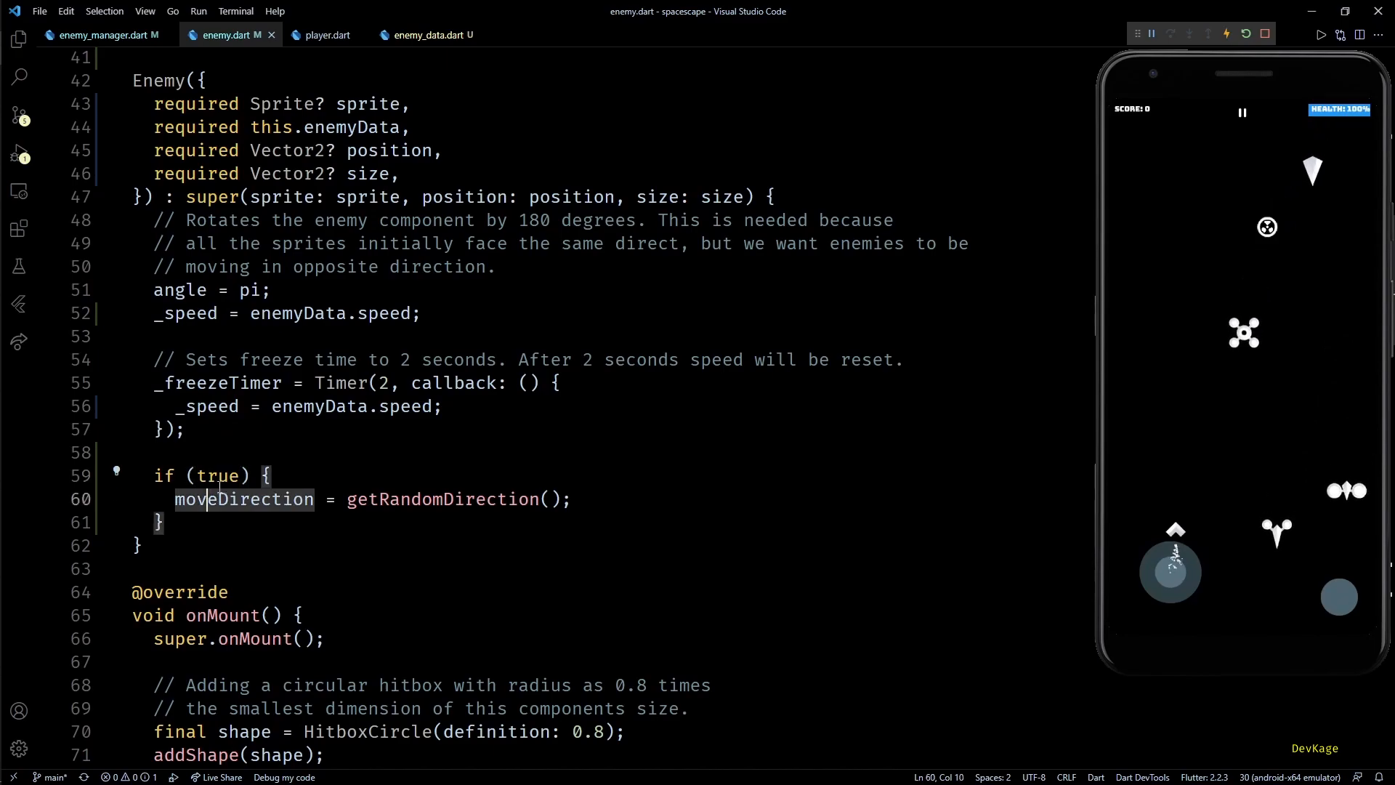
pyautogui.write('enemyData.hMove')
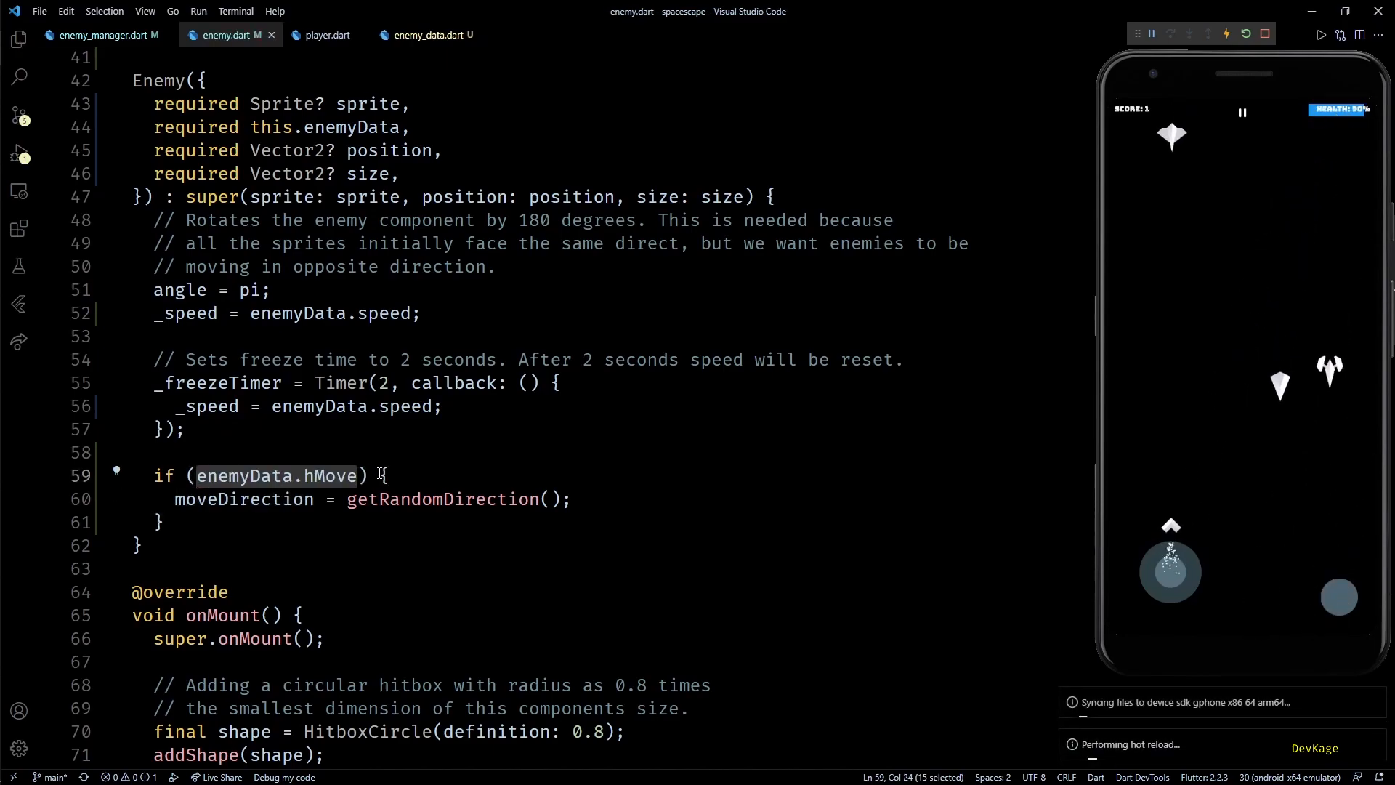